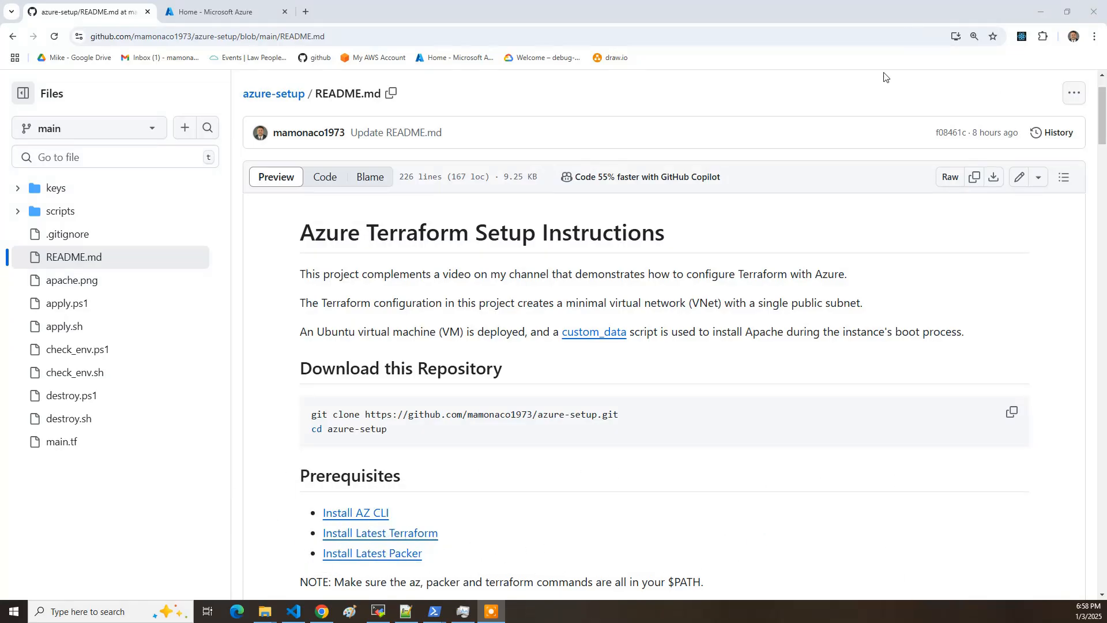
- Clone the azure-setup repo onto the VM, cd into it, and list its files with ls -al
left_click(208, 35)
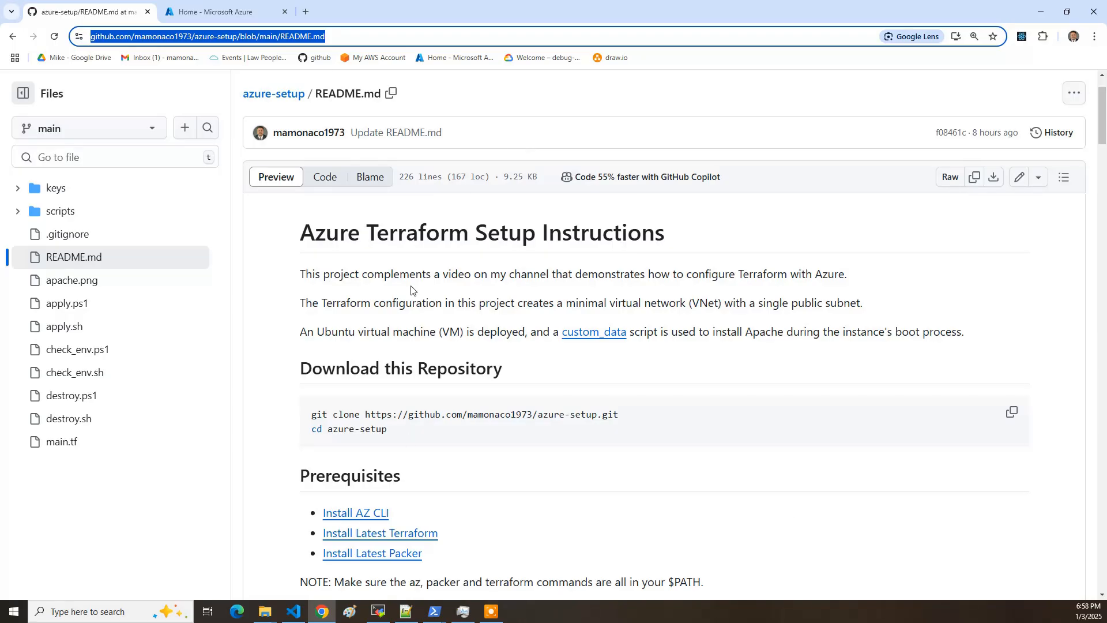
mouse_move(429, 275)
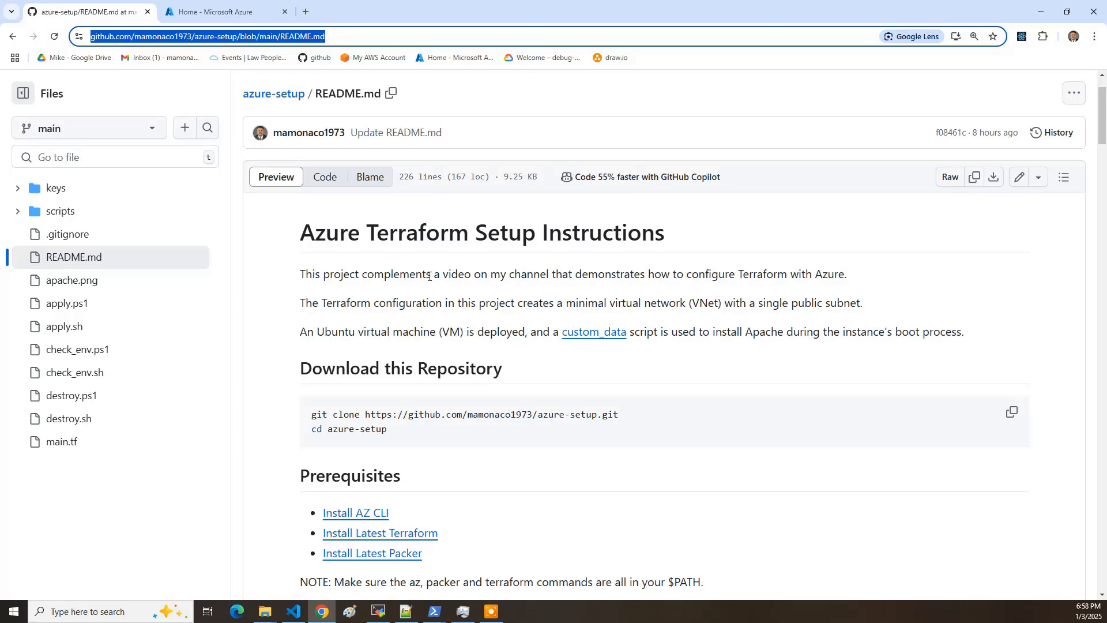
mouse_move(126, 271)
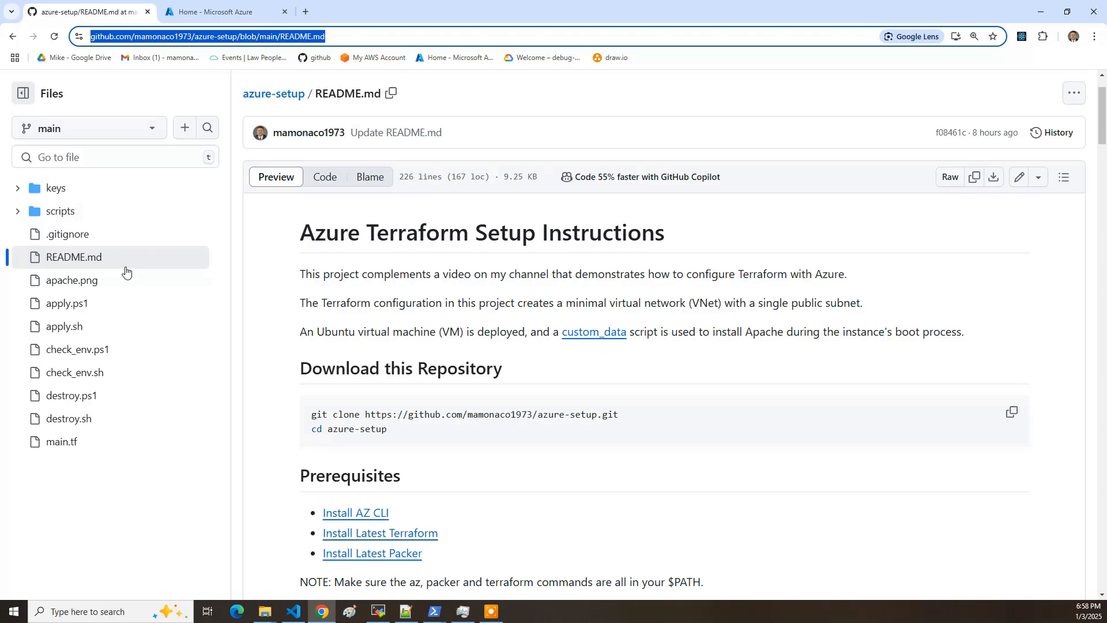
mouse_move(536, 303)
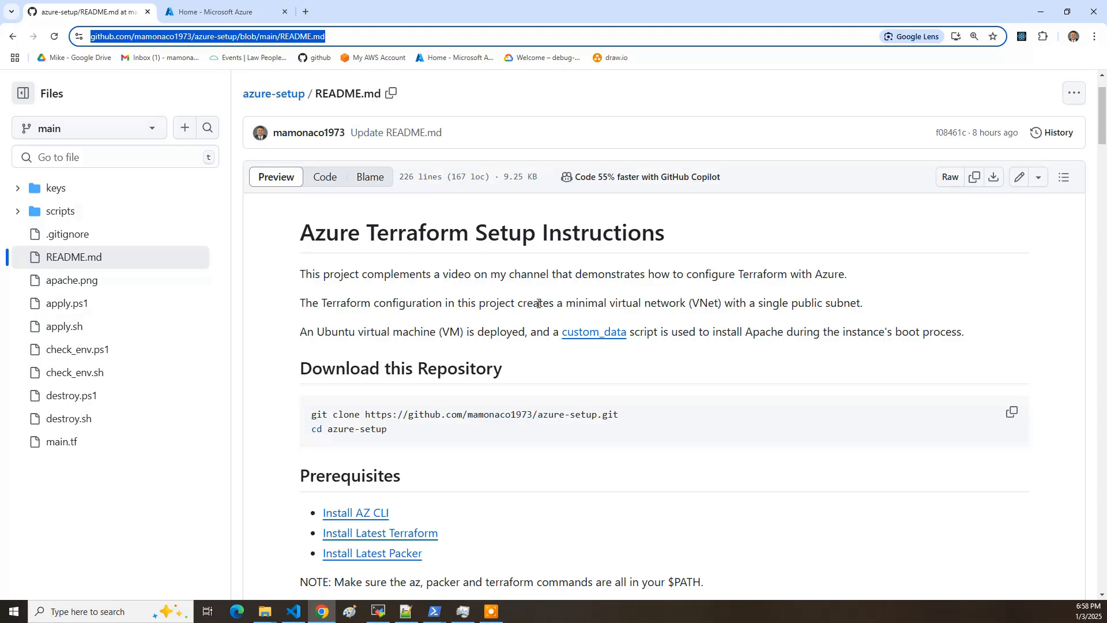
mouse_move(788, 297)
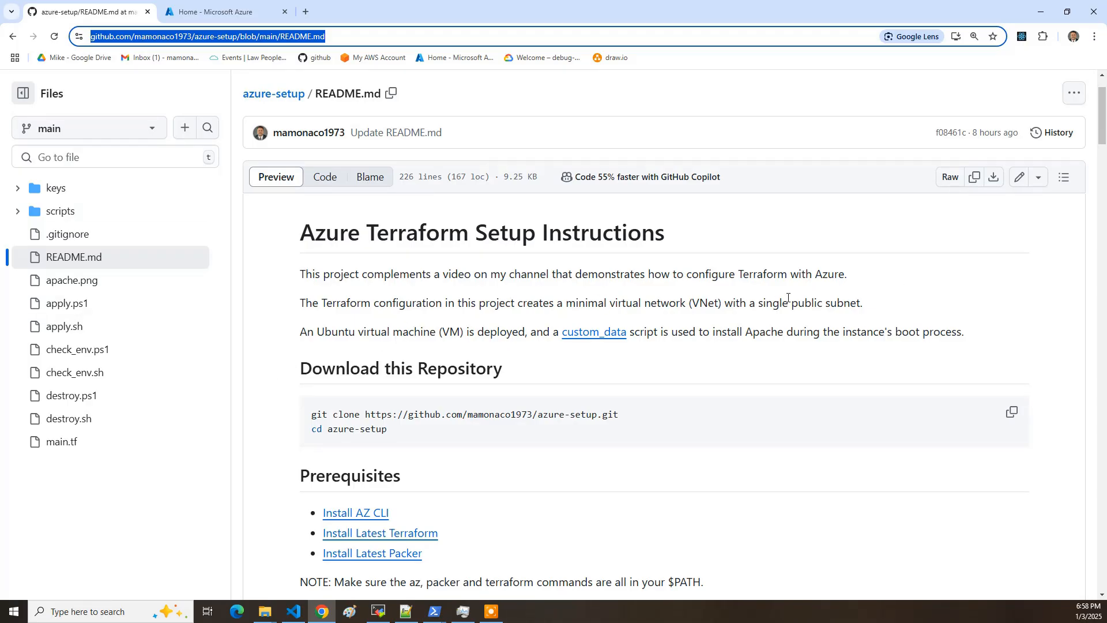
mouse_move(642, 304)
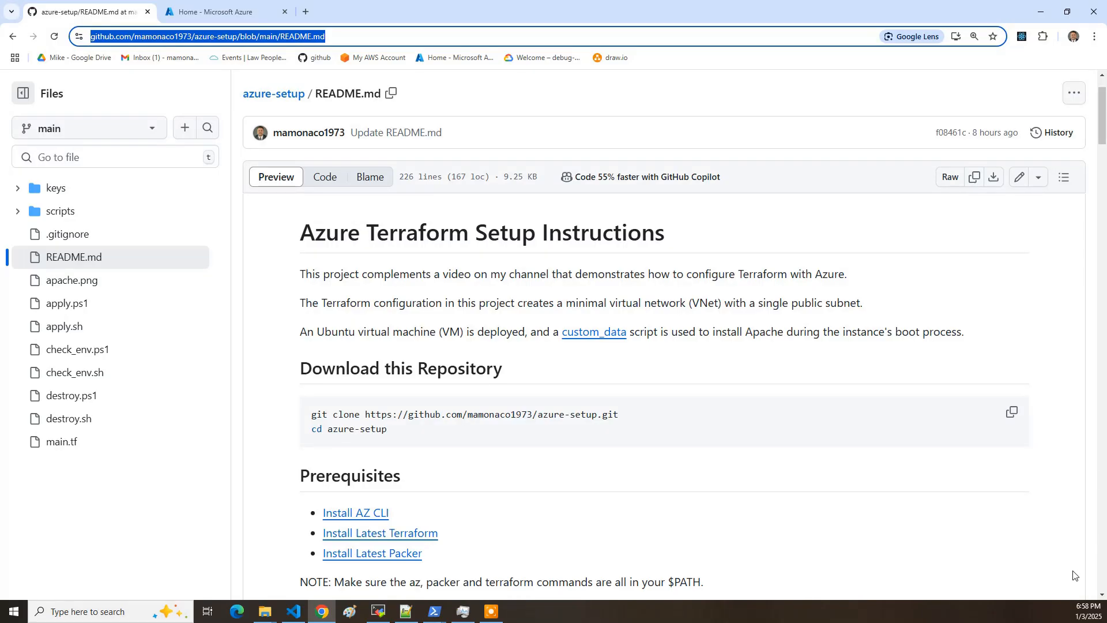
left_click(1010, 412)
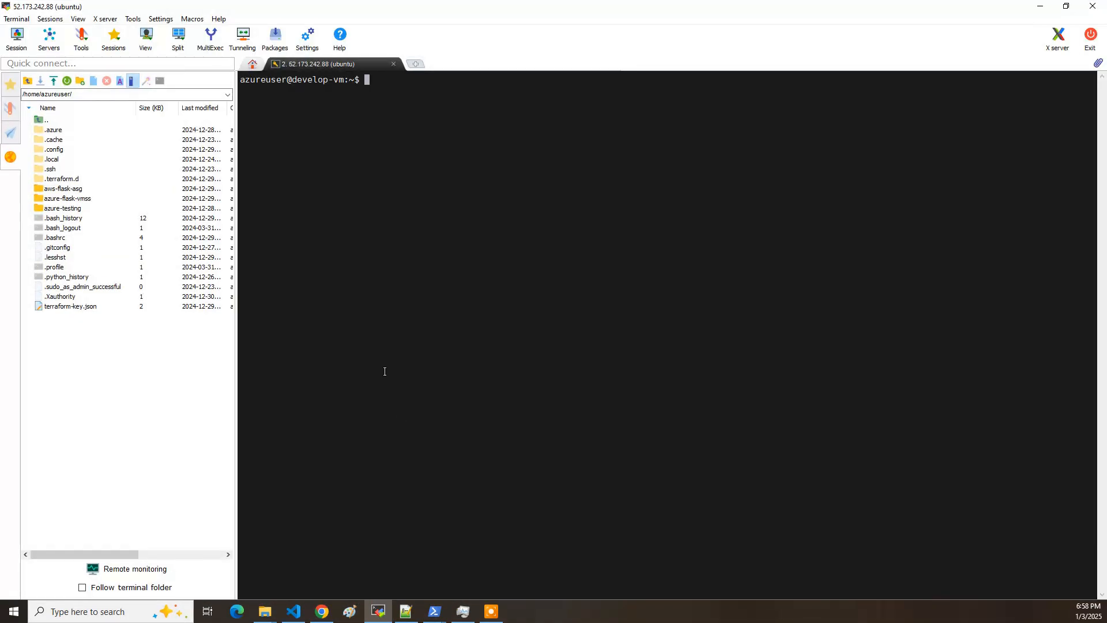
mouse_move(579, 355)
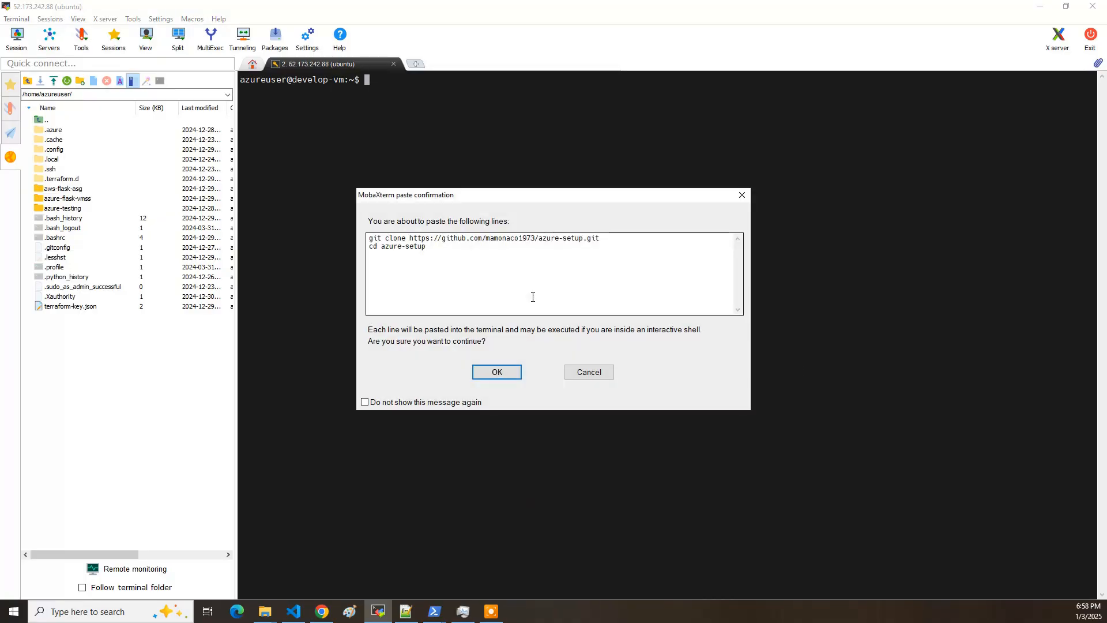
left_click(496, 372)
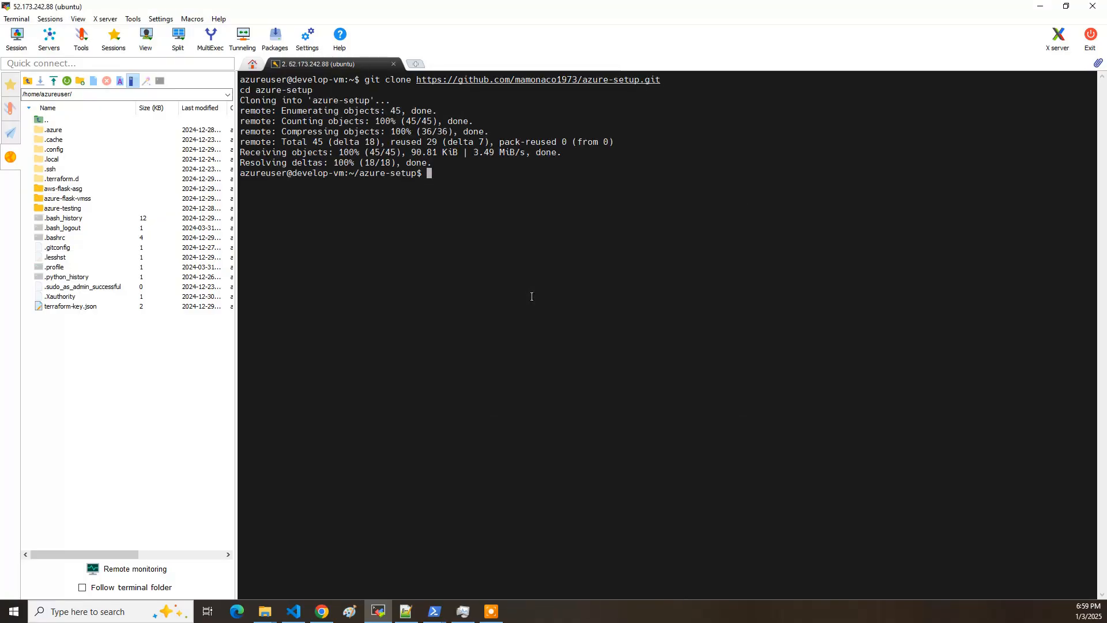
type("ls -al")
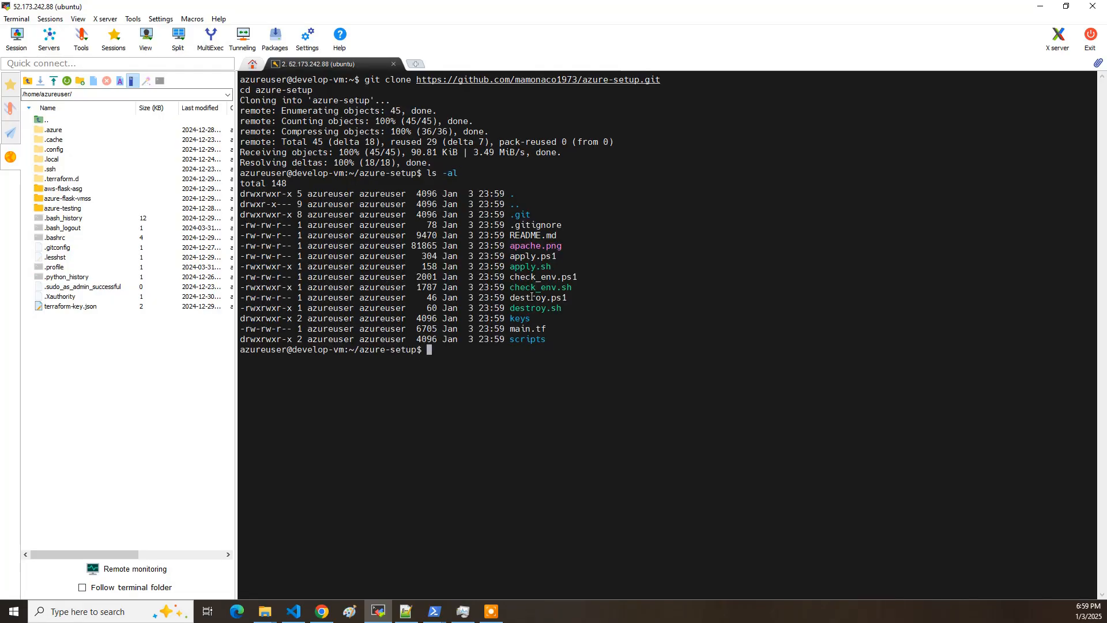
left_click(321, 611)
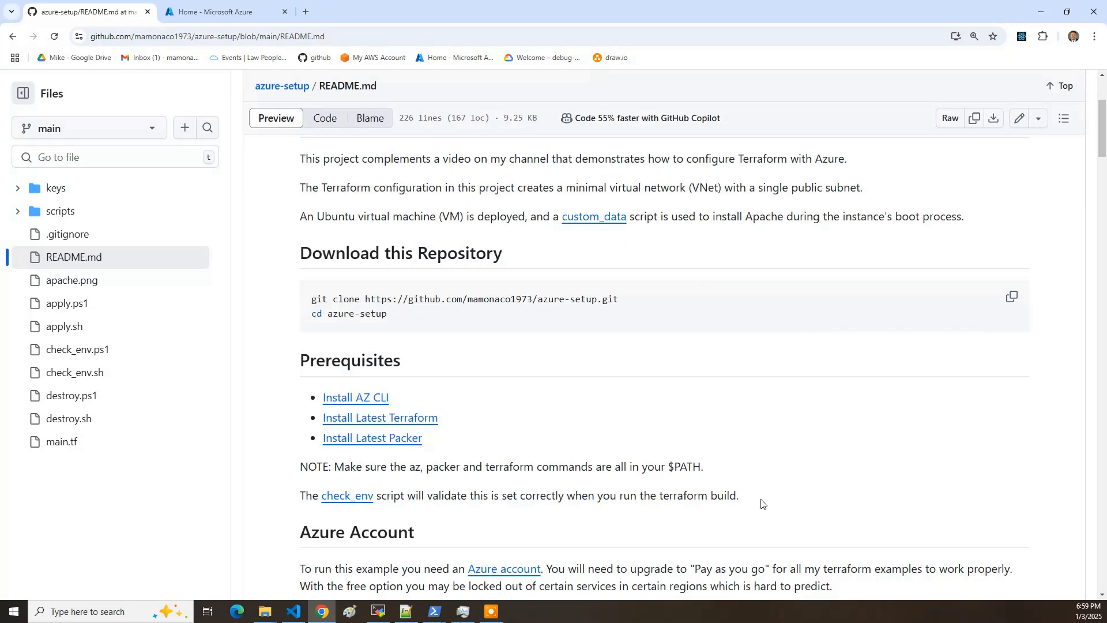
mouse_move(424, 398)
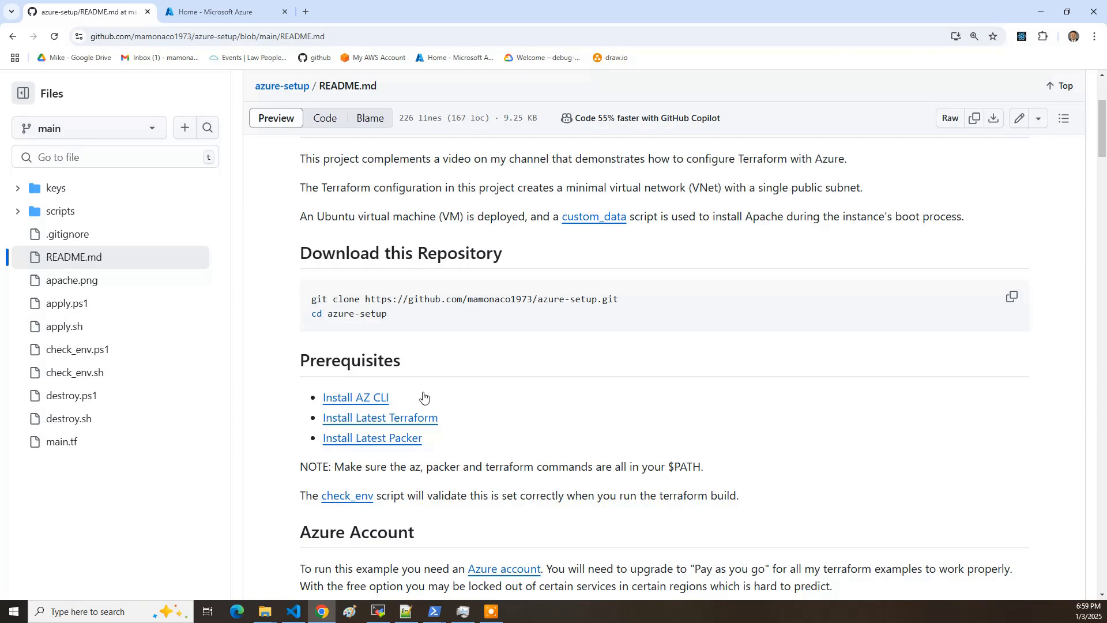
mouse_move(528, 495)
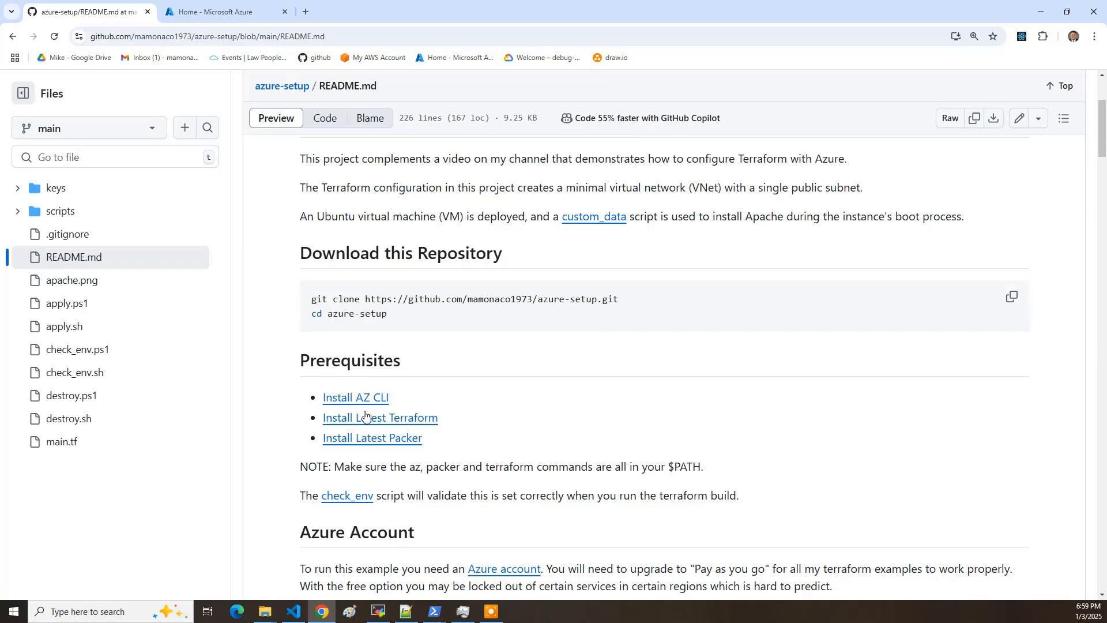
mouse_move(502, 436)
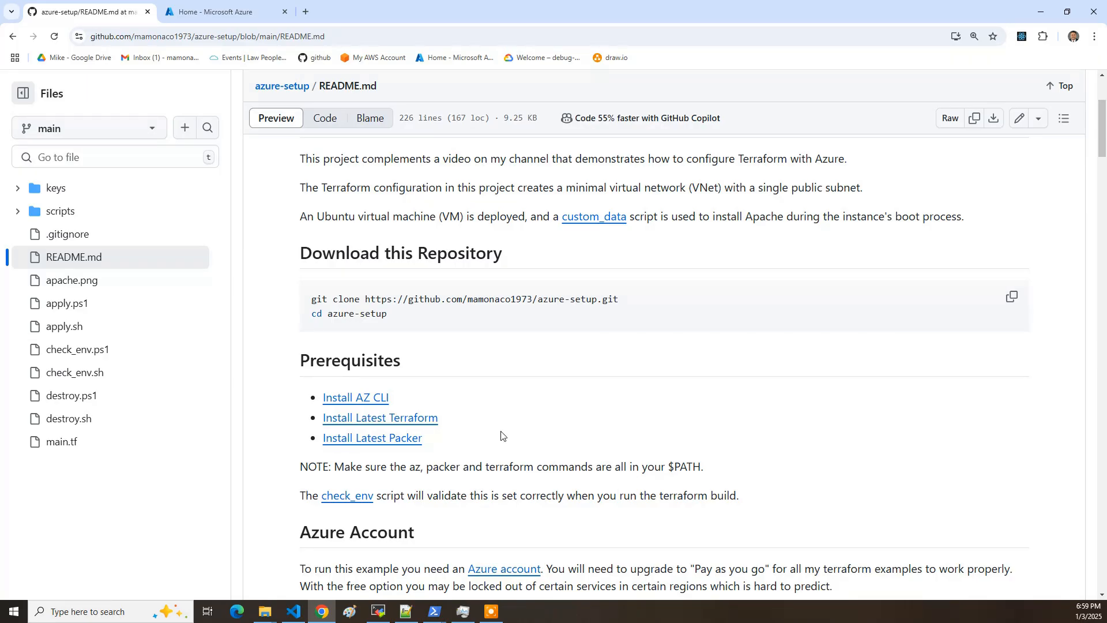
mouse_move(434, 402)
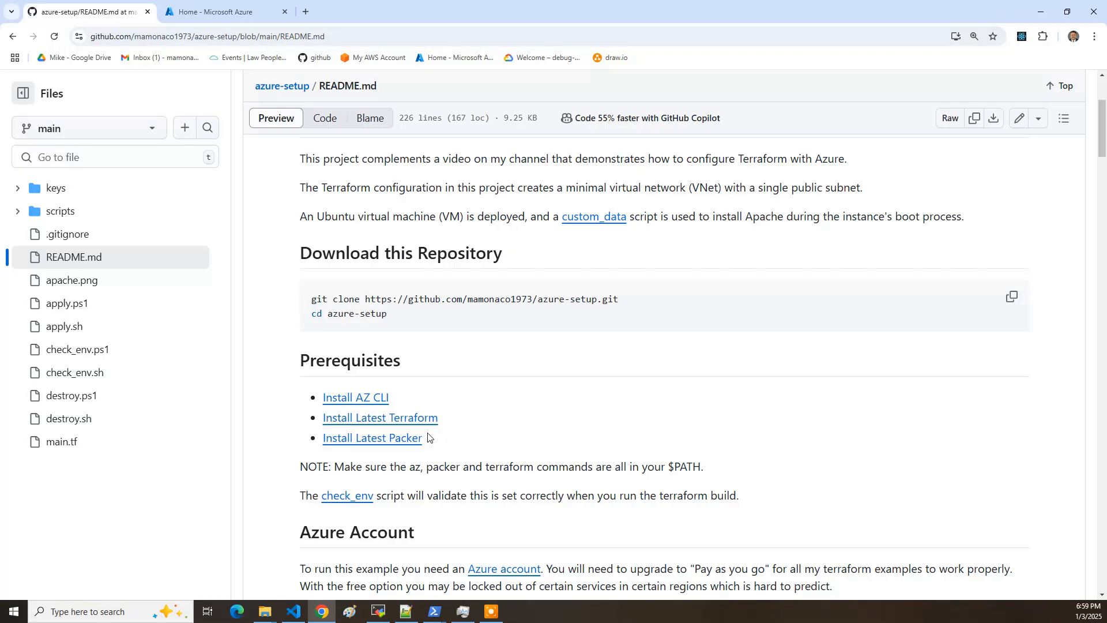
mouse_move(584, 427)
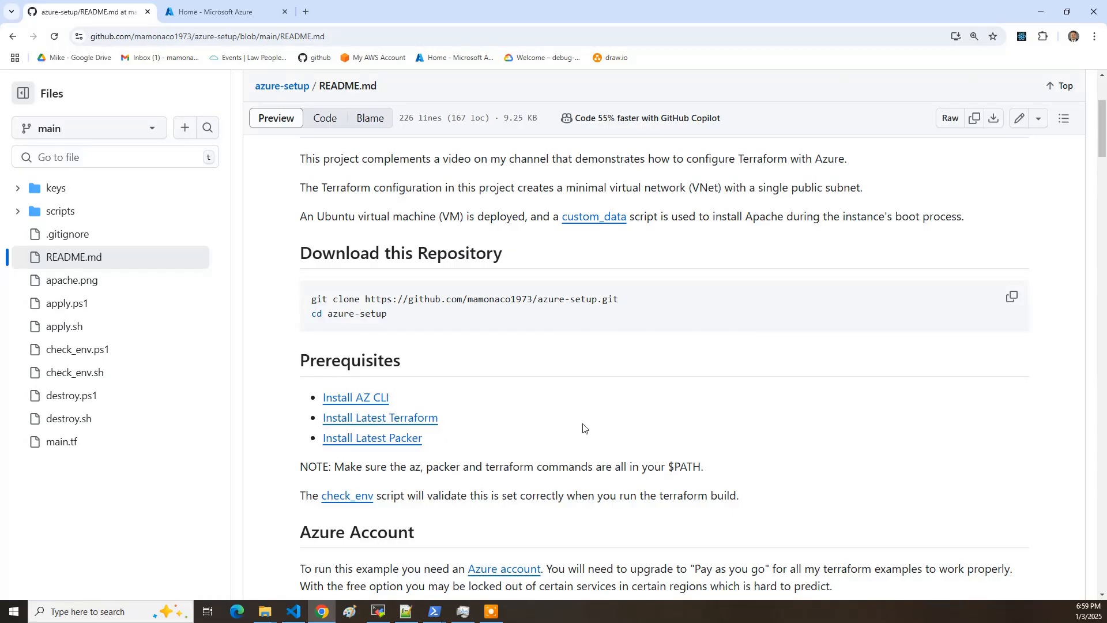
mouse_move(356, 532)
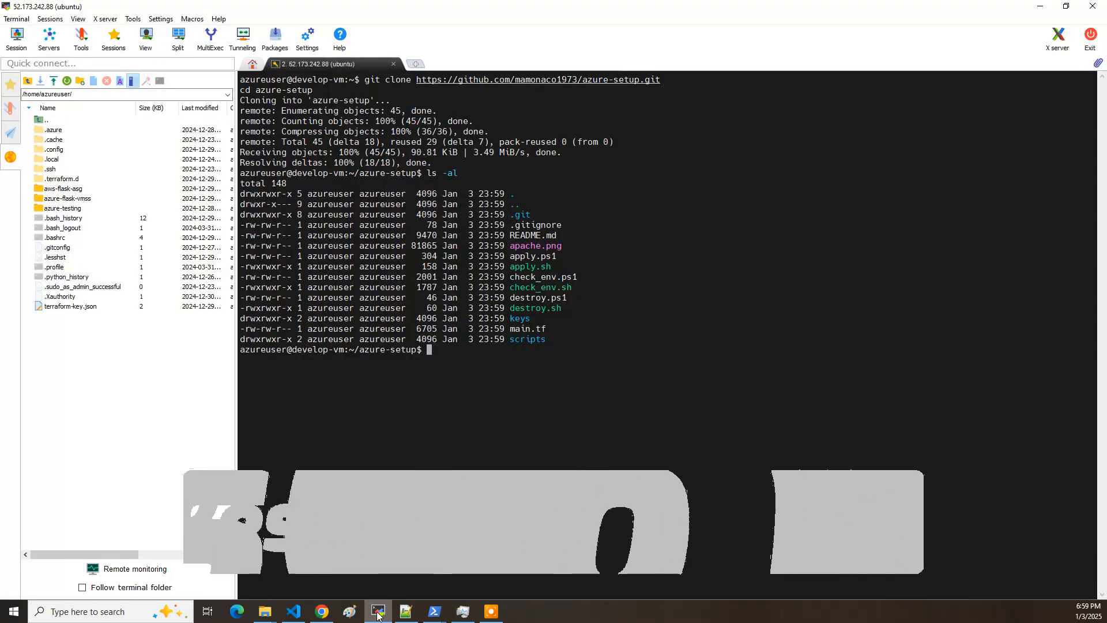
- Check versions in the terminal: Packer 1.11.2 and Azure CLI 2.67.0, then begin terraform --version
type("packer --version")
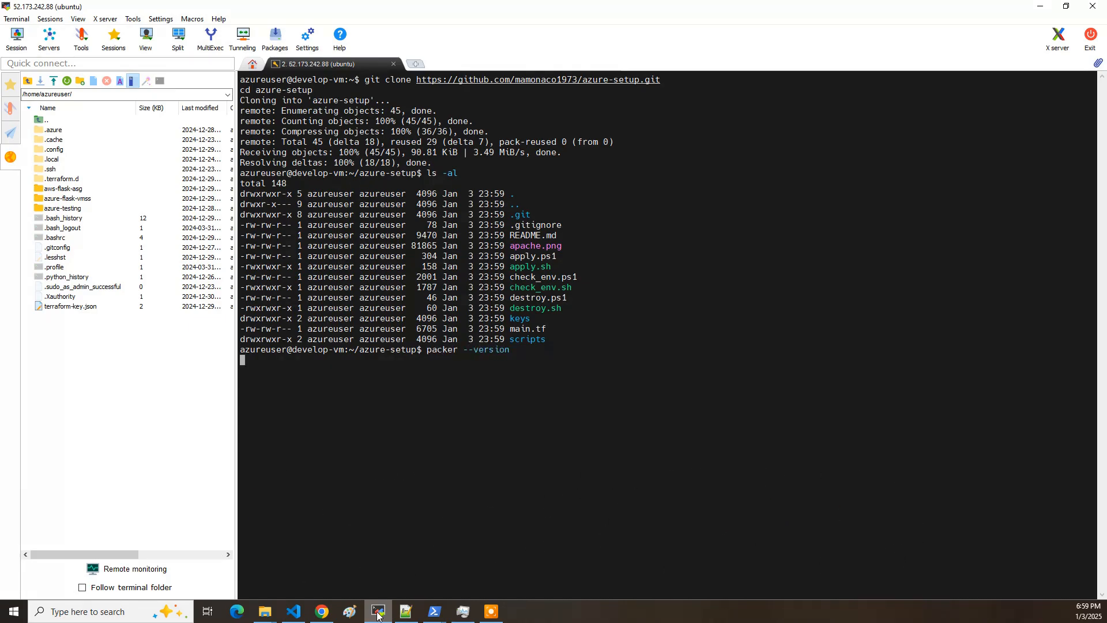
type("az --version")
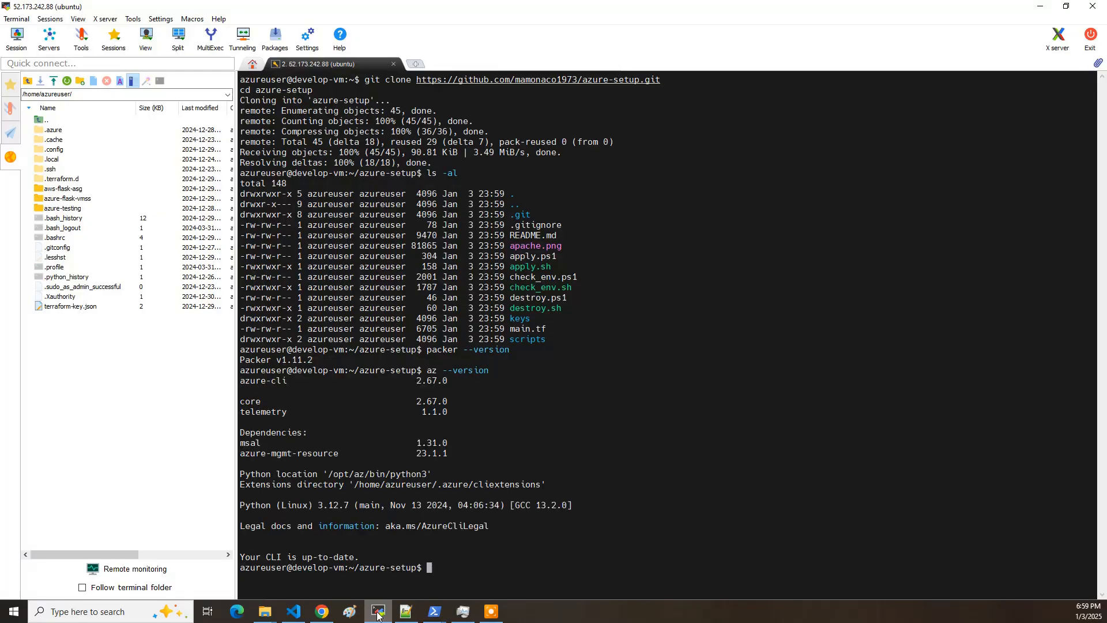
type("terrafo")
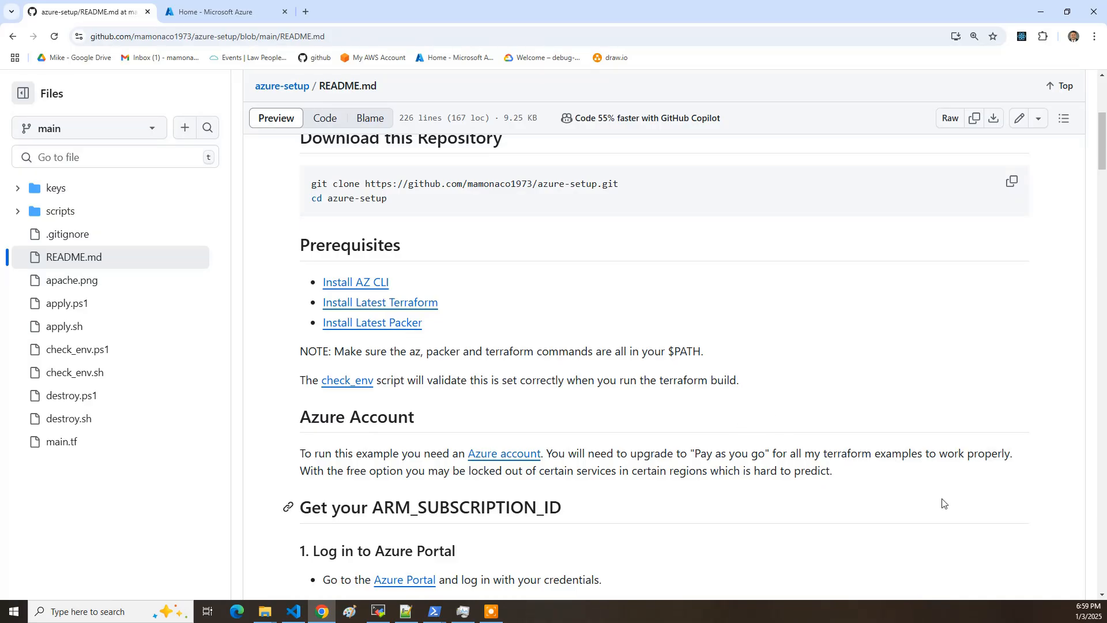
mouse_move(860, 514)
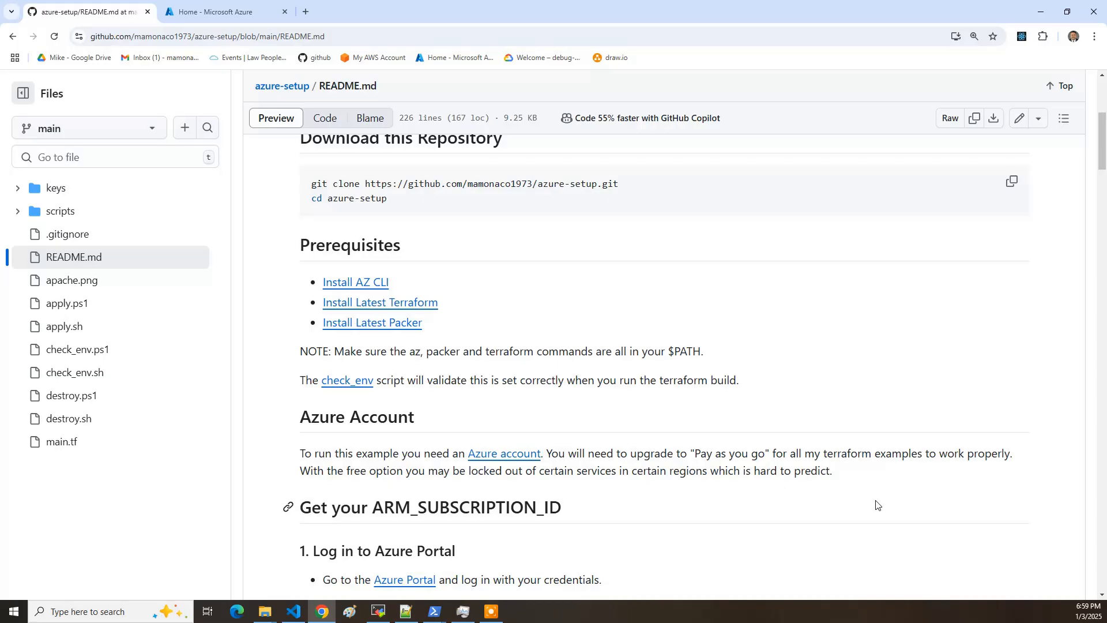
mouse_move(840, 486)
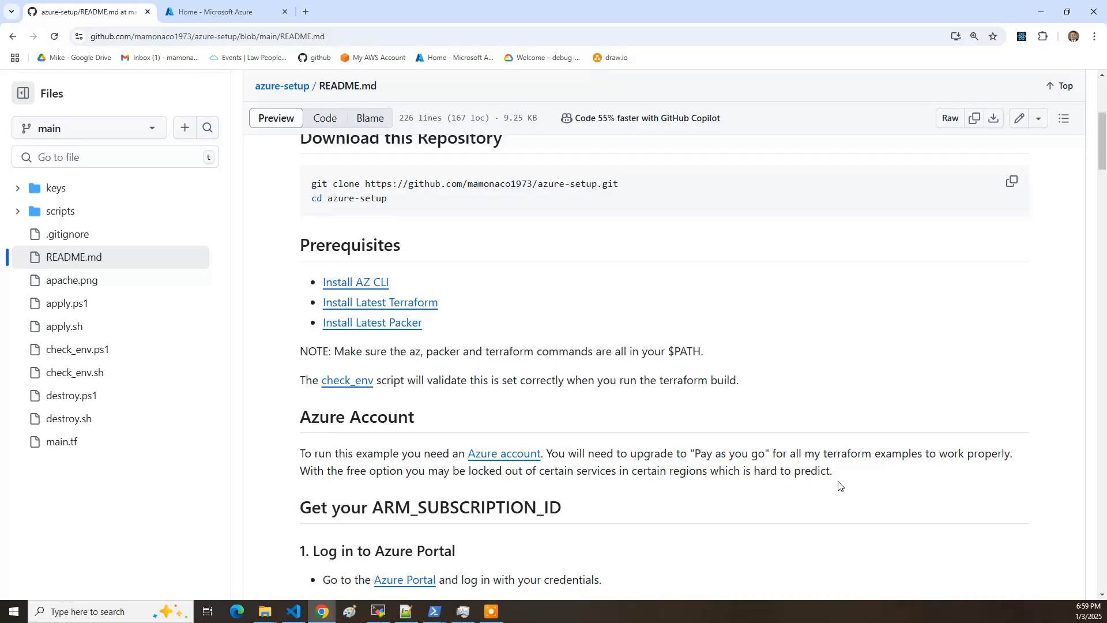
mouse_move(836, 485)
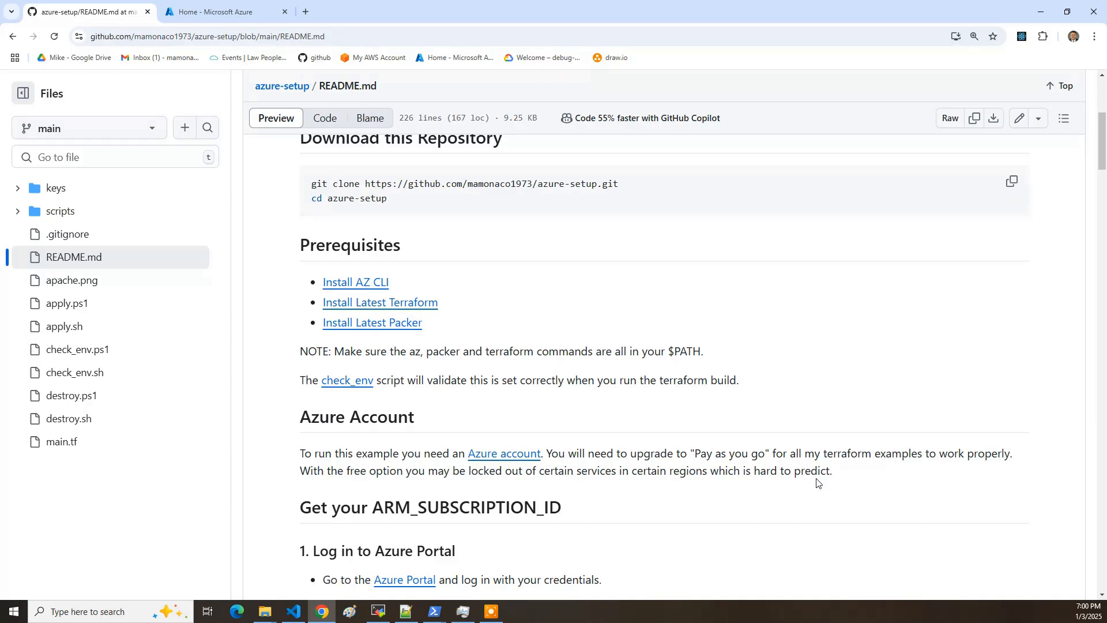
mouse_move(727, 446)
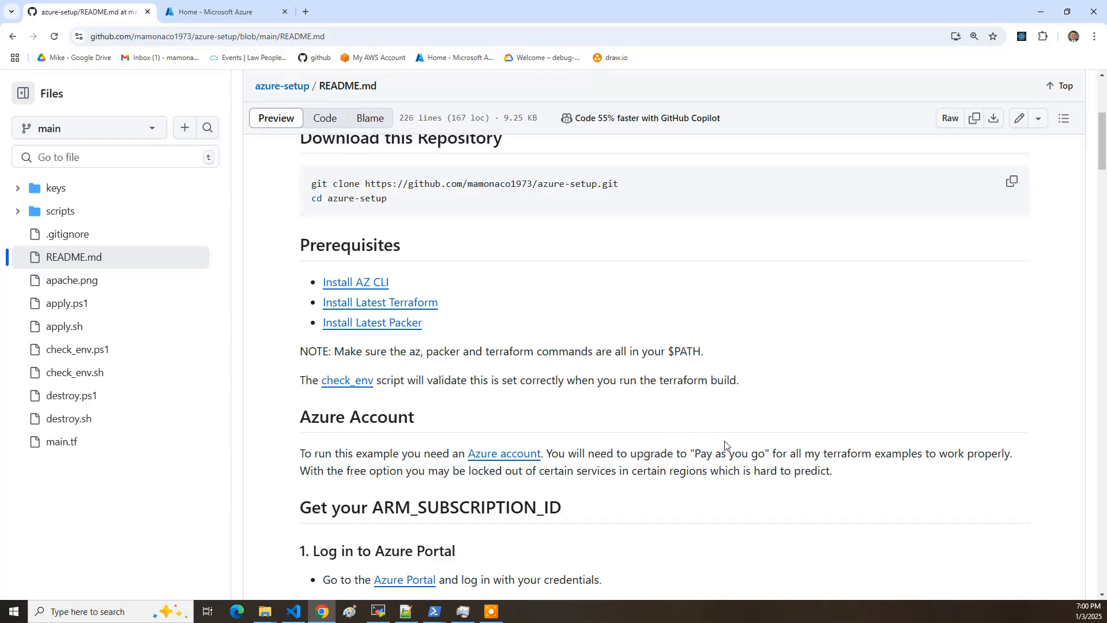
mouse_move(714, 466)
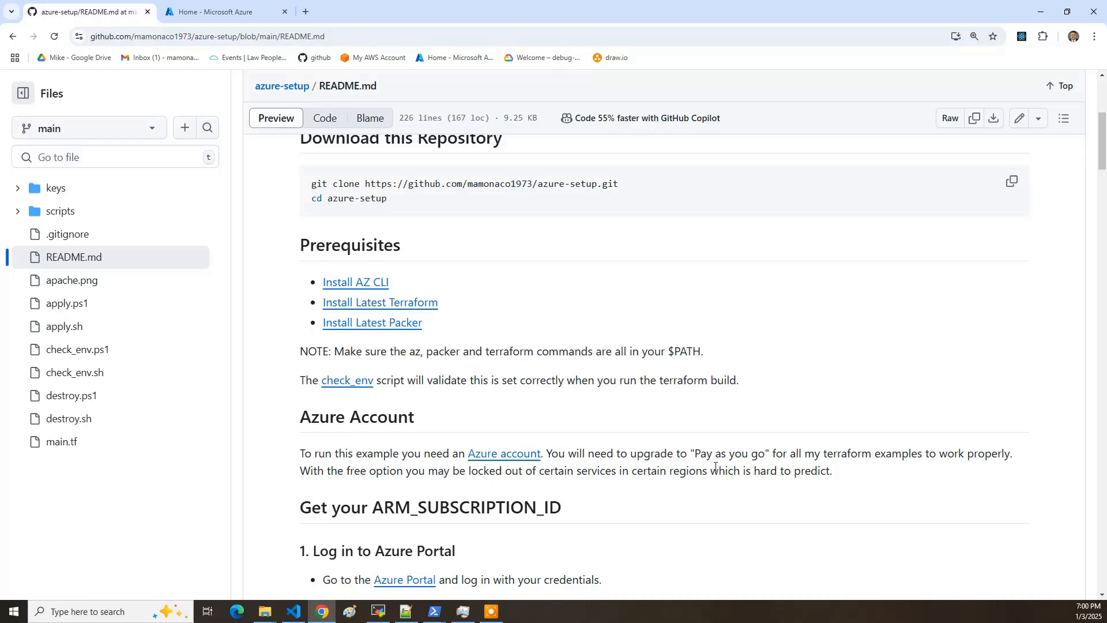
mouse_move(1004, 524)
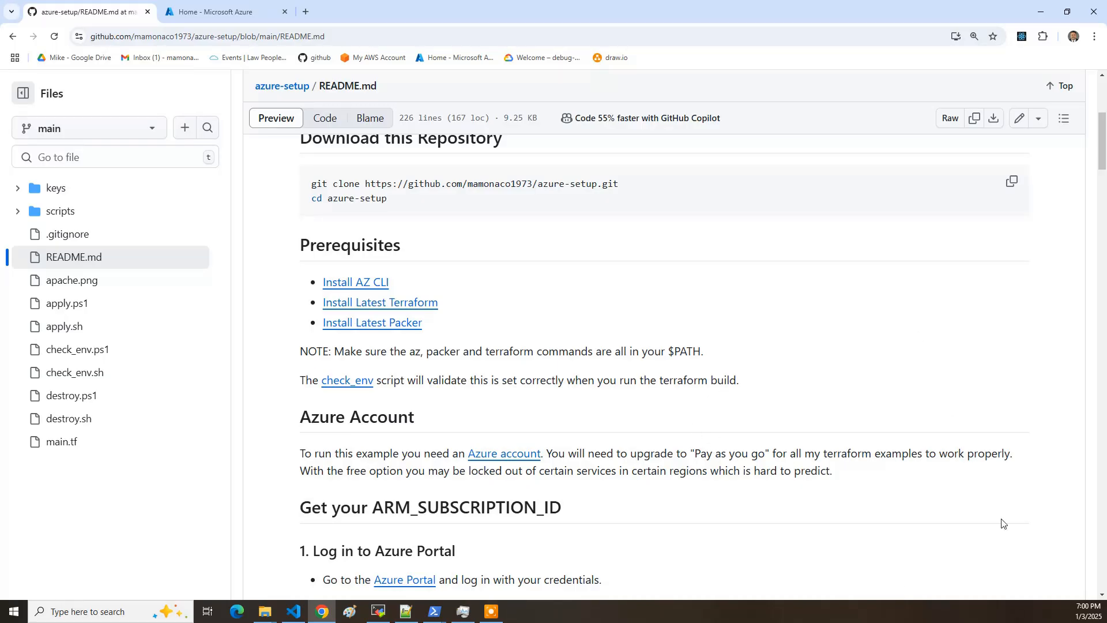
mouse_move(755, 438)
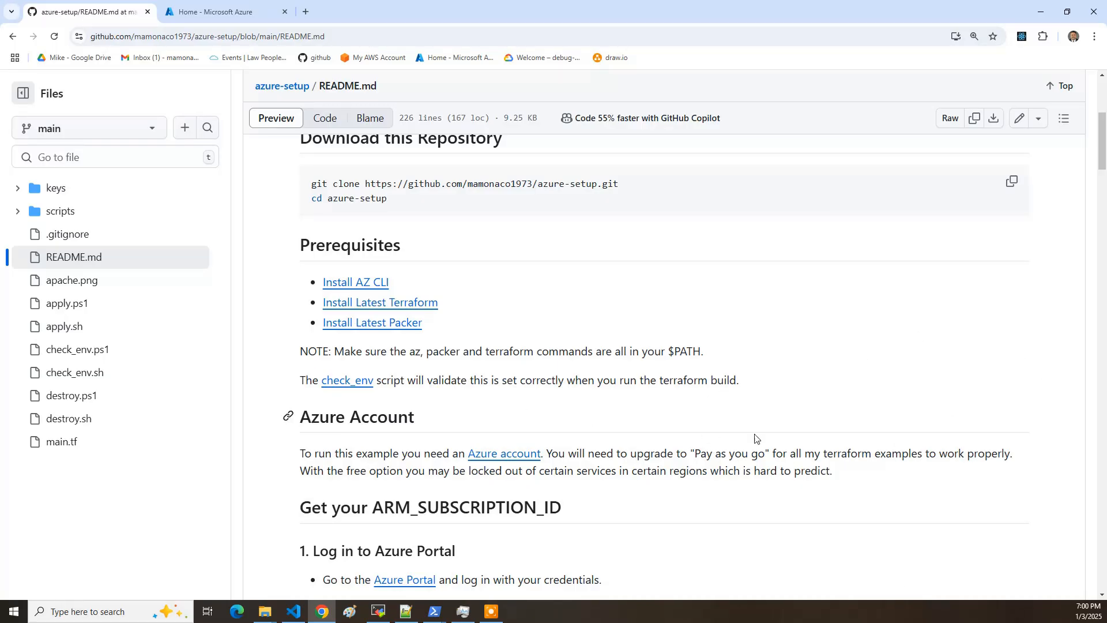
- Glance at the Azure Portal home tab, then return to the README's ARM_SUBSCRIPTION_ID steps
left_click(224, 12)
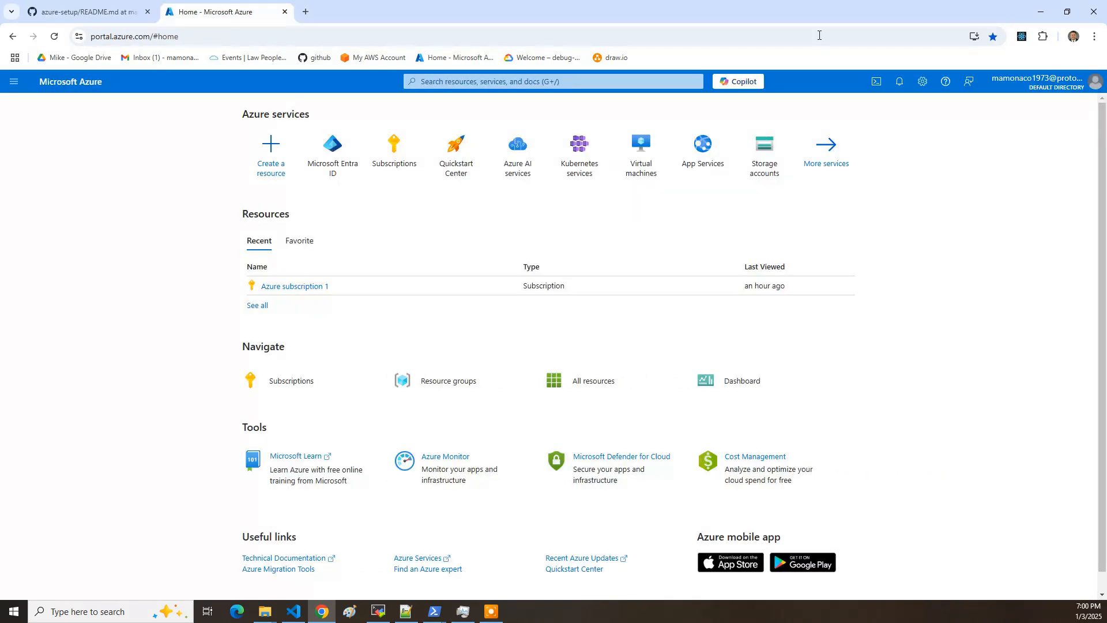
mouse_move(380, 151)
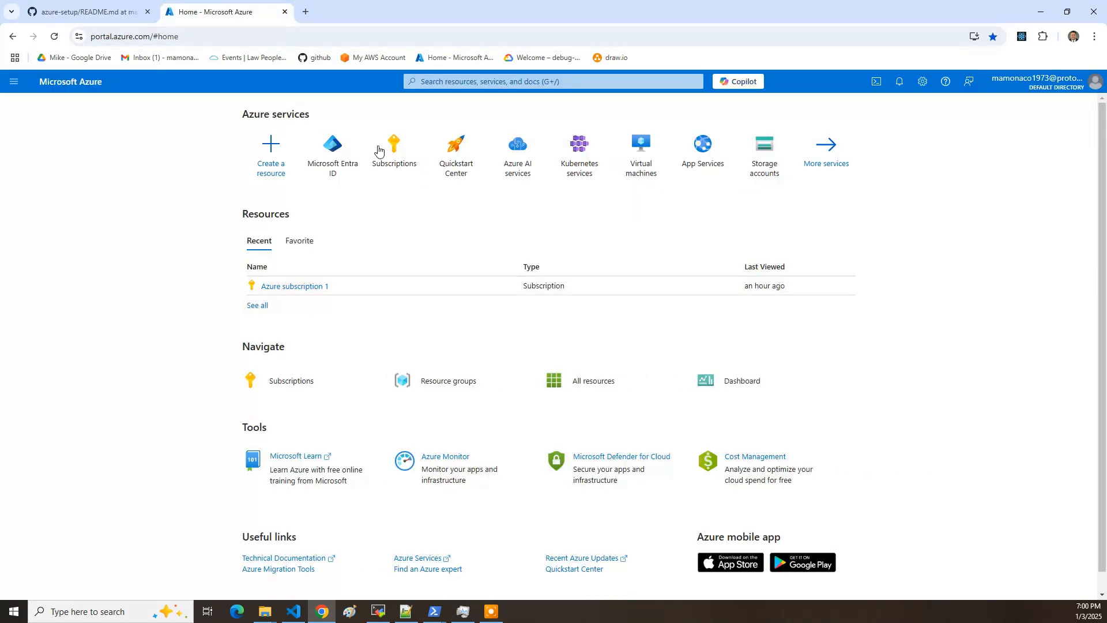
left_click(85, 12)
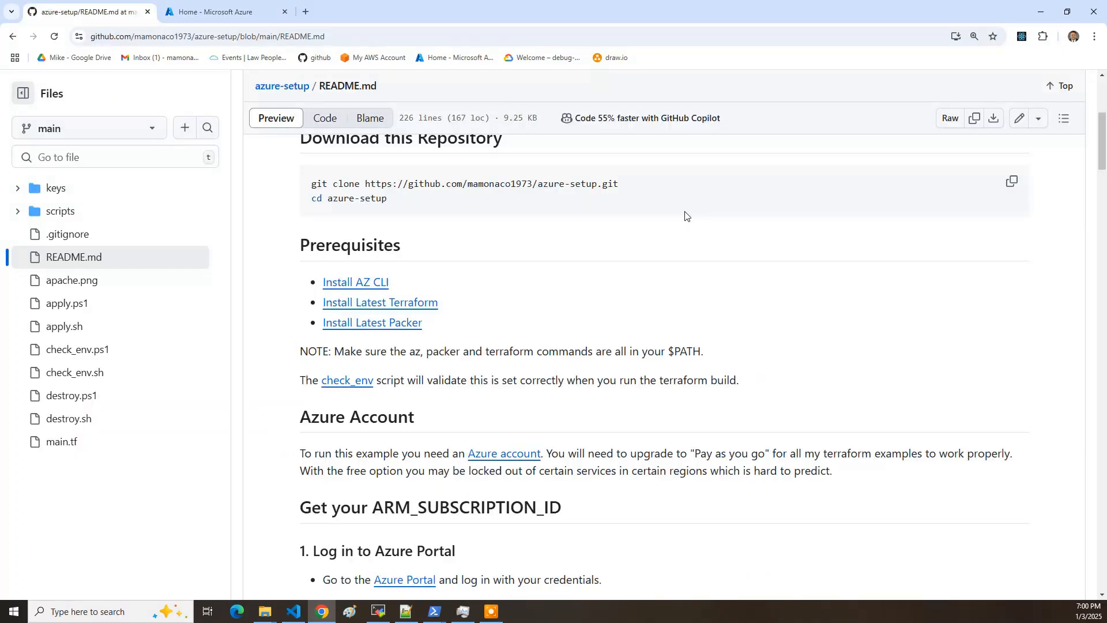
mouse_move(788, 356)
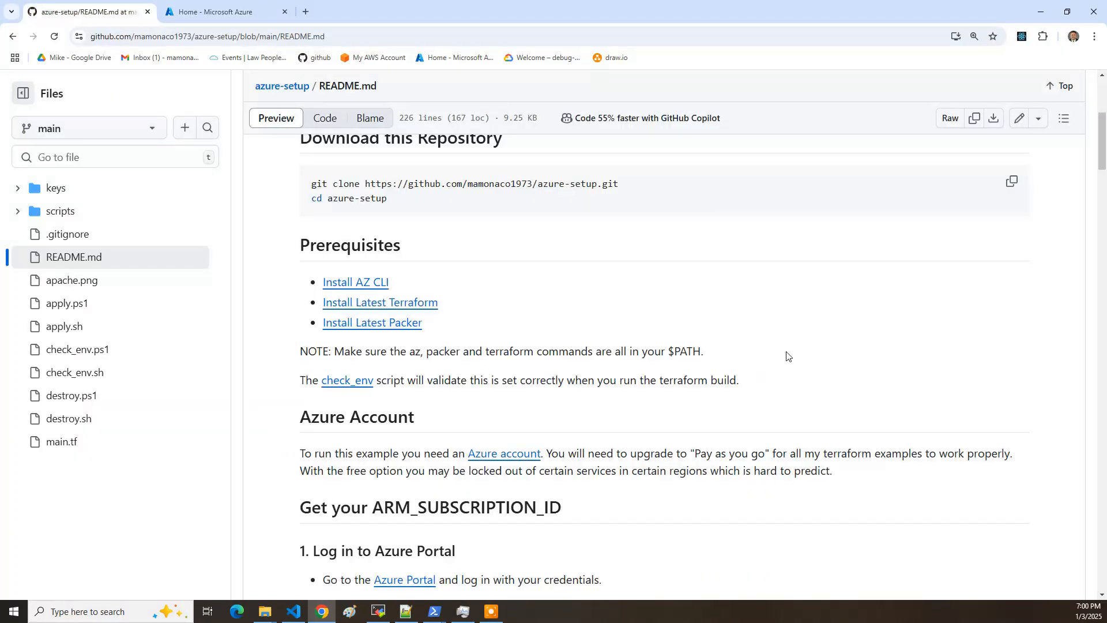
mouse_move(818, 516)
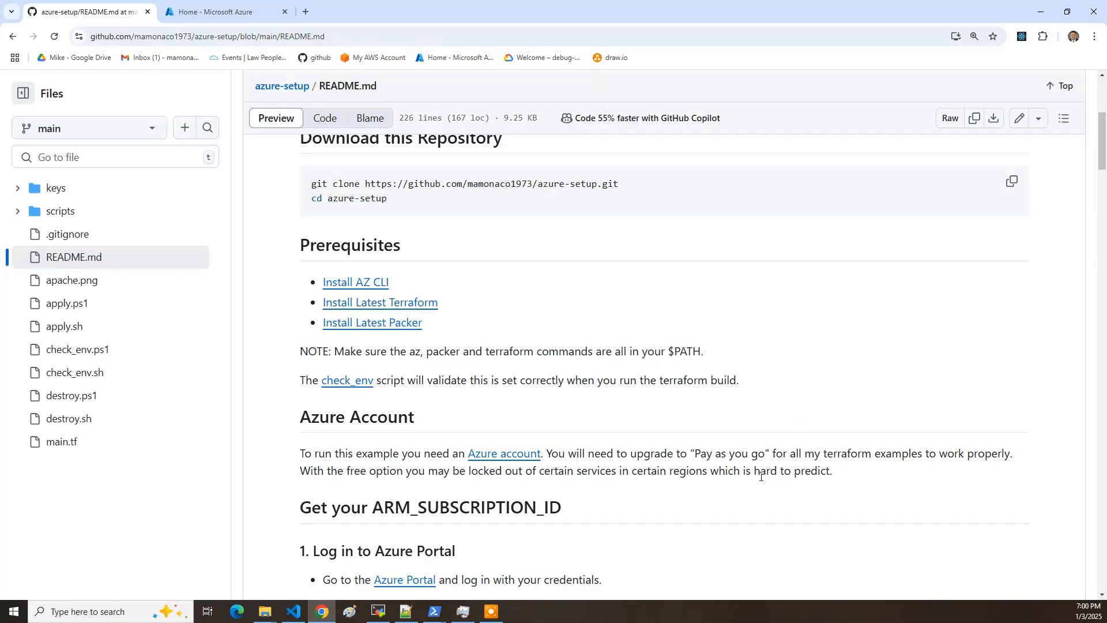
mouse_move(537, 586)
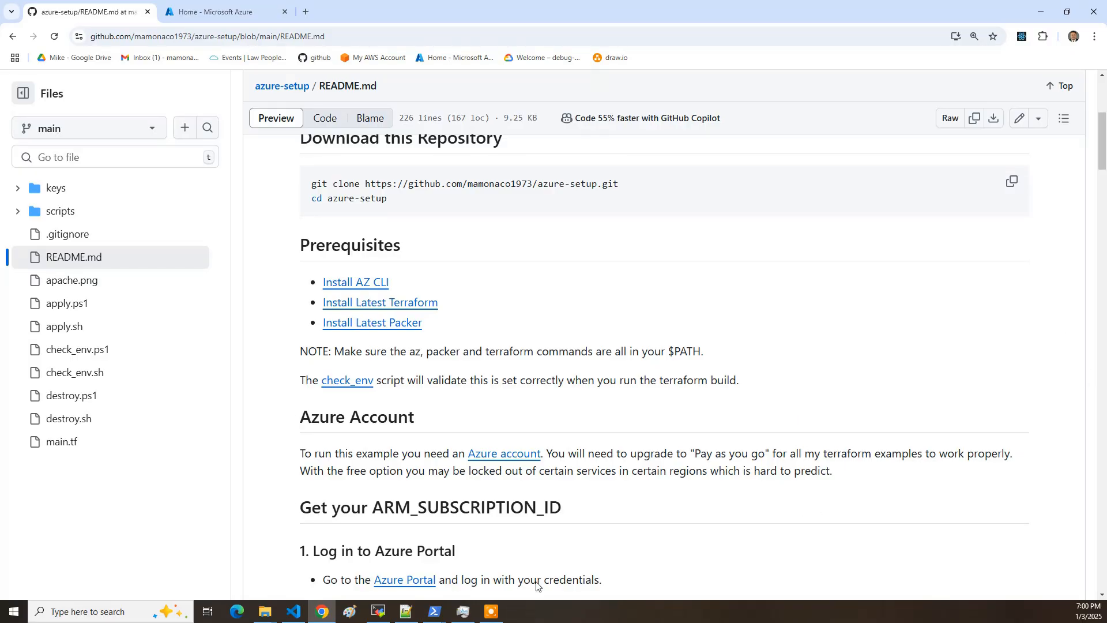
left_click(219, 12)
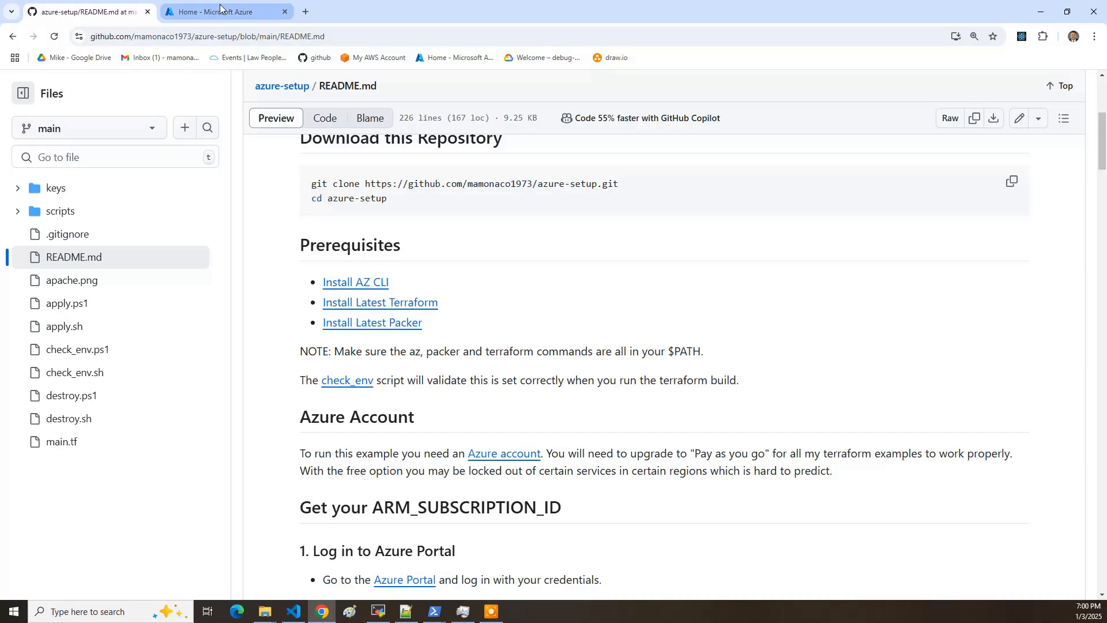
- Open Subscriptions from the Azure home page and select Azure subscription 1's subscription ID
left_click(226, 12)
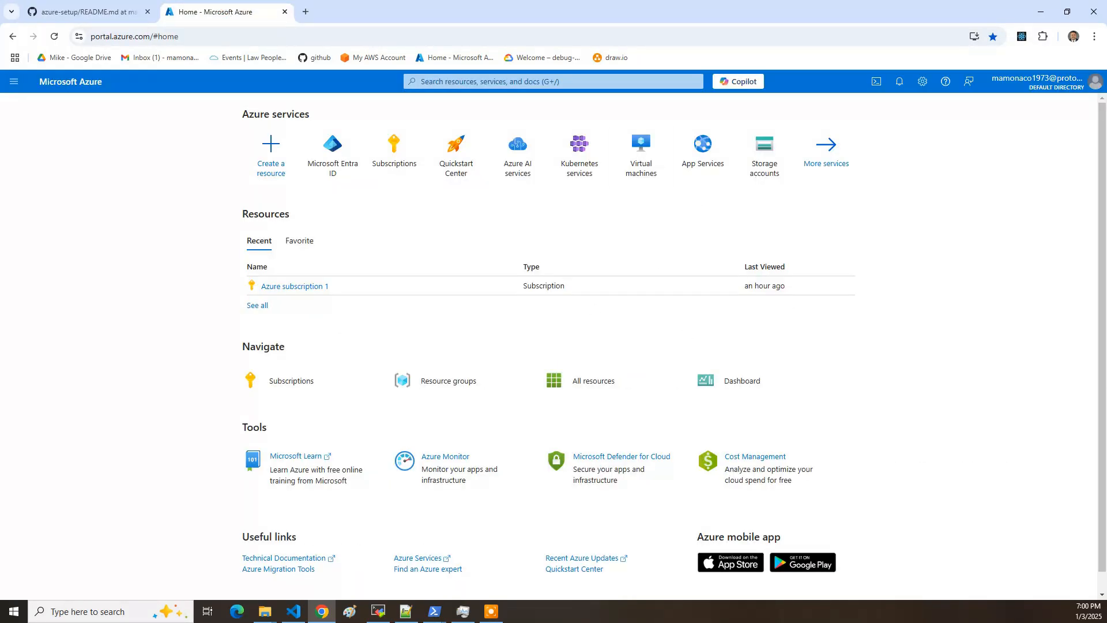
mouse_move(535, 184)
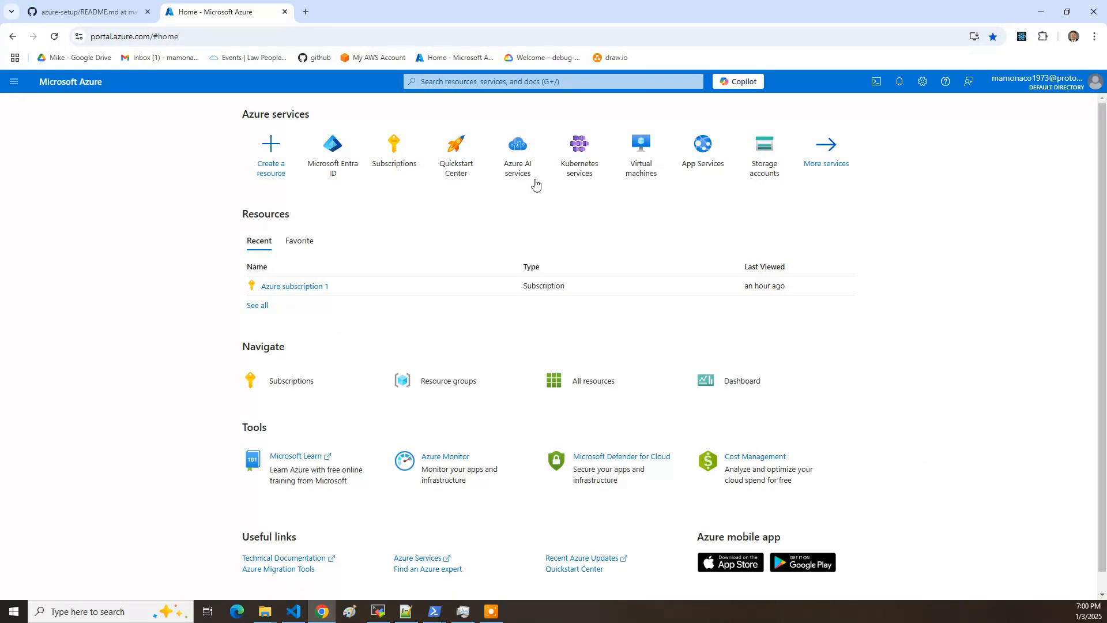
mouse_move(1057, 546)
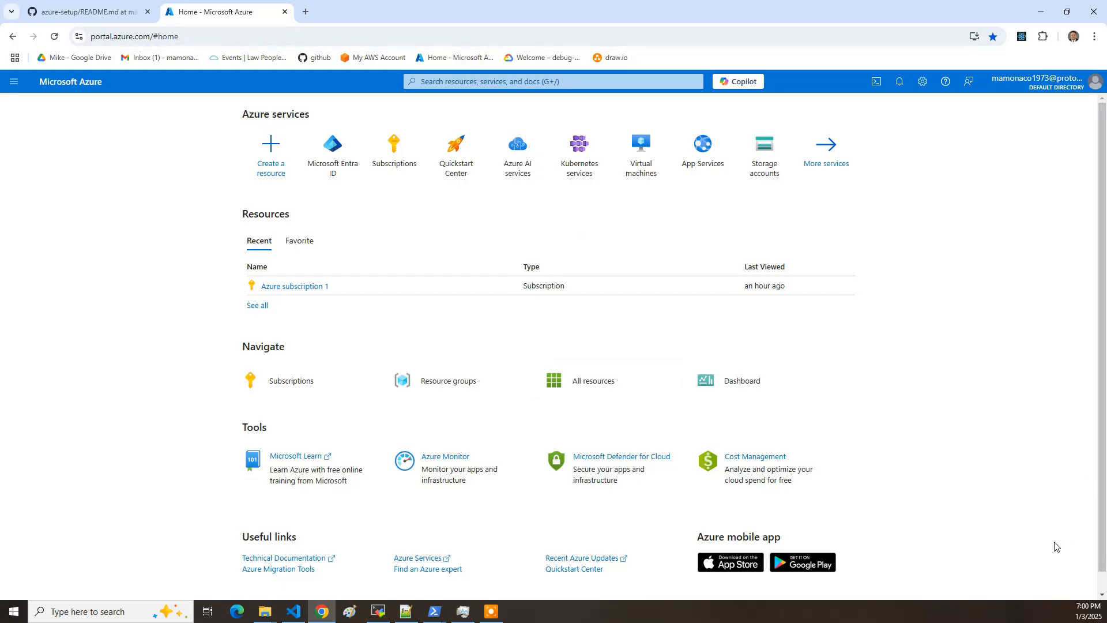
mouse_move(1076, 469)
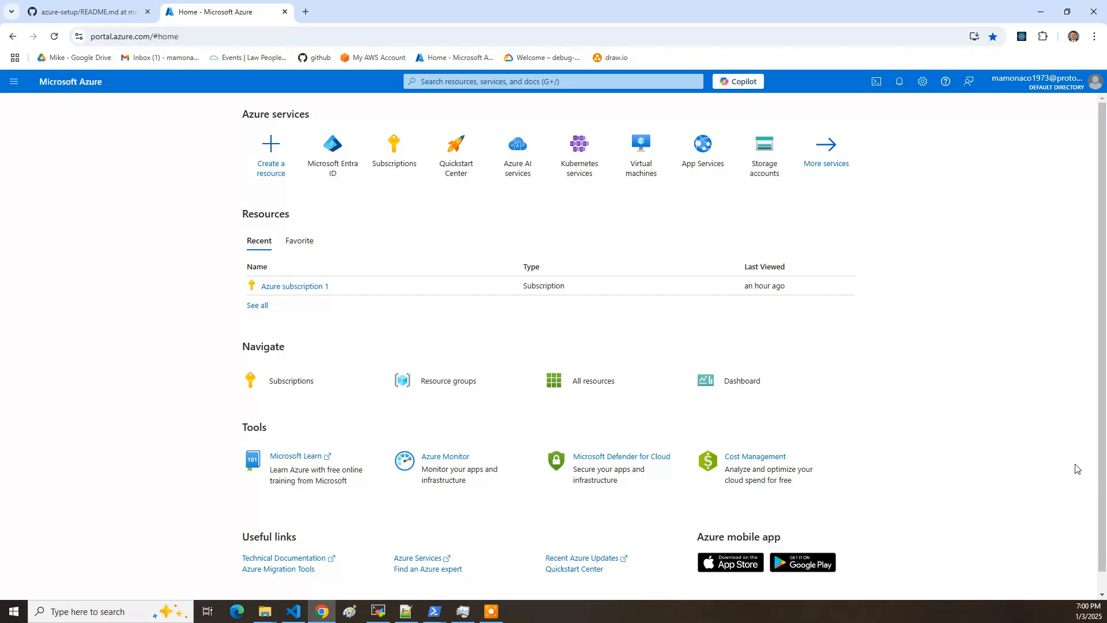
mouse_move(342, 356)
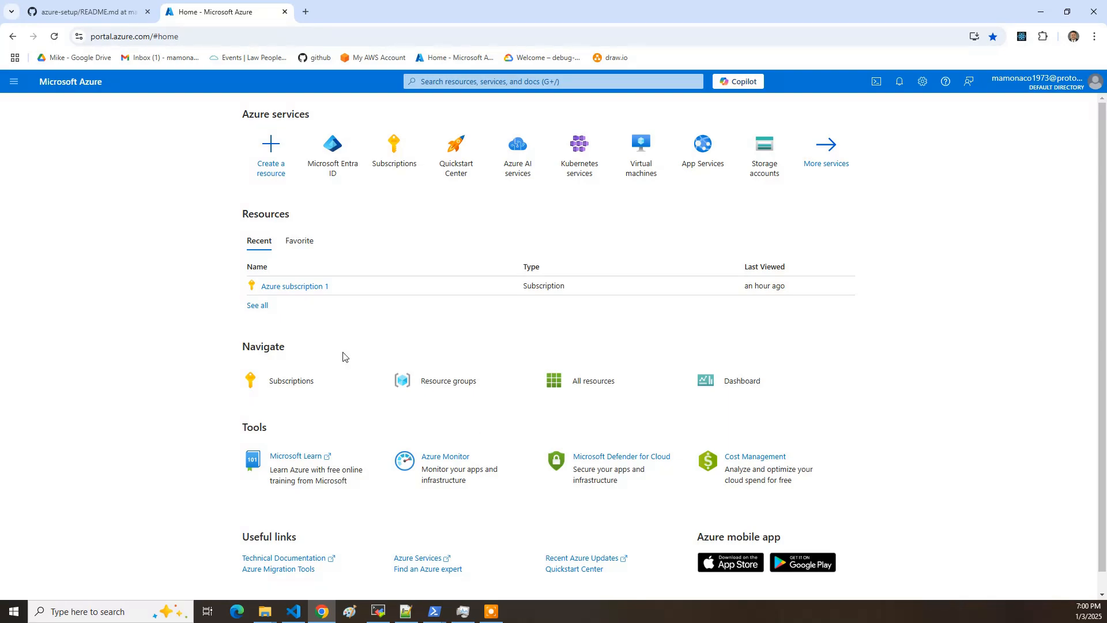
mouse_move(294, 286)
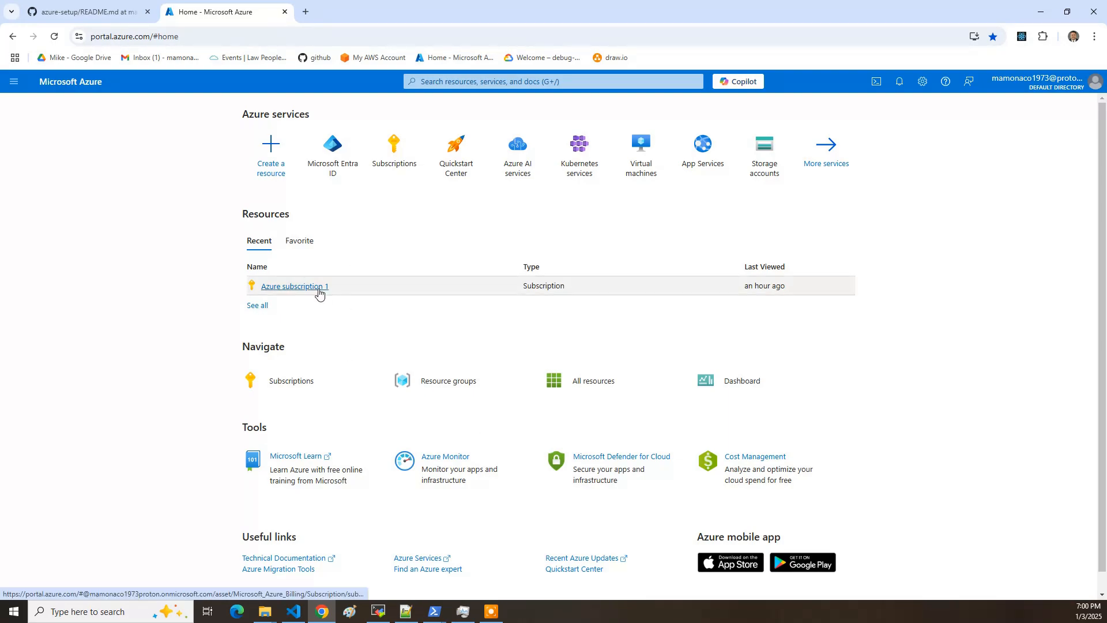
mouse_move(394, 154)
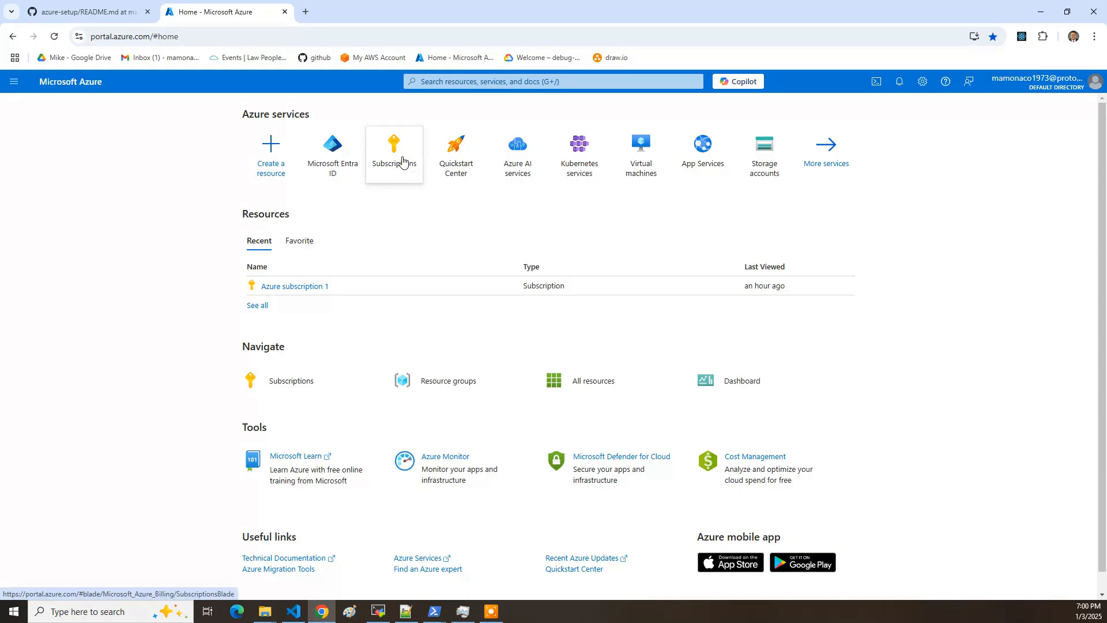
left_click(393, 148)
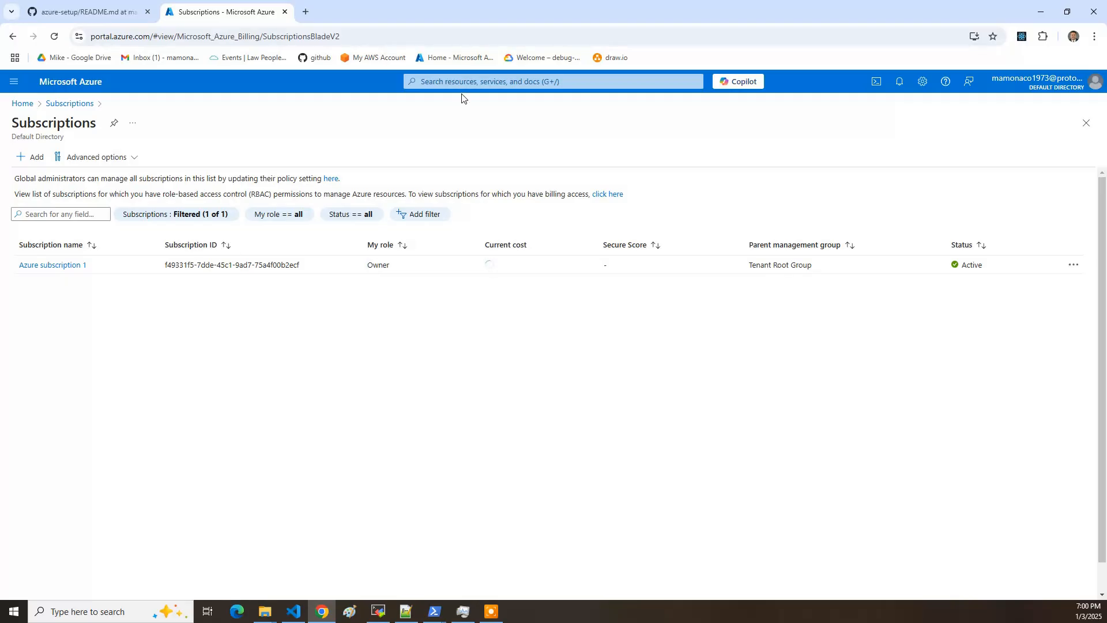
left_click(553, 81)
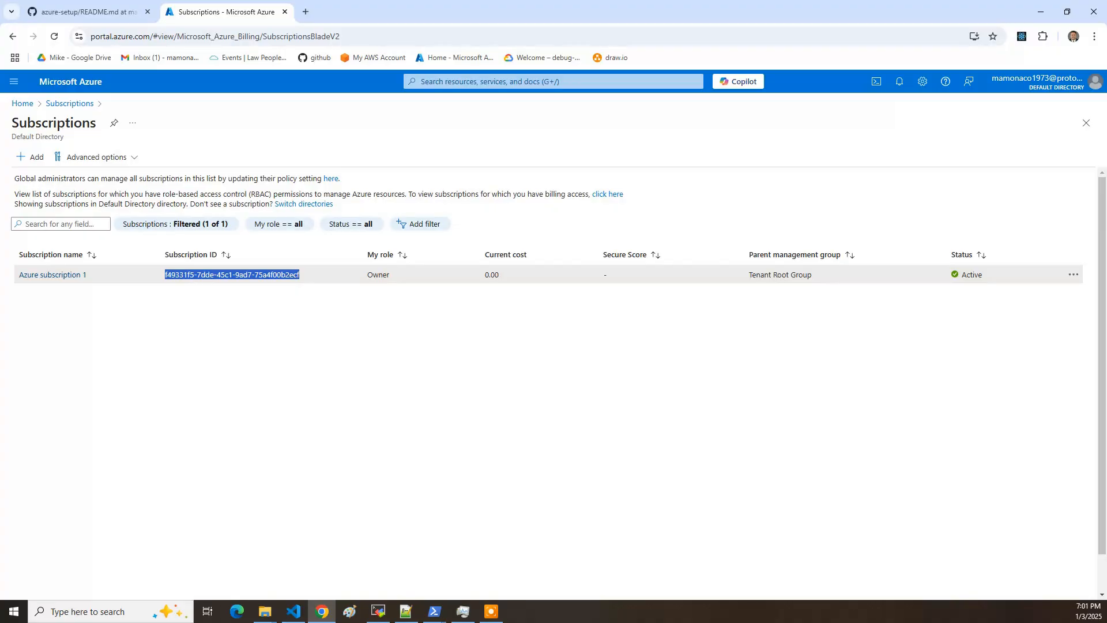
mouse_move(178, 237)
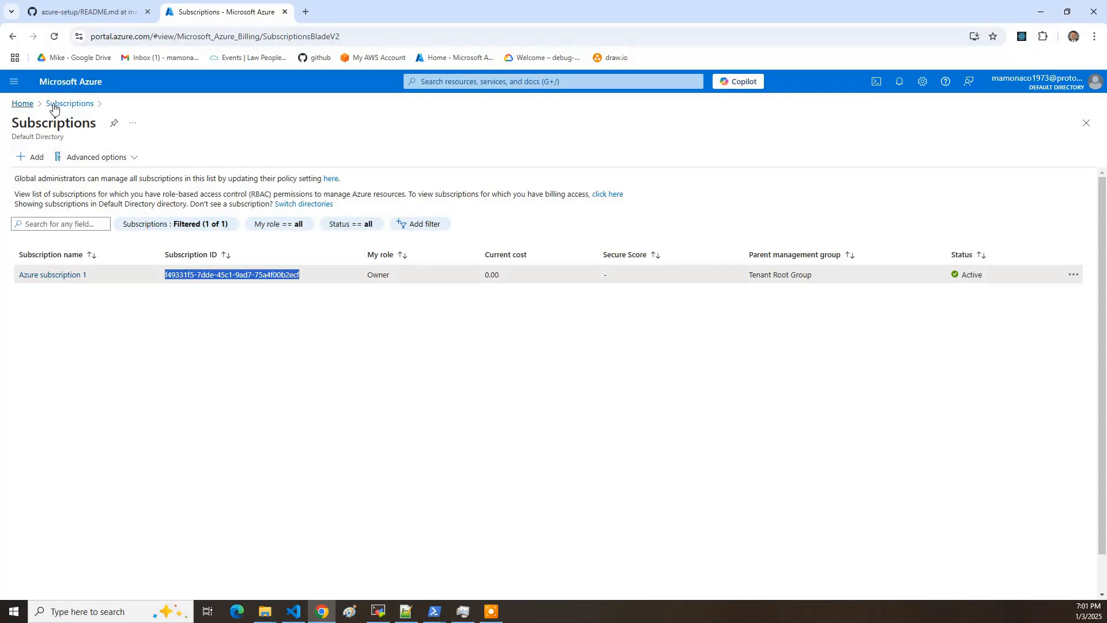
- Search 'Active Directory' and open Microsoft Entra ID to see the Default Directory tenant ID
left_click(553, 81)
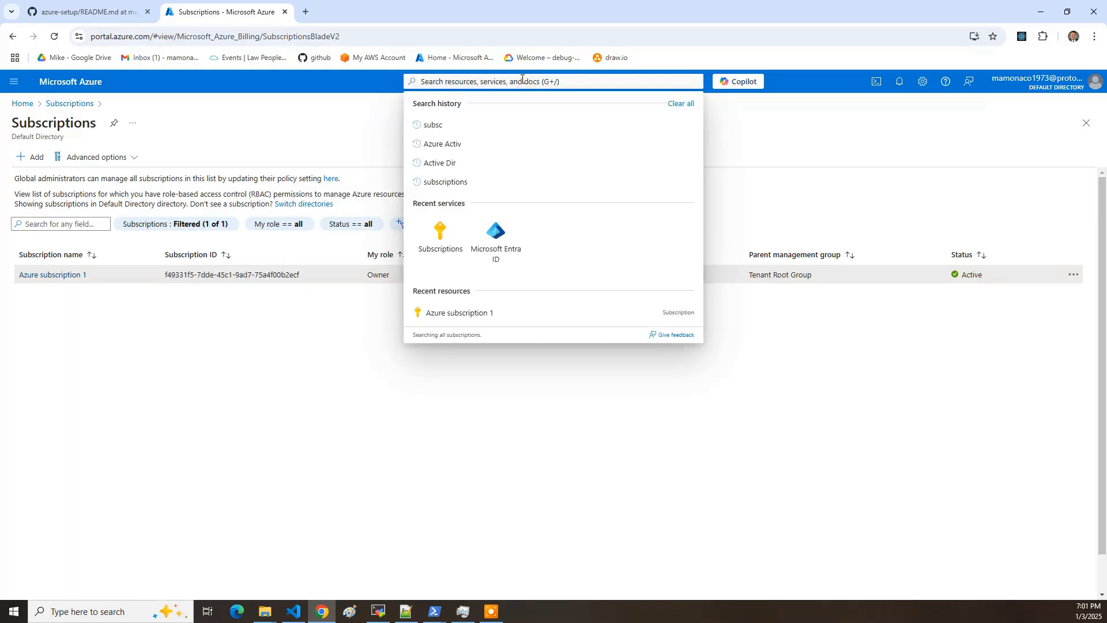
type("Active Dire")
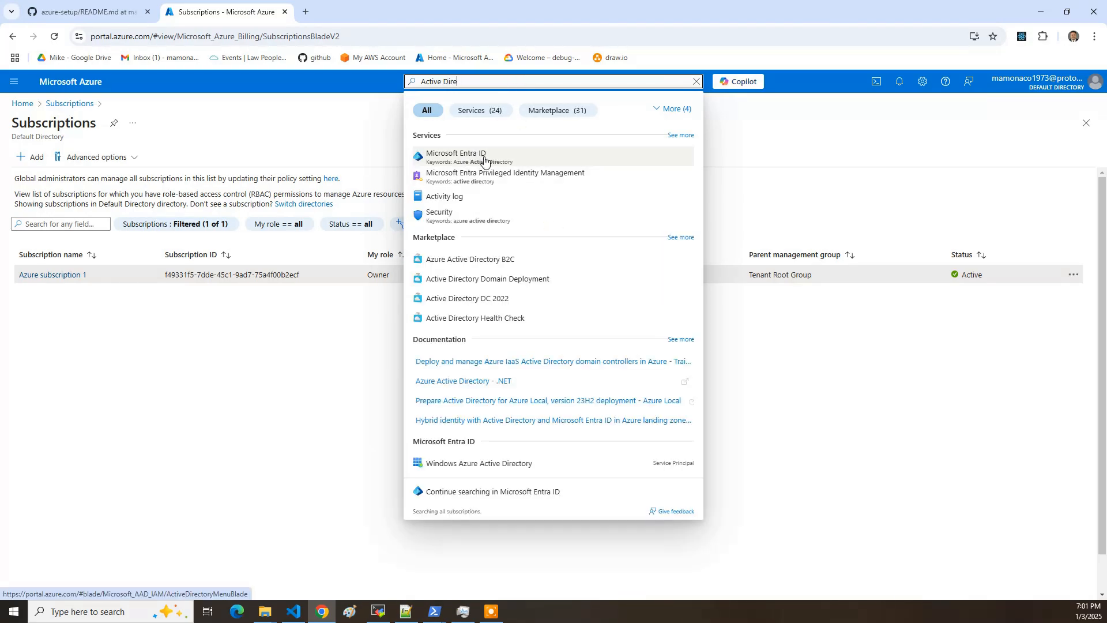
left_click(456, 157)
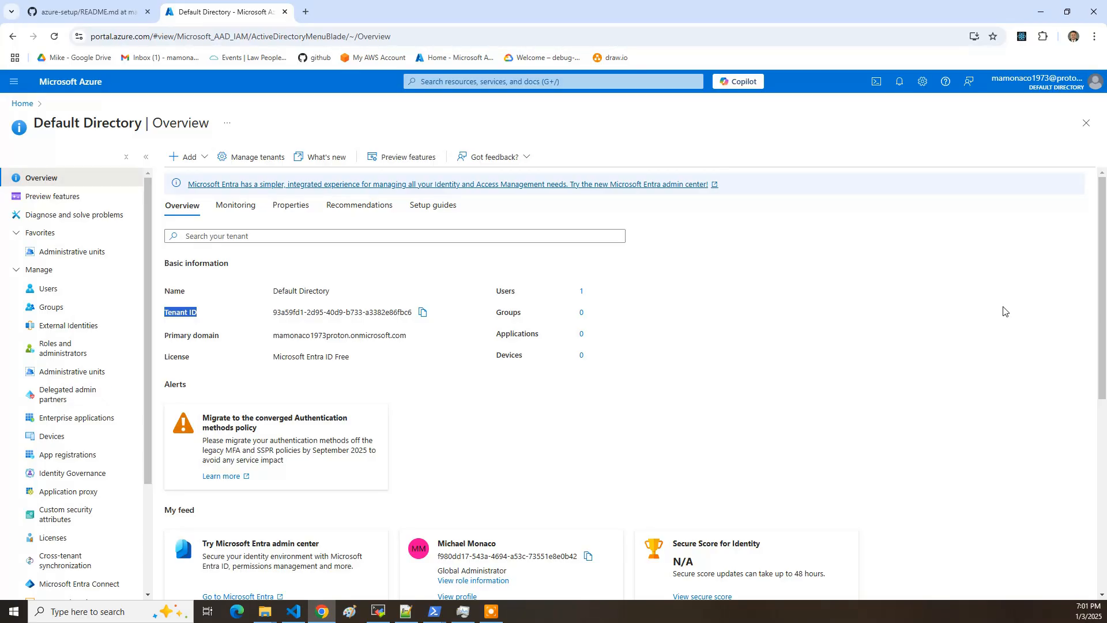
mouse_move(119, 103)
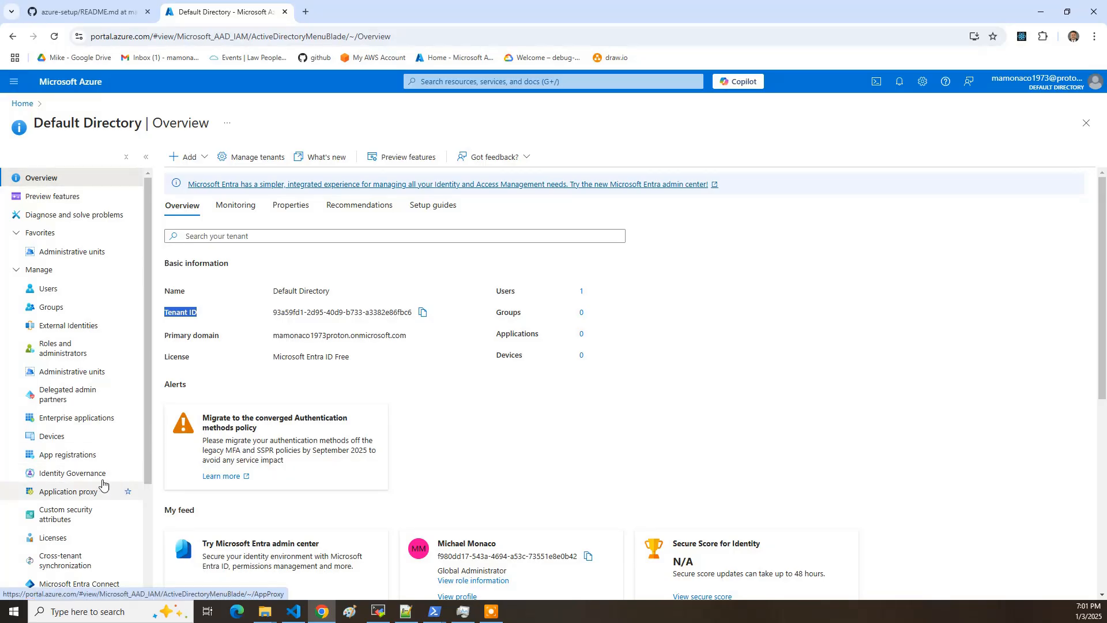
mouse_move(96, 477)
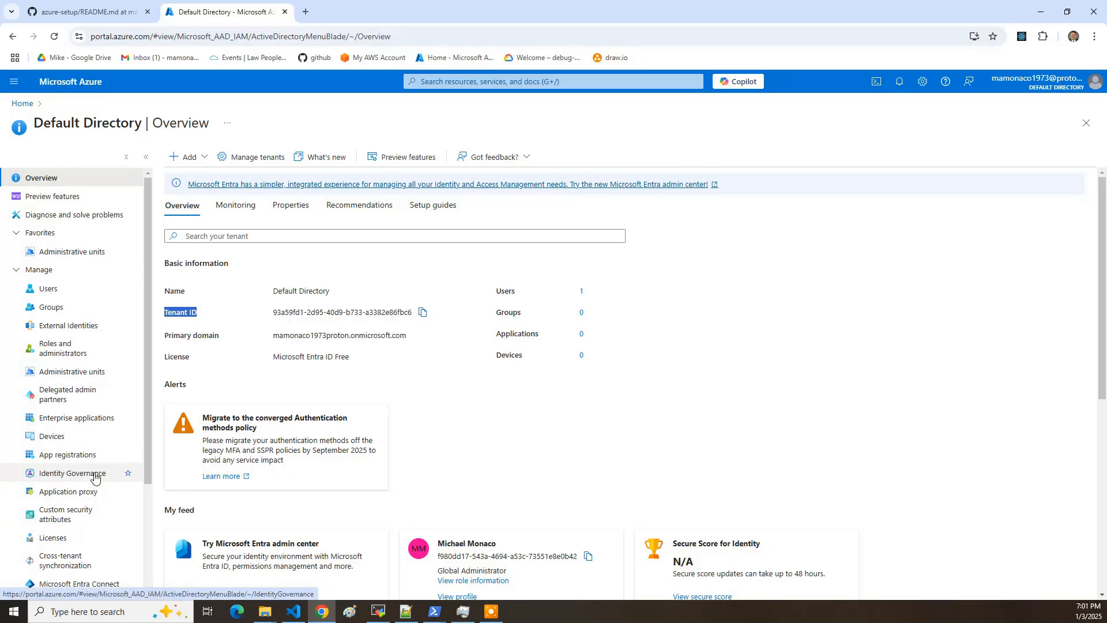
- Create a single-tenant app registration named 'terraform' from App registrations
left_click(68, 454)
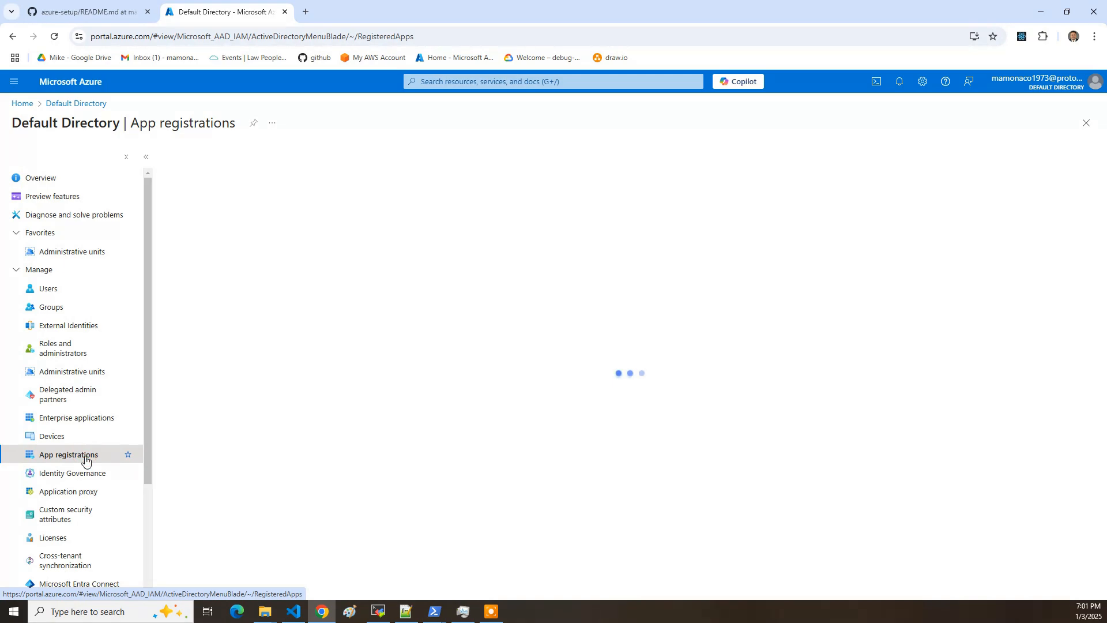
left_click(68, 454)
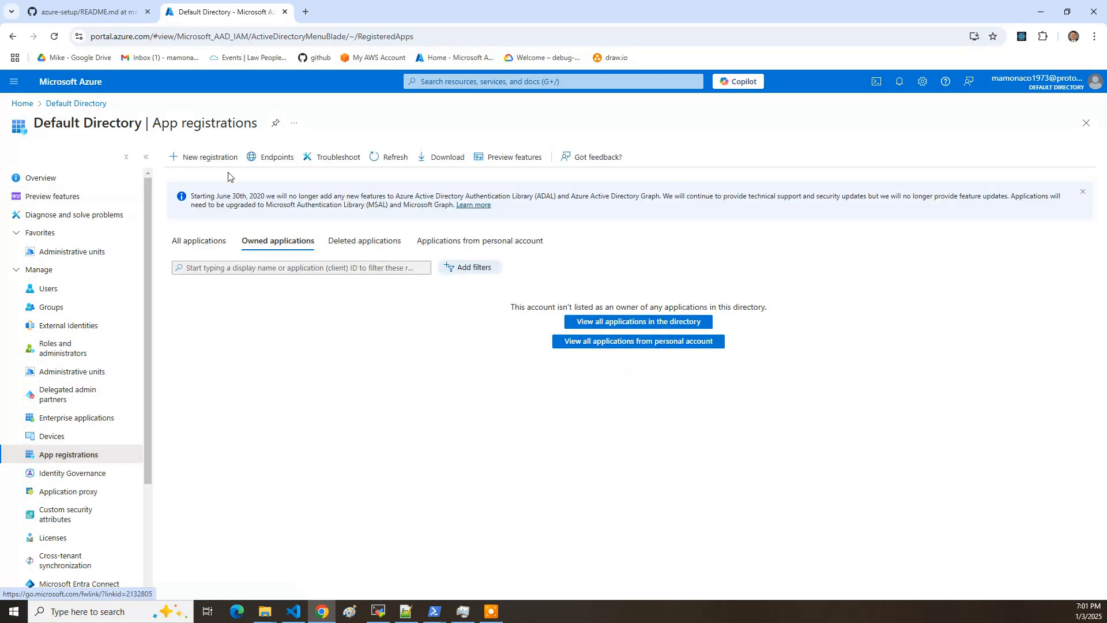
left_click(209, 156)
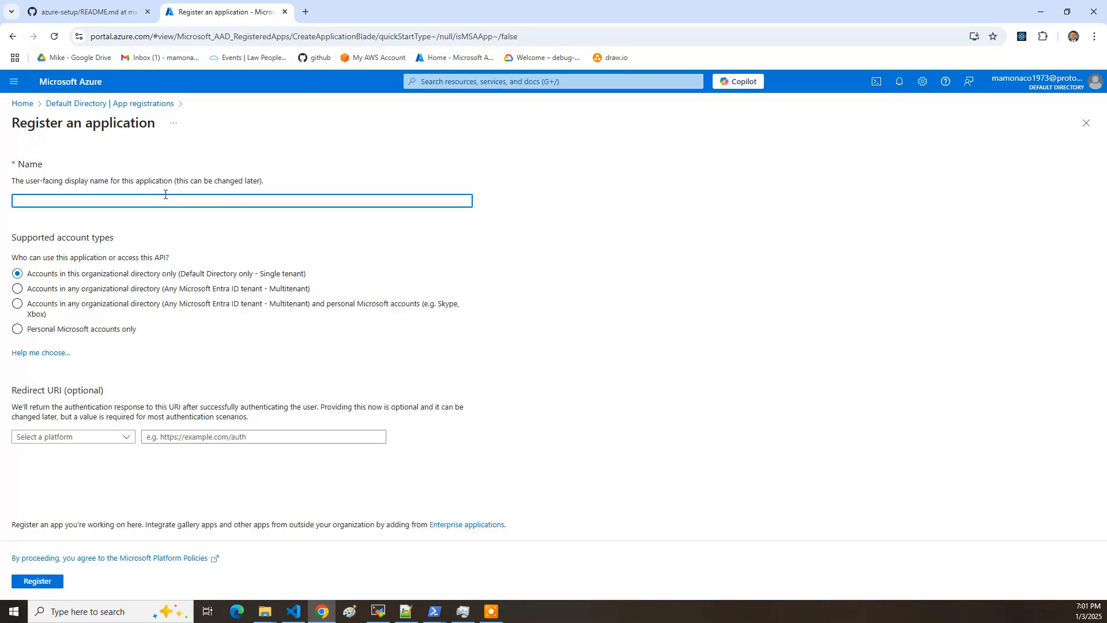
type("terraform")
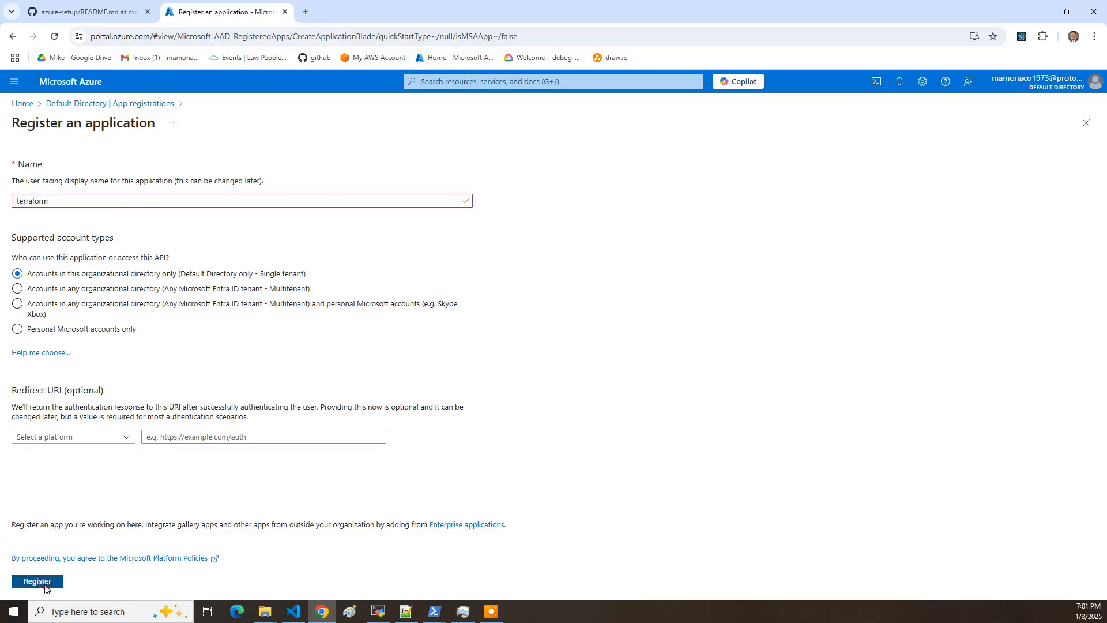
left_click(37, 581)
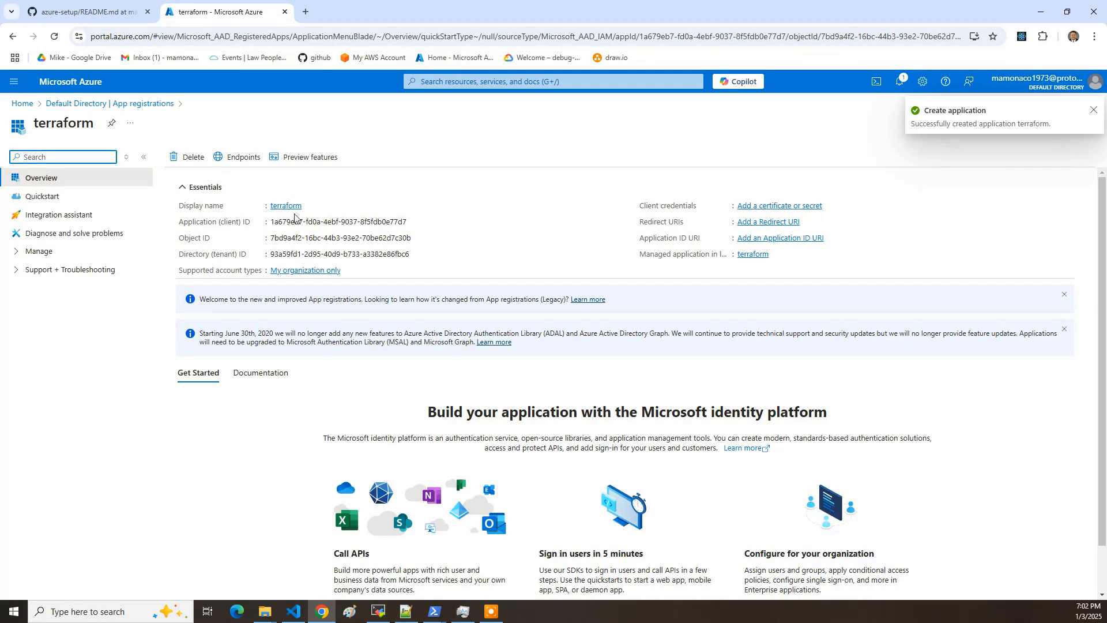
mouse_move(755, 219)
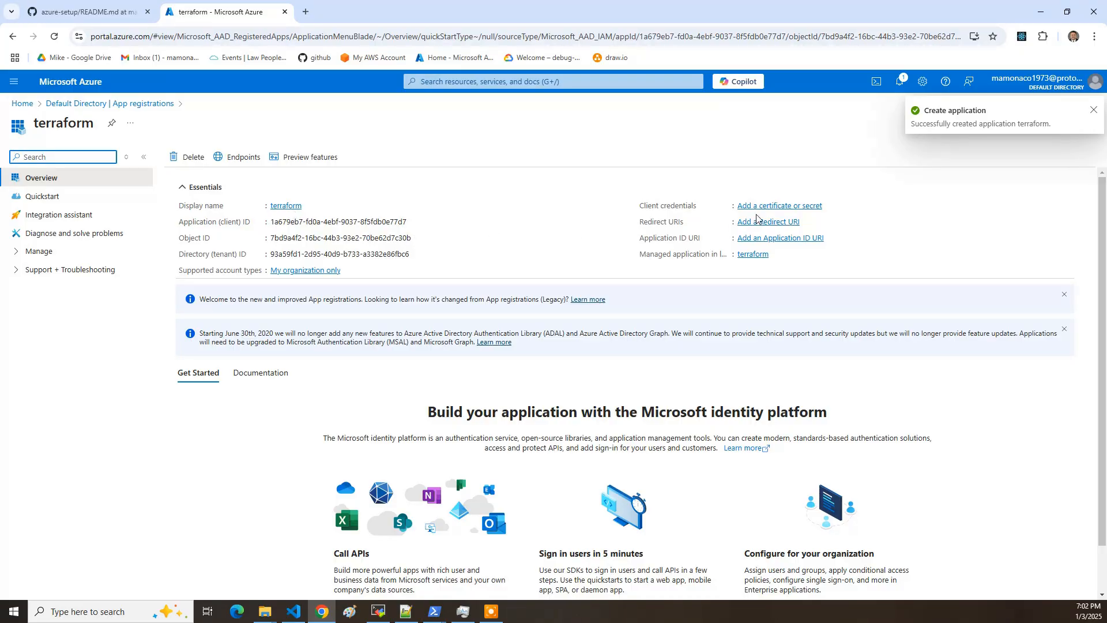
mouse_move(779, 205)
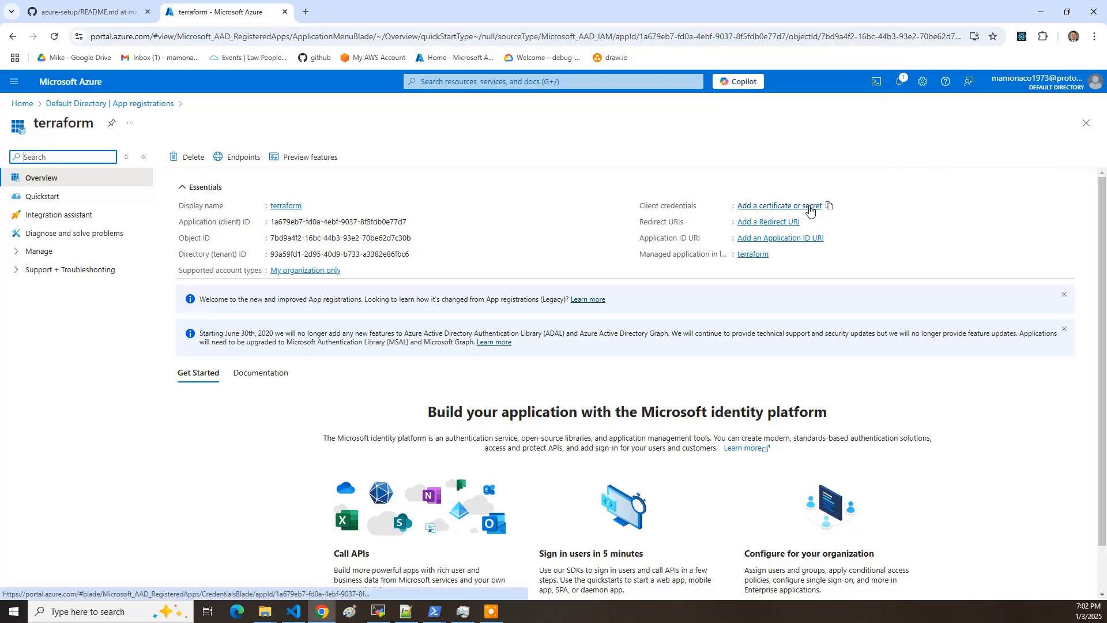
- Add a client secret named 'terraform secret', expiring 7/2/2025, under Certificates & secrets
left_click(779, 205)
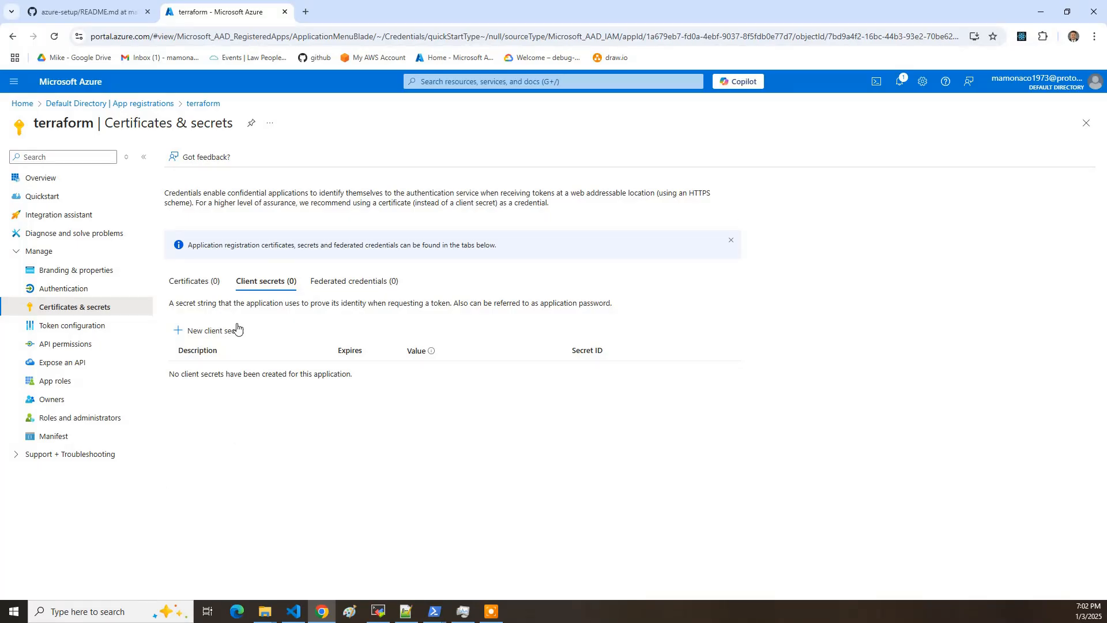
left_click(214, 330)
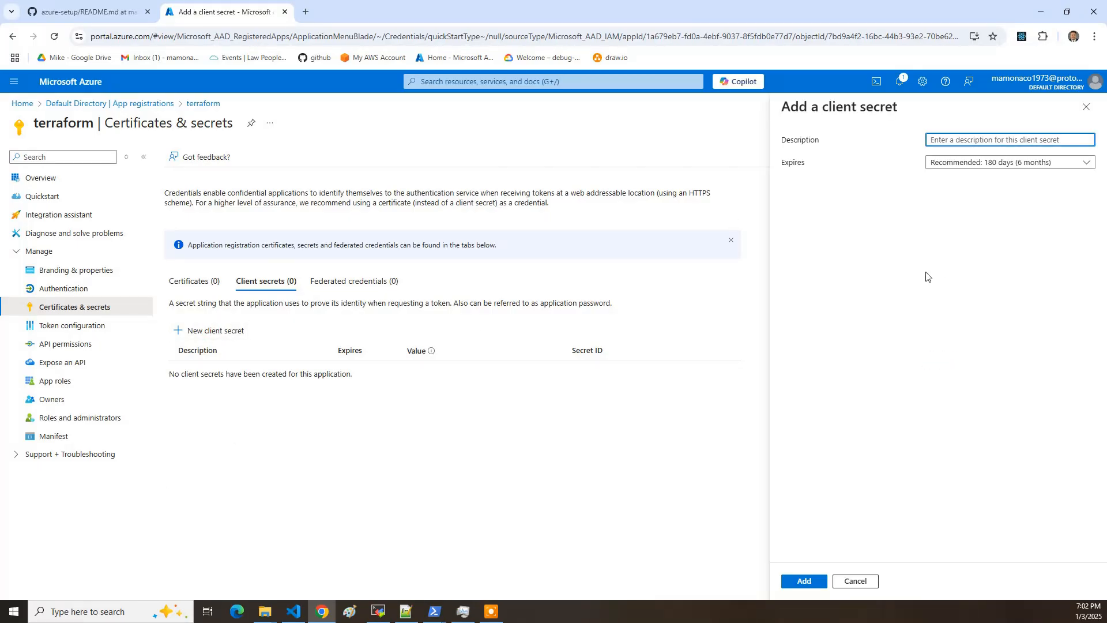
type("terraform secr")
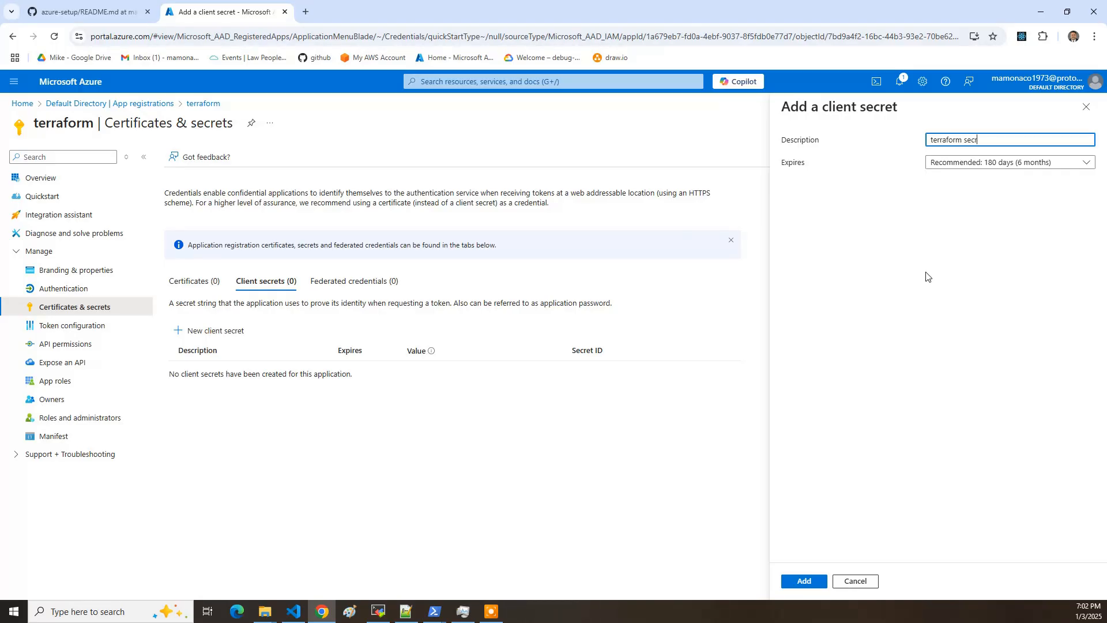
type("et")
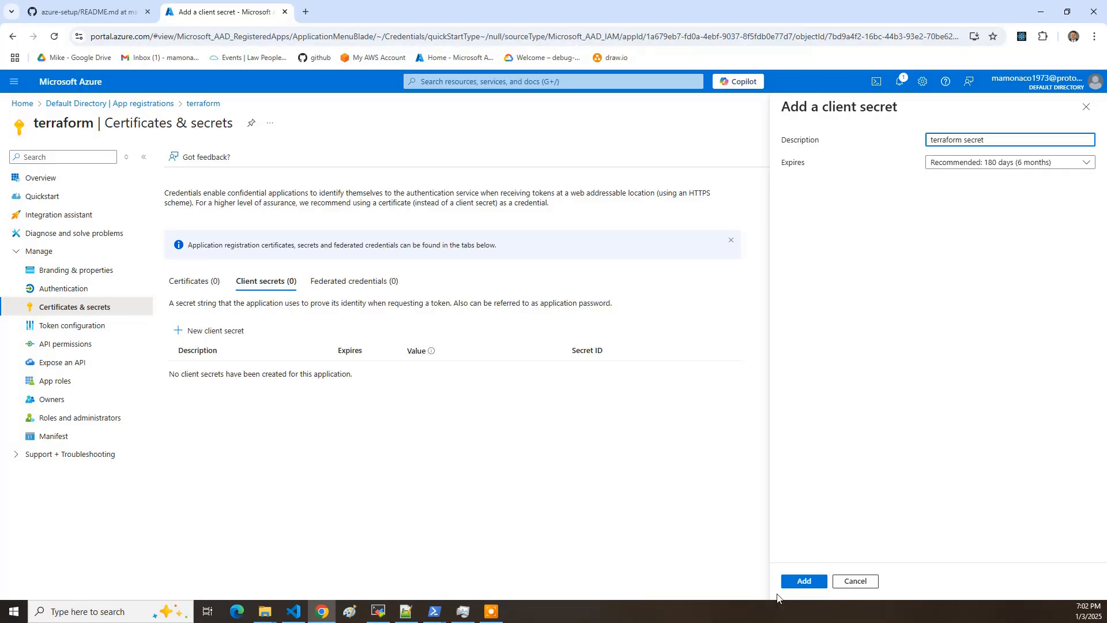
left_click(803, 581)
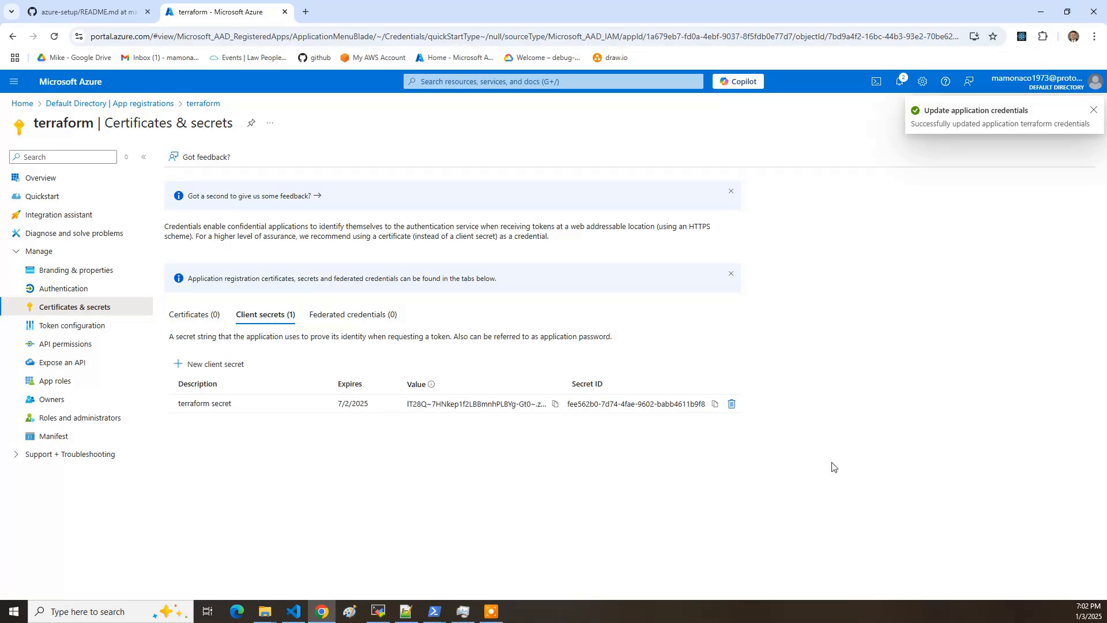
mouse_move(699, 329)
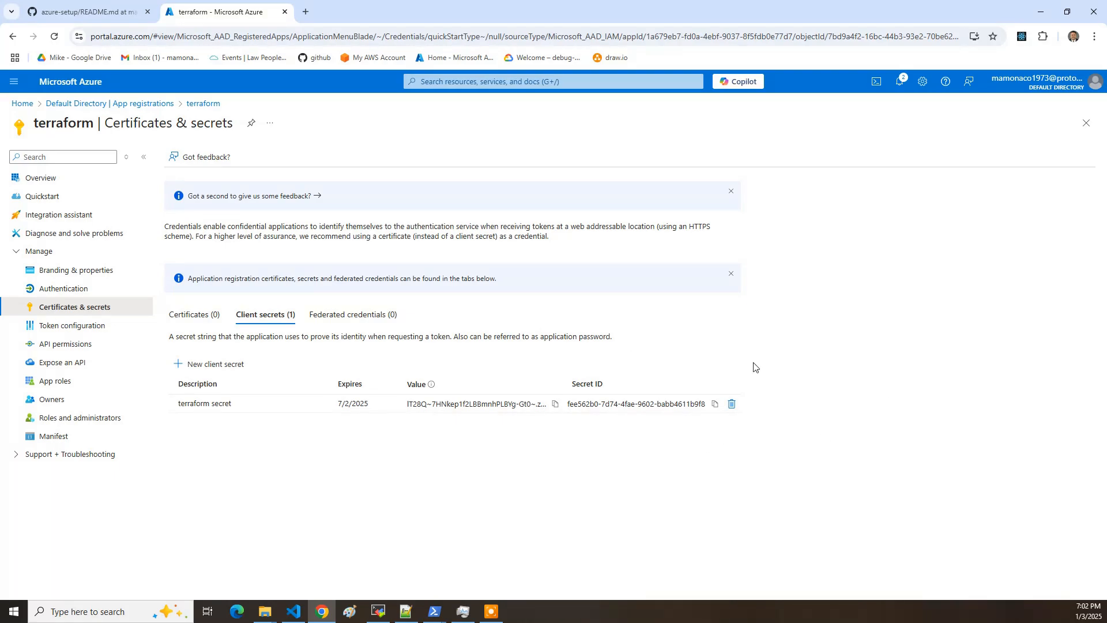
mouse_move(717, 569)
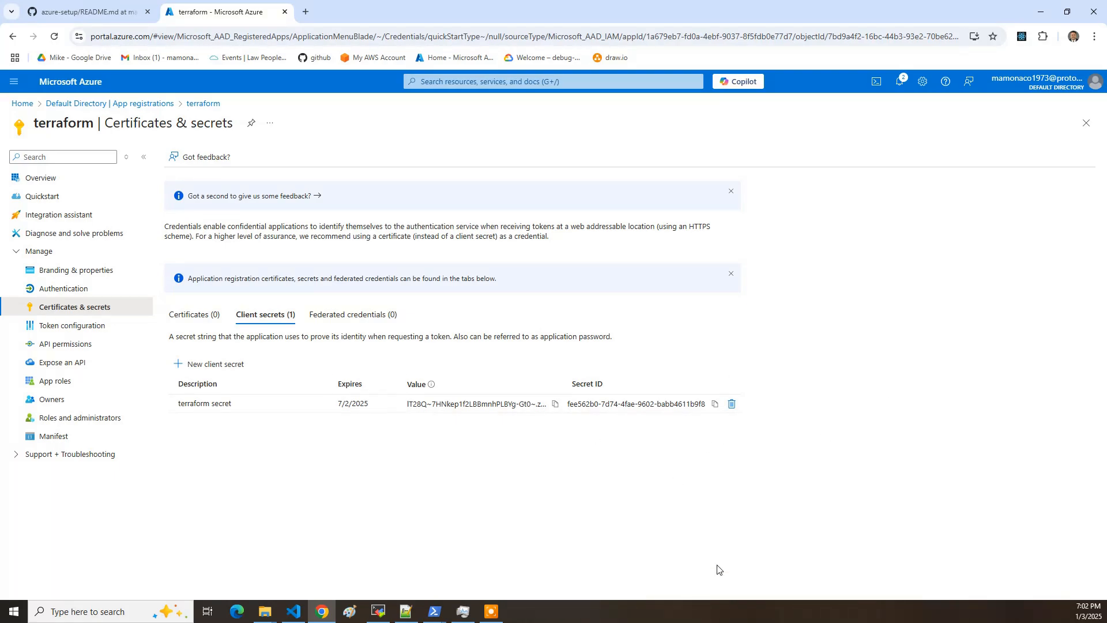
mouse_move(413, 399)
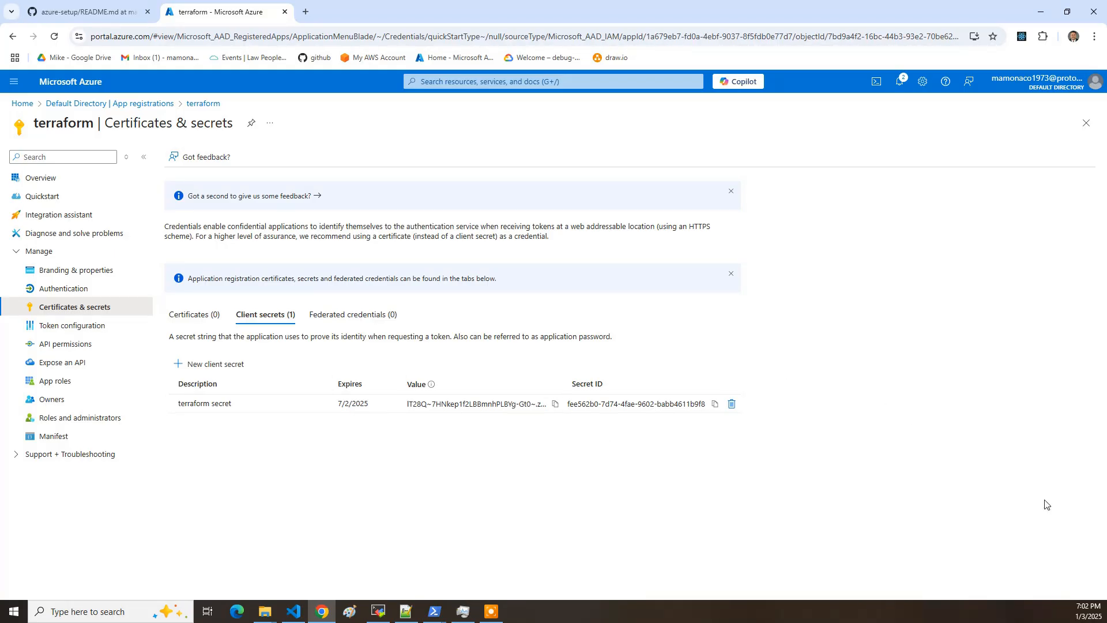
mouse_move(314, 57)
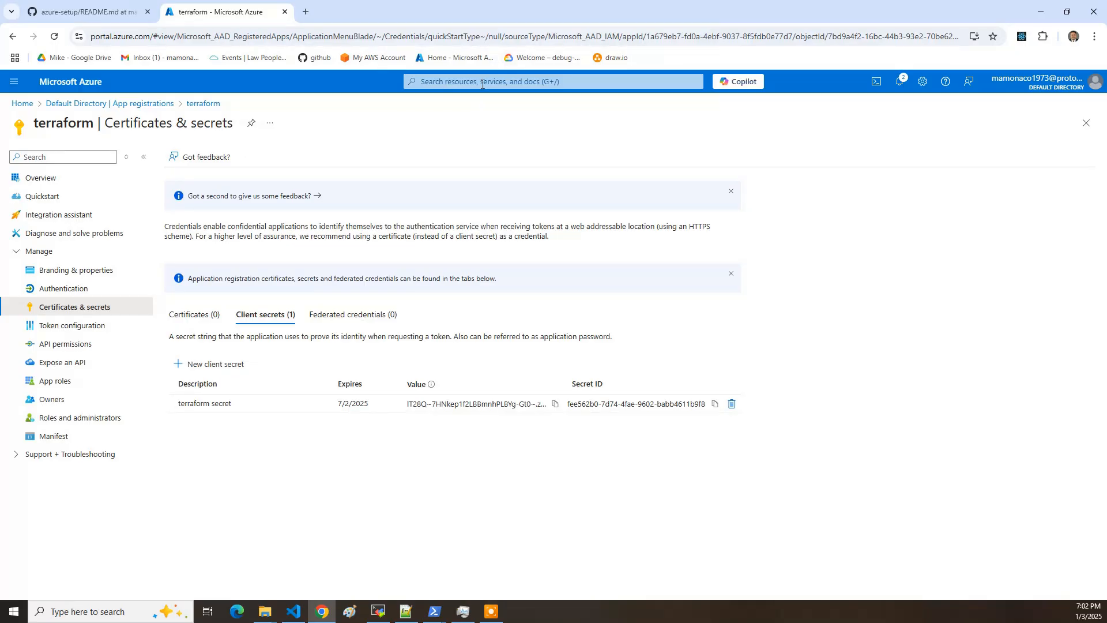
- Search Subscriptions, open Azure subscription 1's Access control (IAM), and show the Add menu
left_click(553, 81)
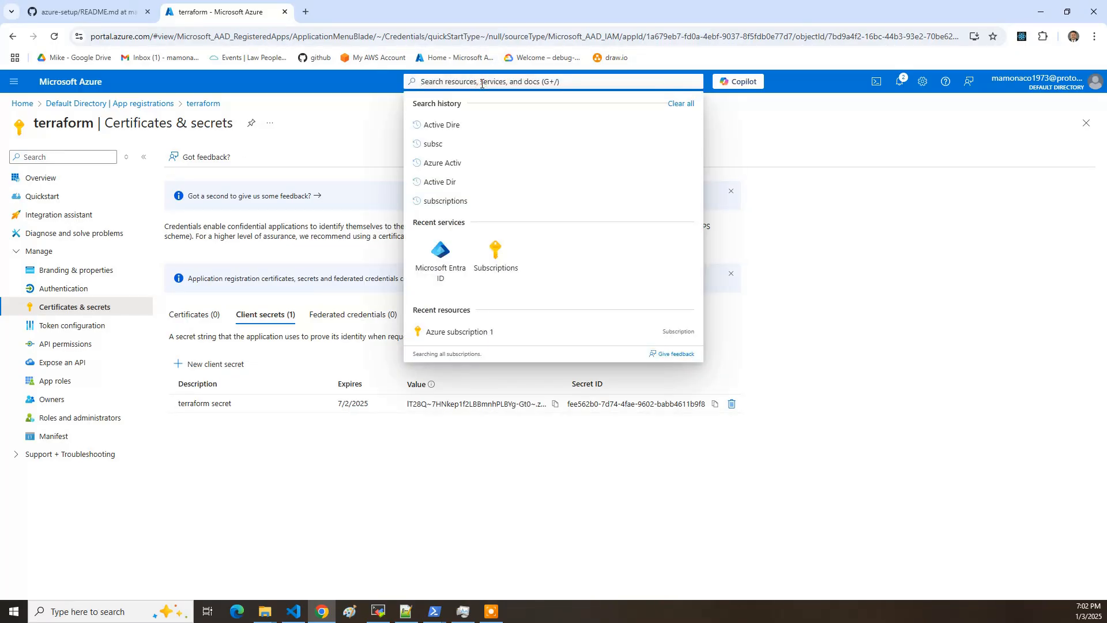
type("subs")
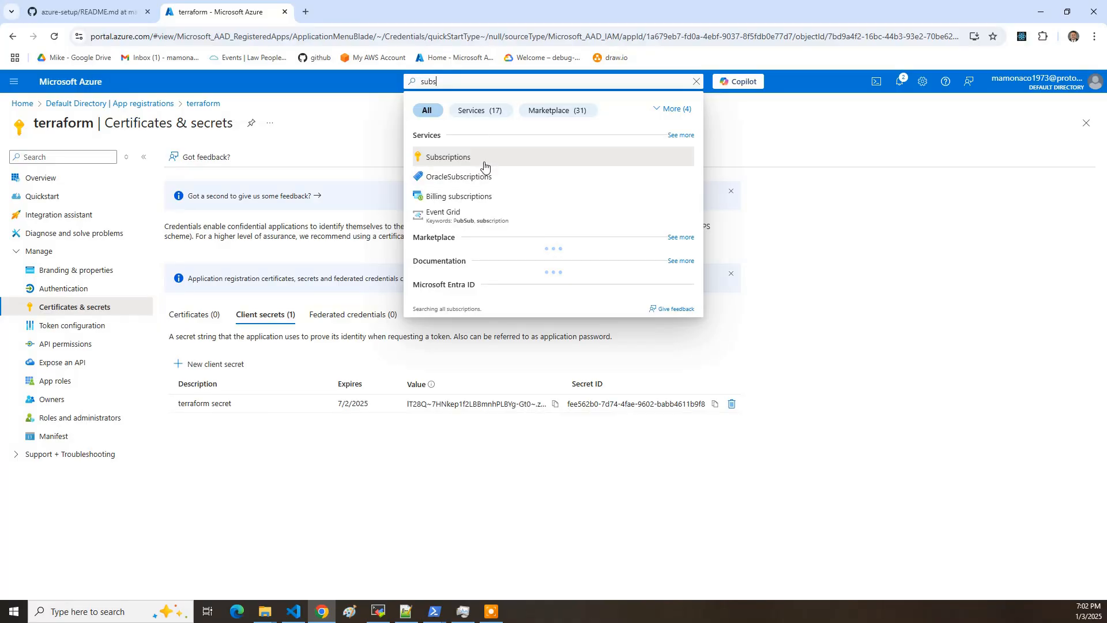
left_click(447, 157)
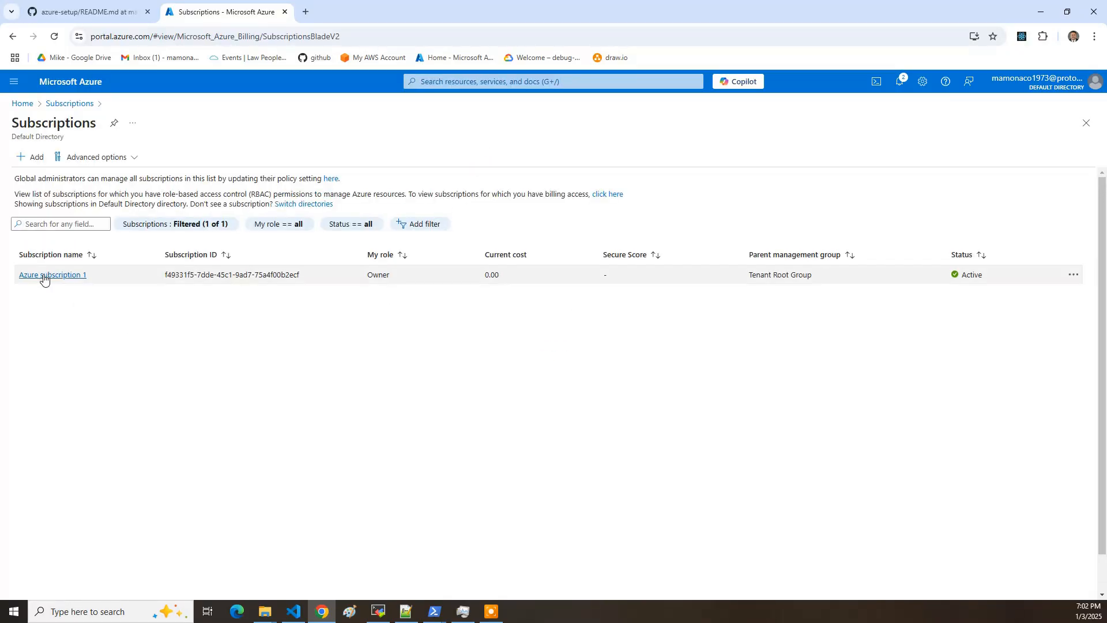
left_click(52, 274)
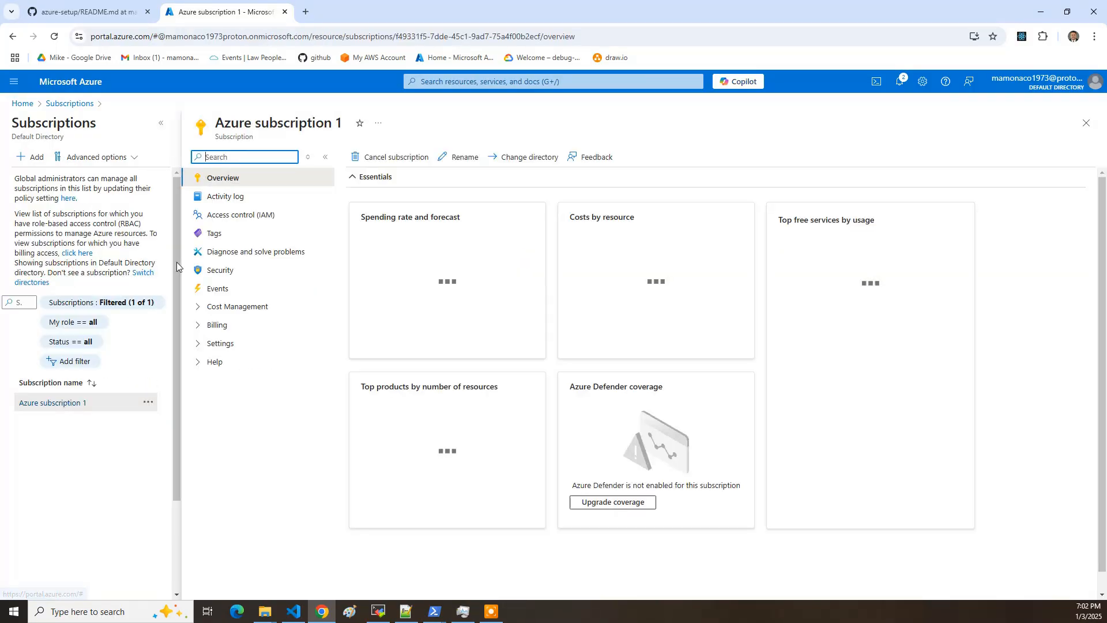
left_click(243, 215)
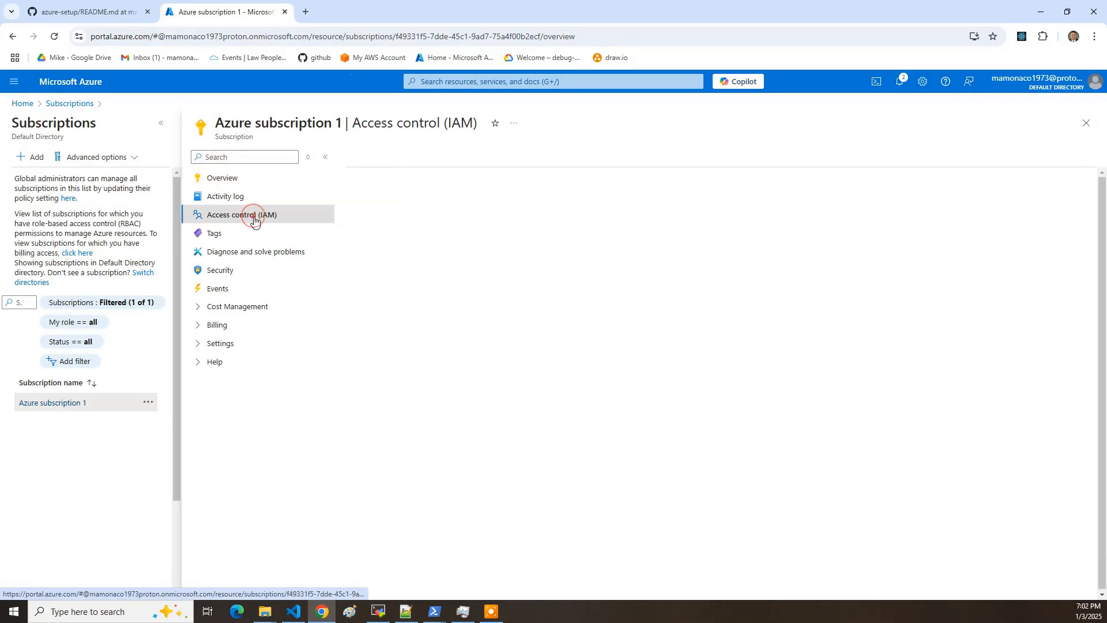
left_click(243, 215)
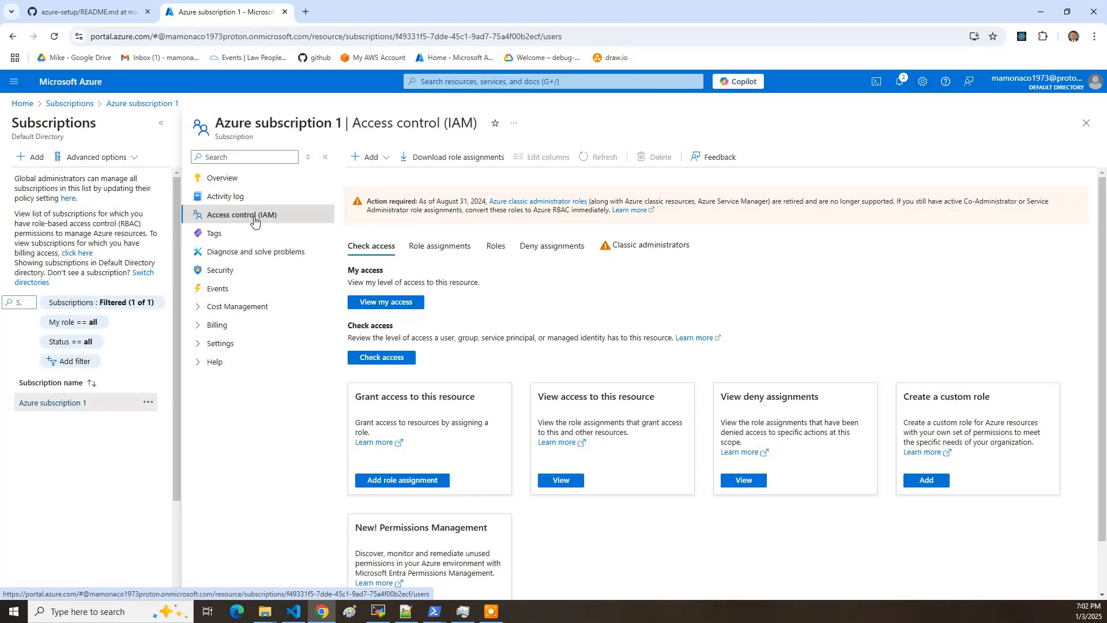
left_click(367, 157)
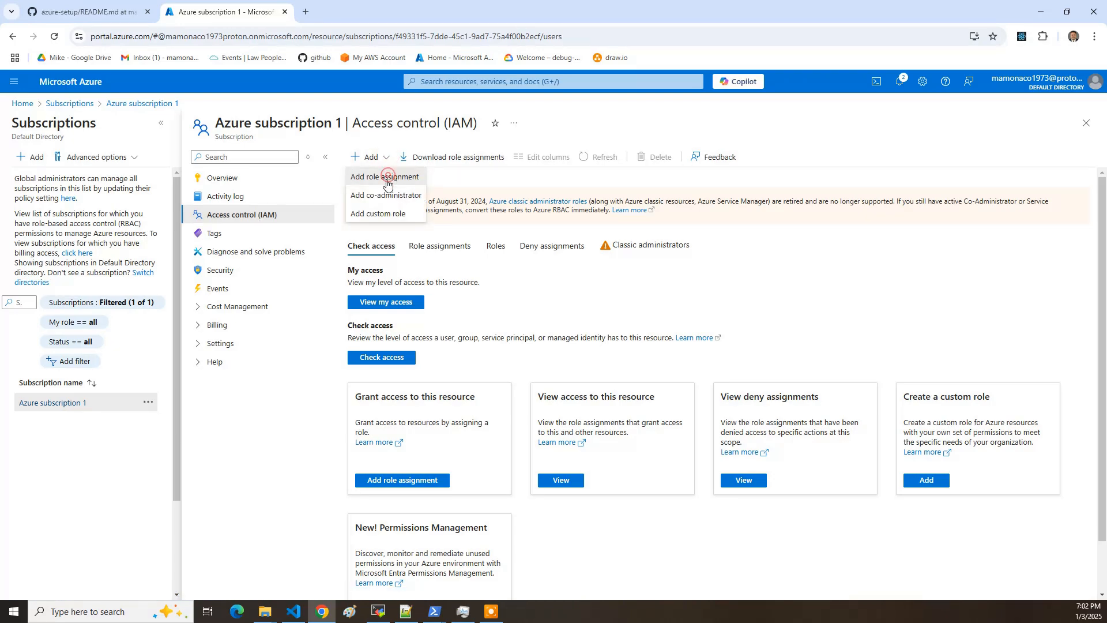
- Start a role assignment and choose Contributor from the privileged administrator roles
left_click(384, 176)
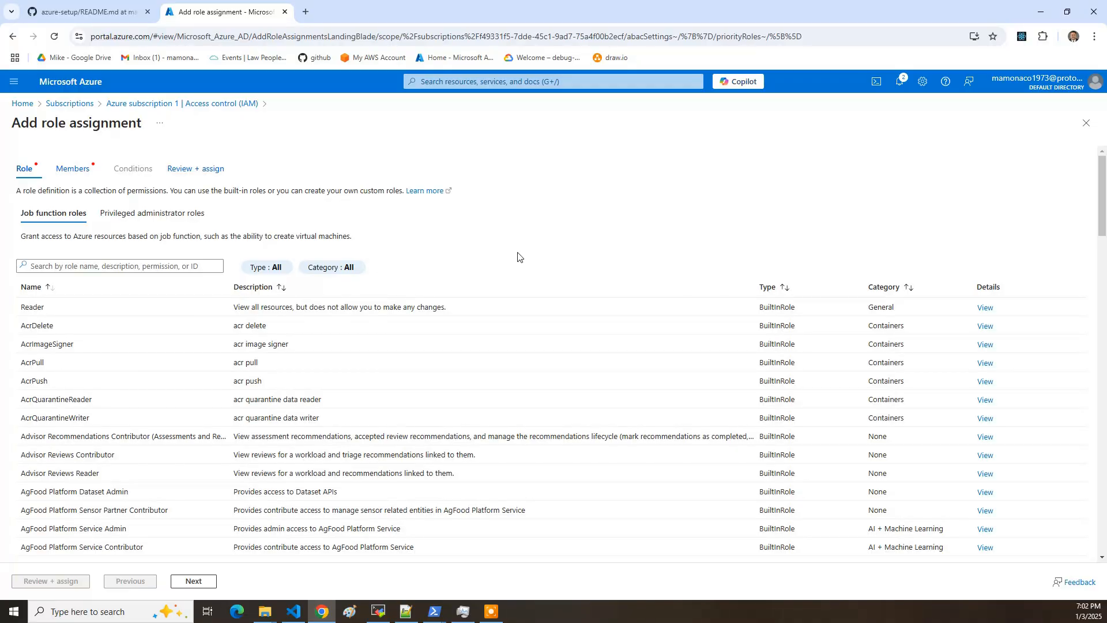
mouse_move(152, 212)
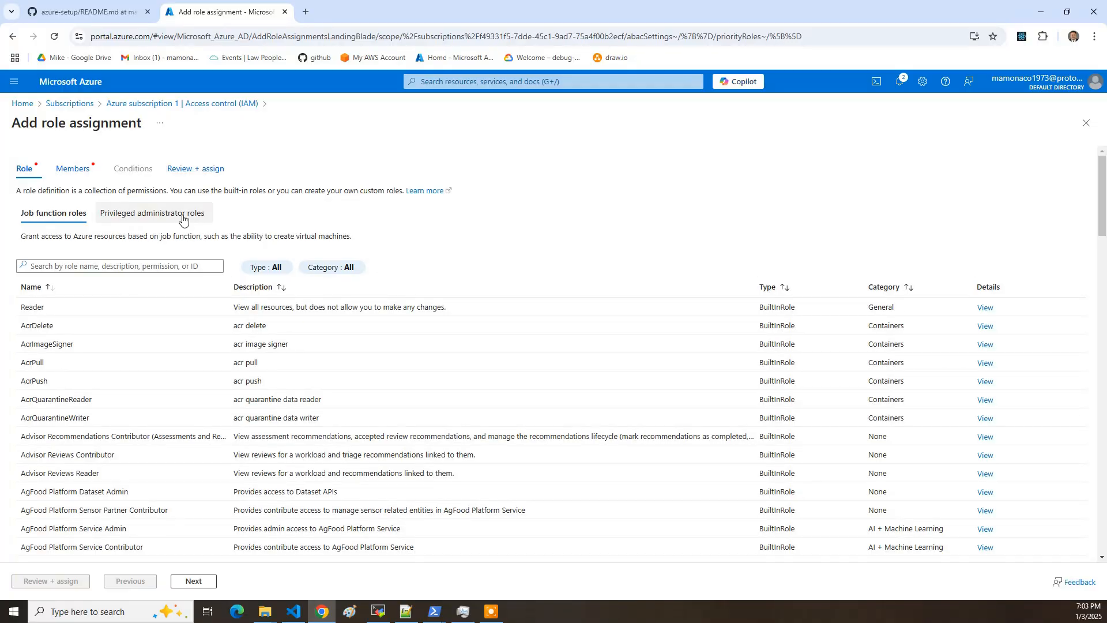
left_click(151, 213)
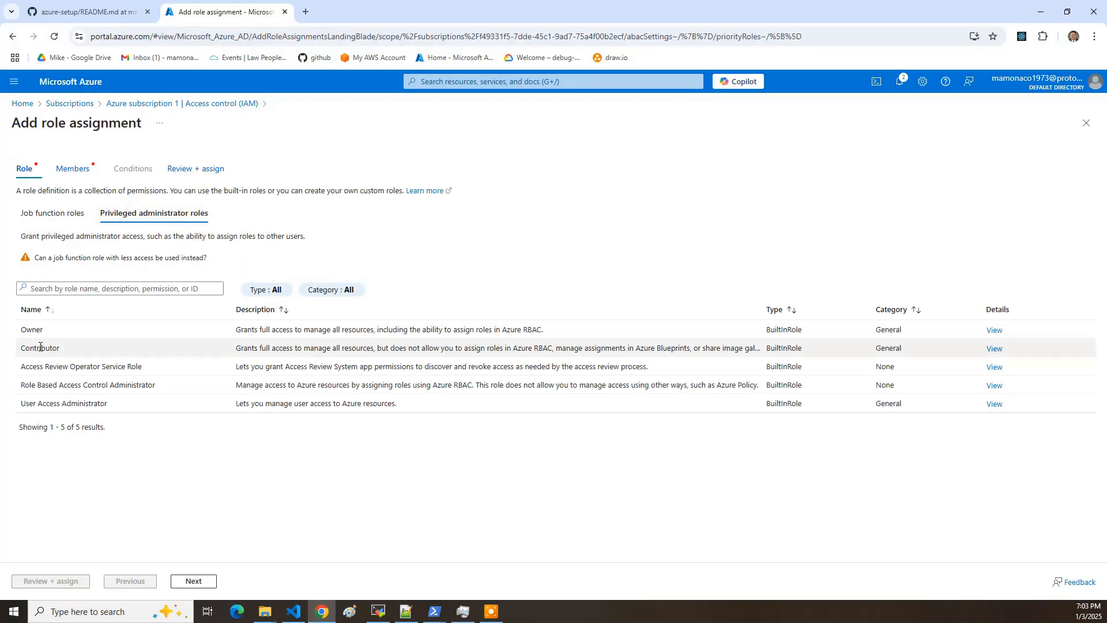
left_click(192, 581)
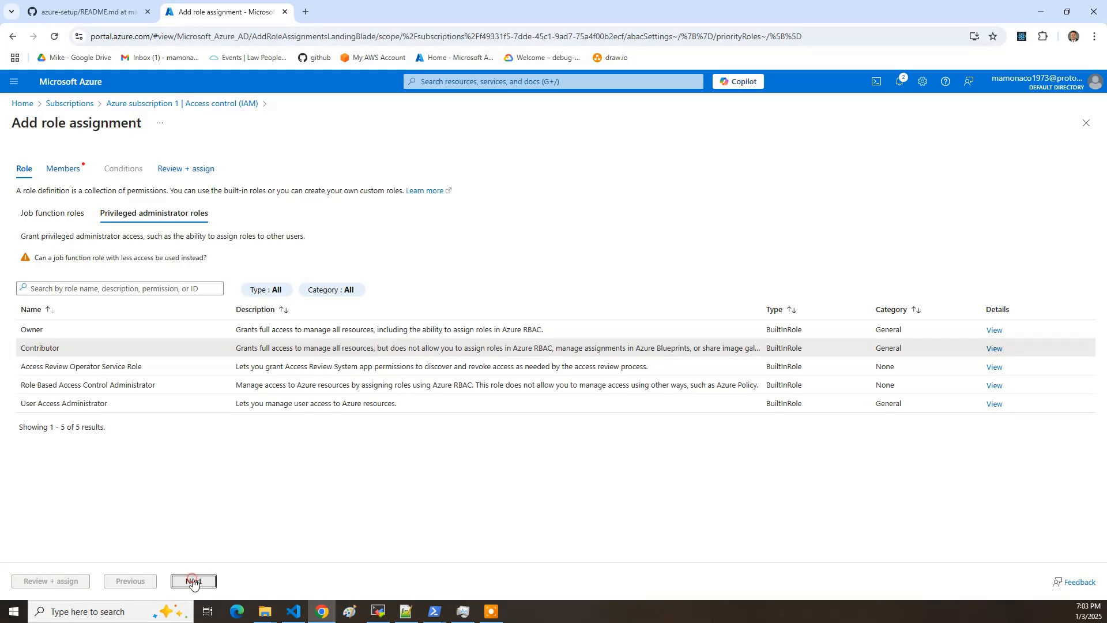
- Select the terraform app as the member and submit Review + assign
left_click(193, 581)
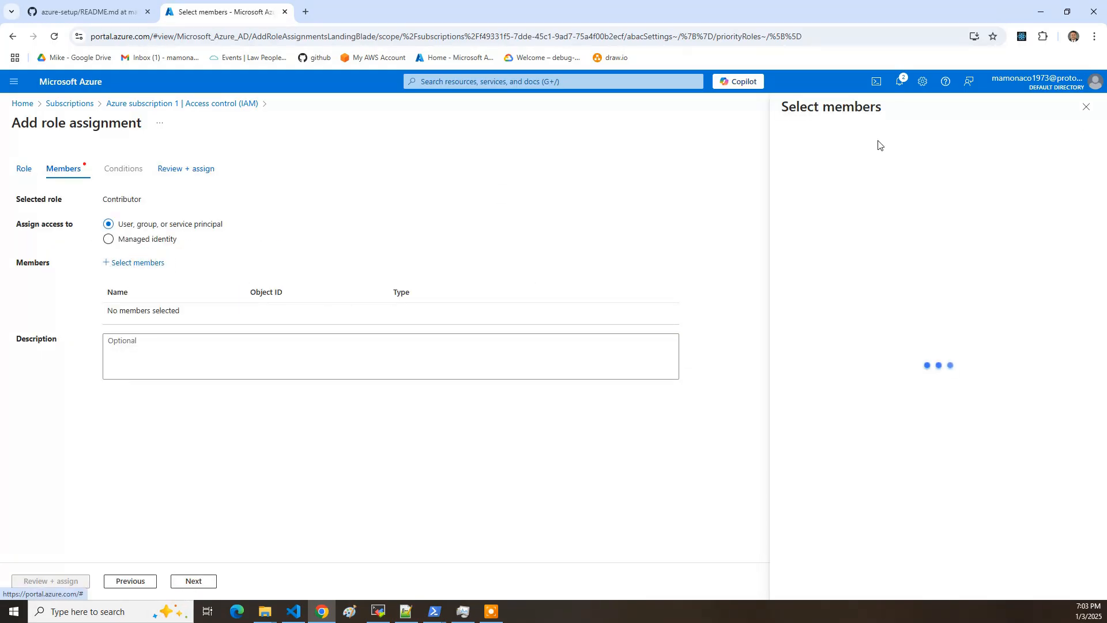
type("terr")
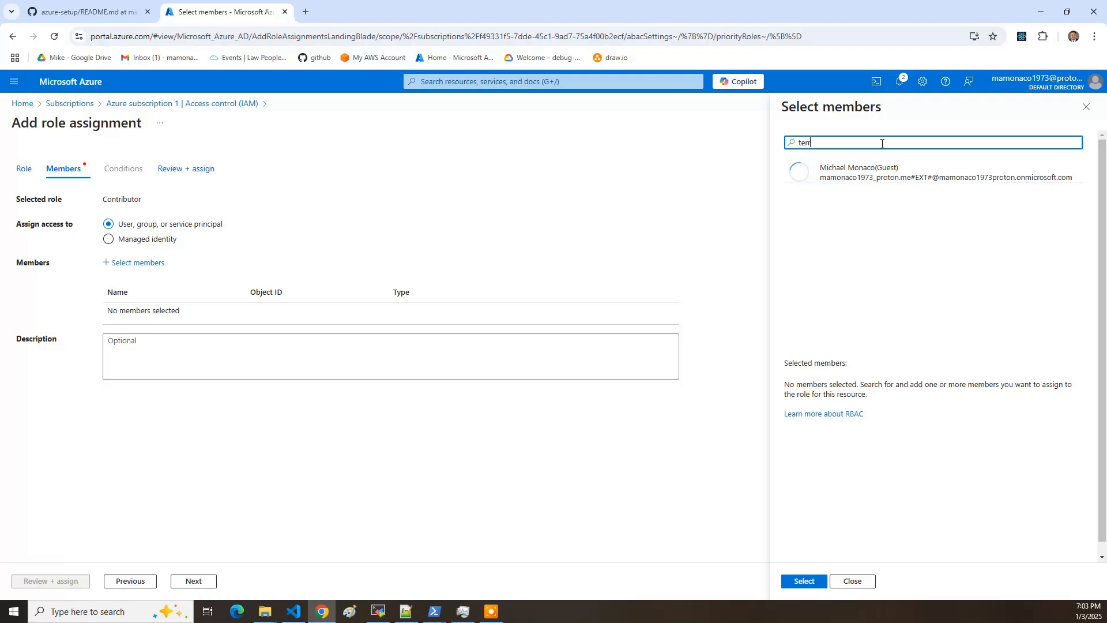
left_click(847, 172)
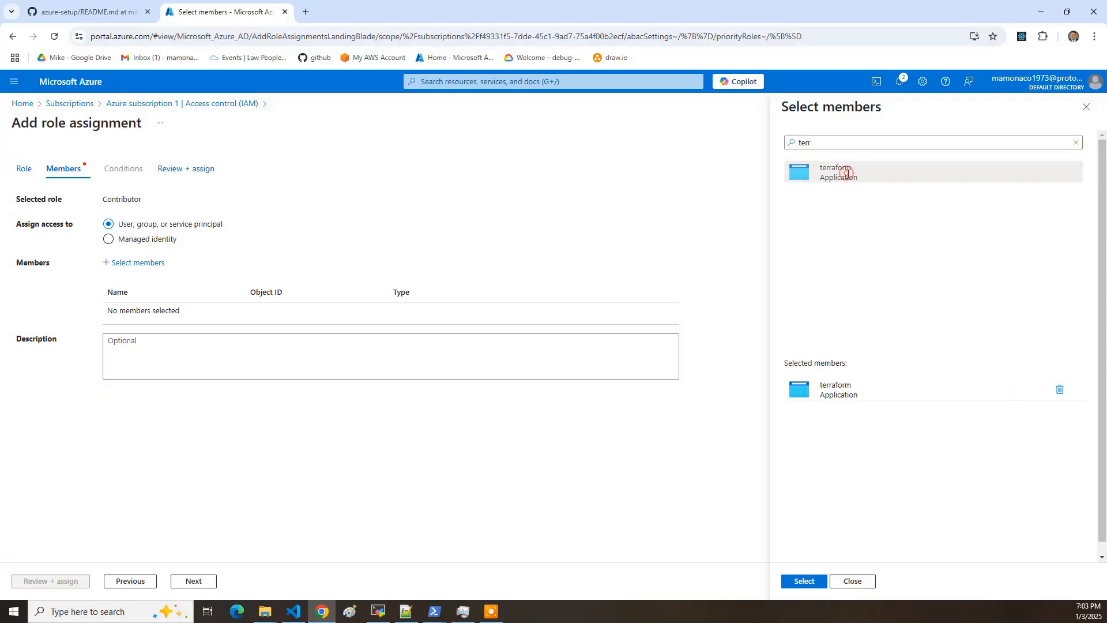
mouse_move(803, 581)
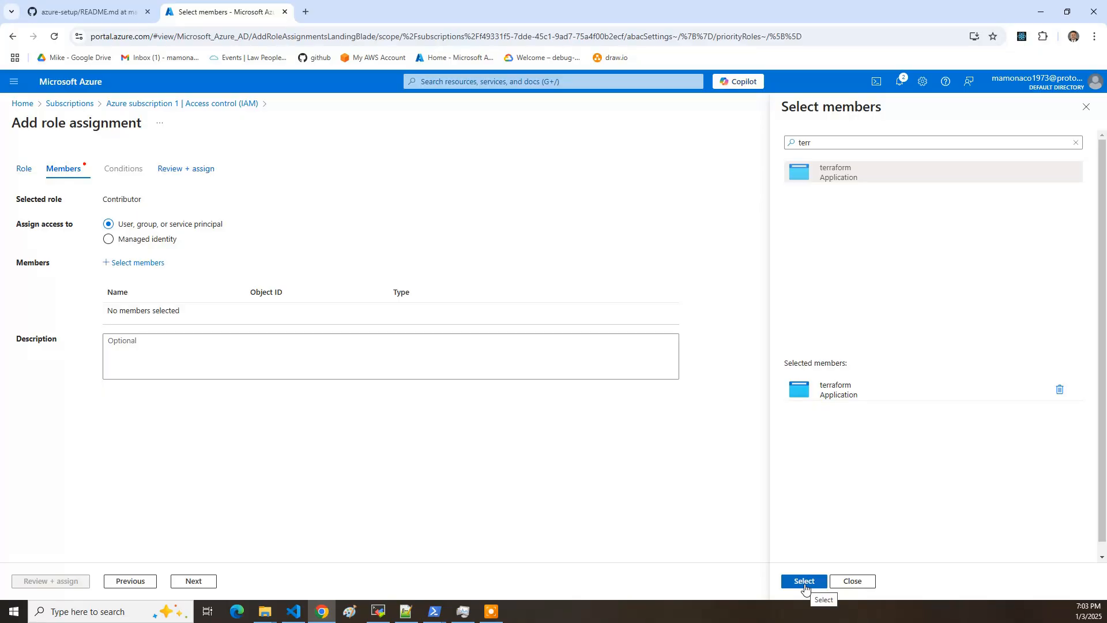
left_click(802, 581)
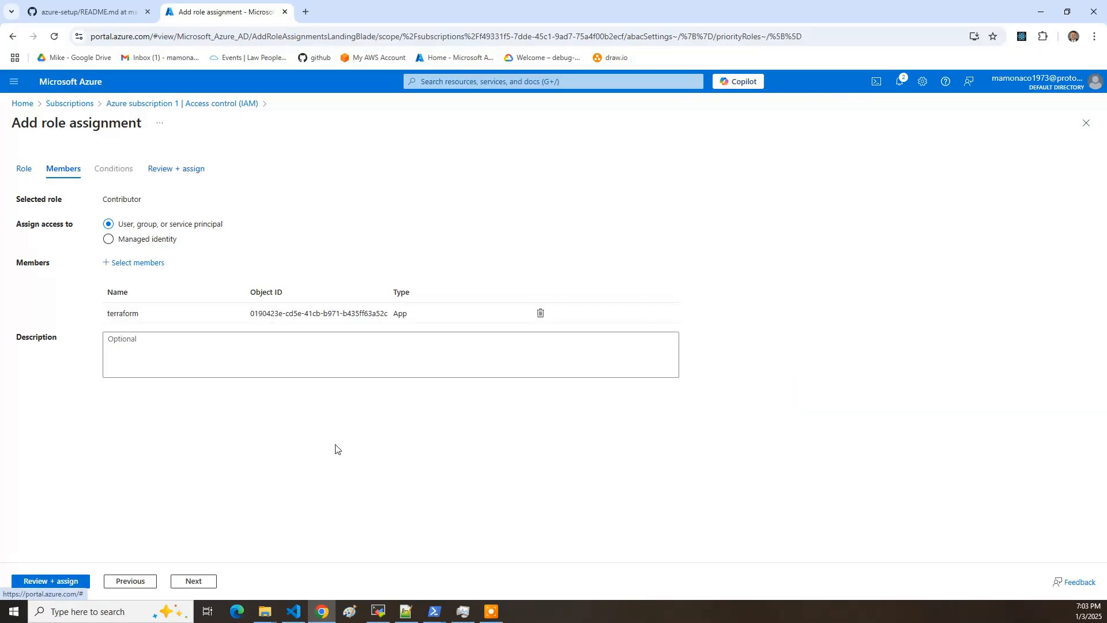
left_click(50, 581)
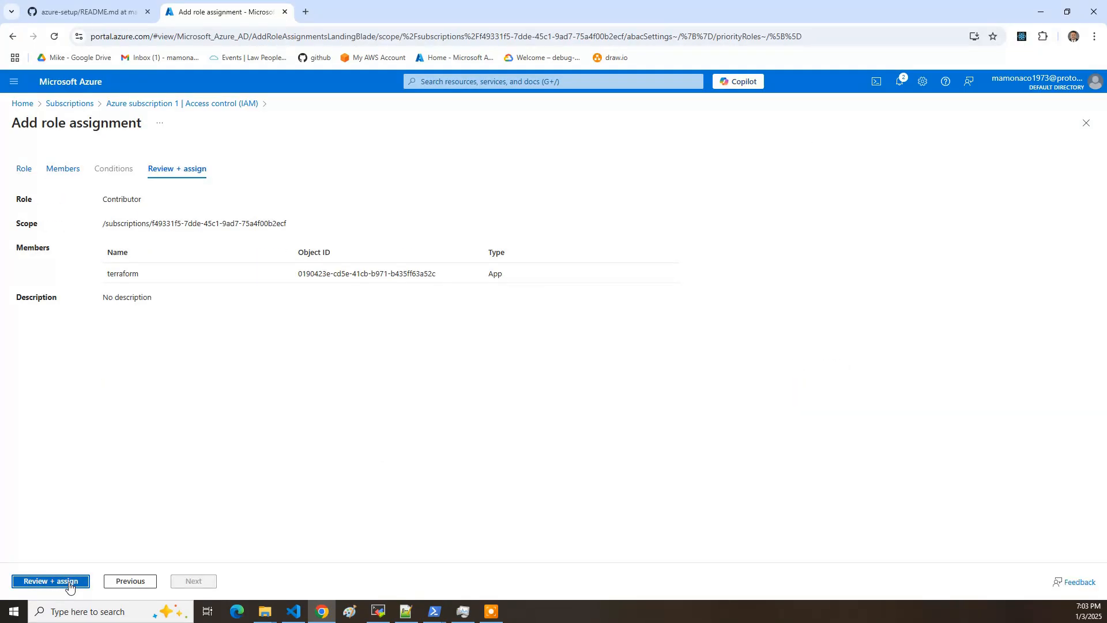
mouse_move(357, 189)
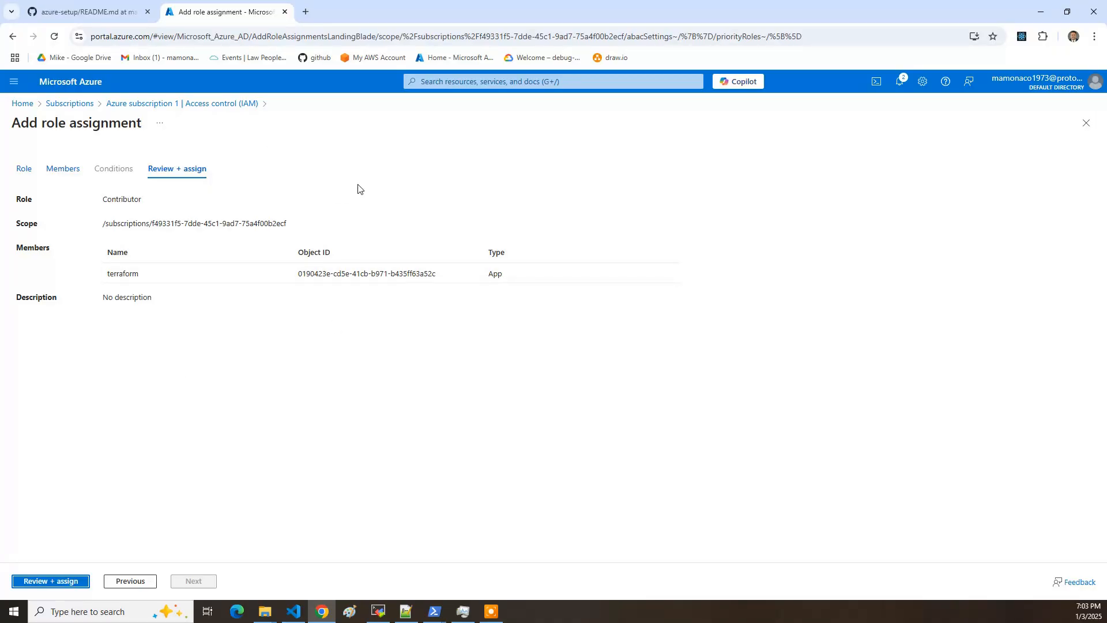
left_click(85, 12)
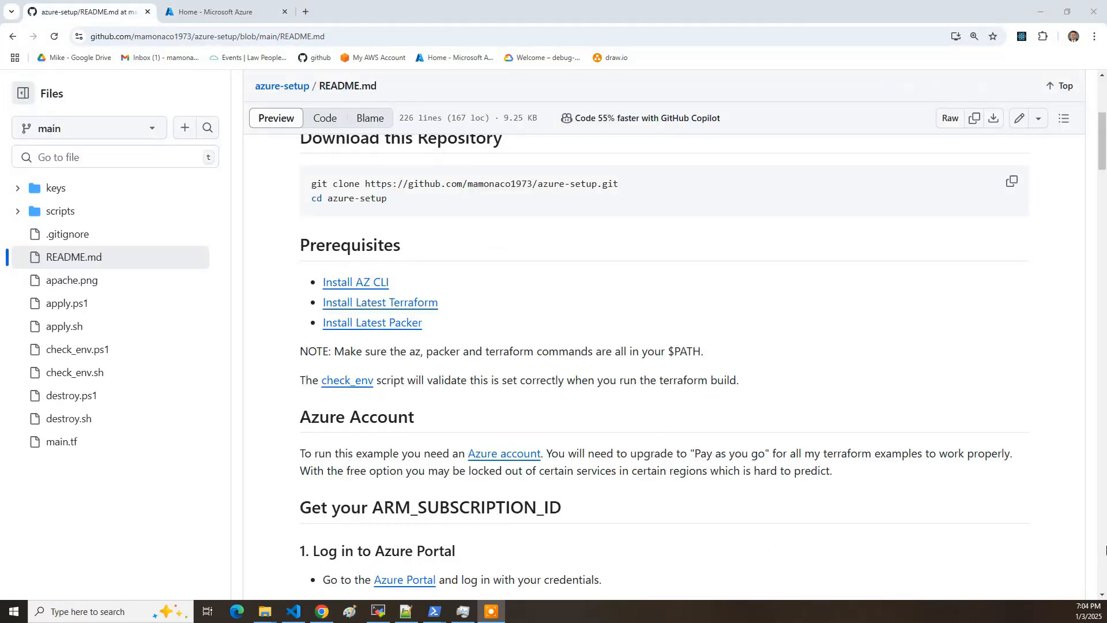
scroll("down", 3)
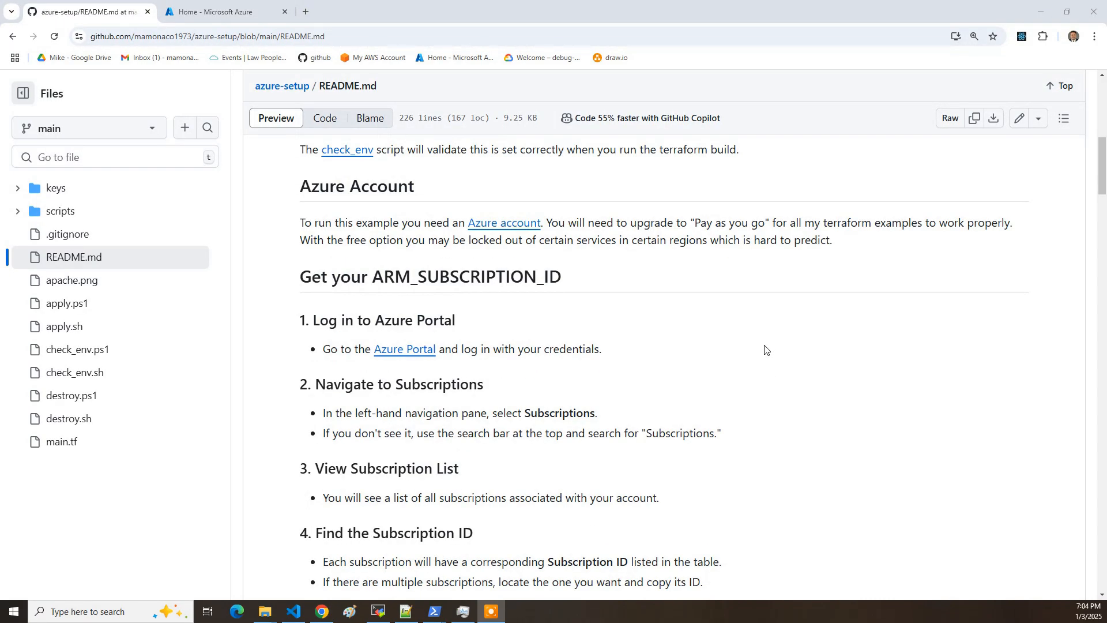
scroll("down", 3)
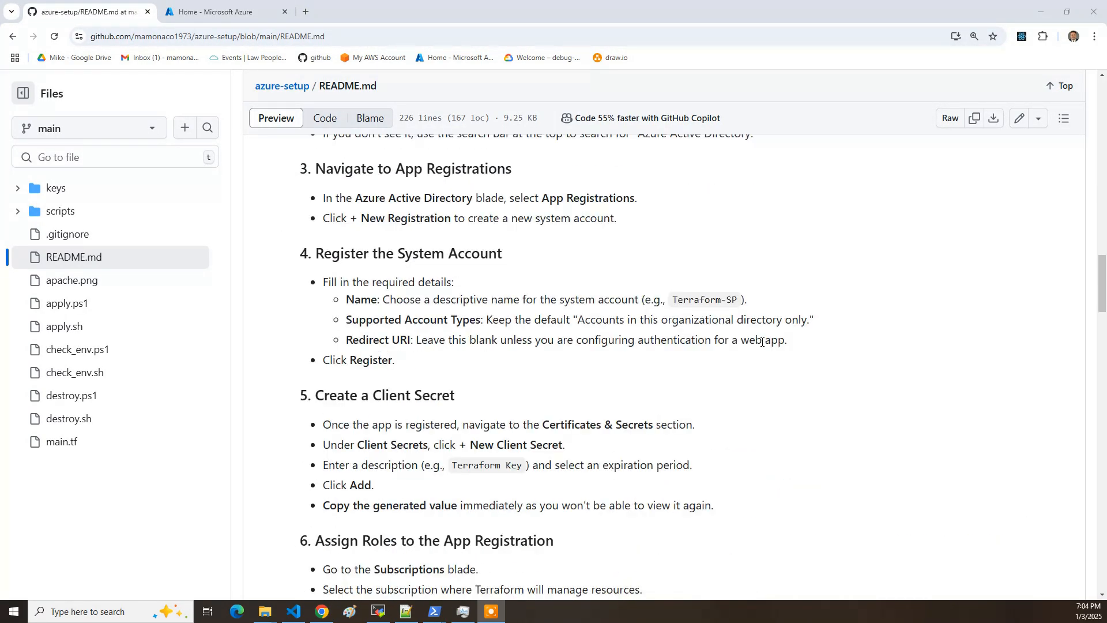
scroll("down", 3)
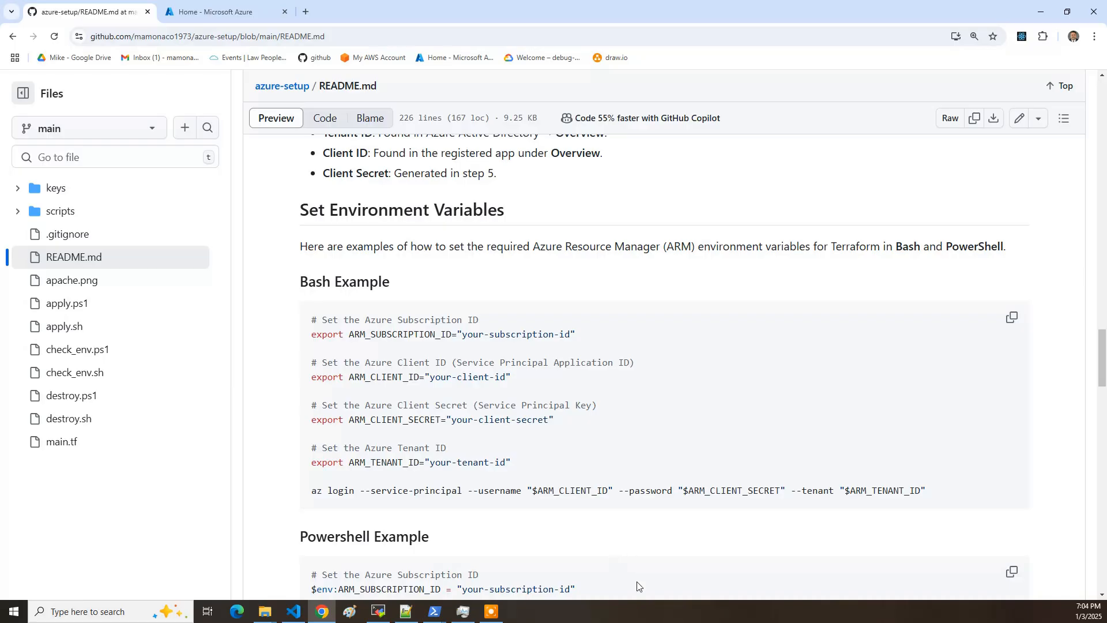
mouse_move(397, 297)
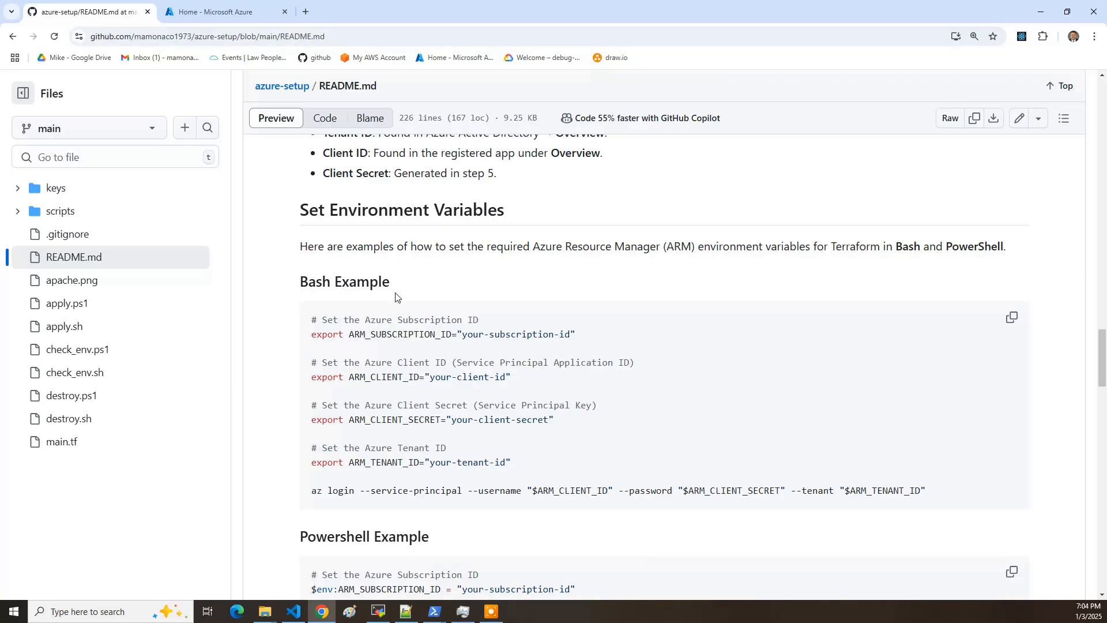
mouse_move(495, 456)
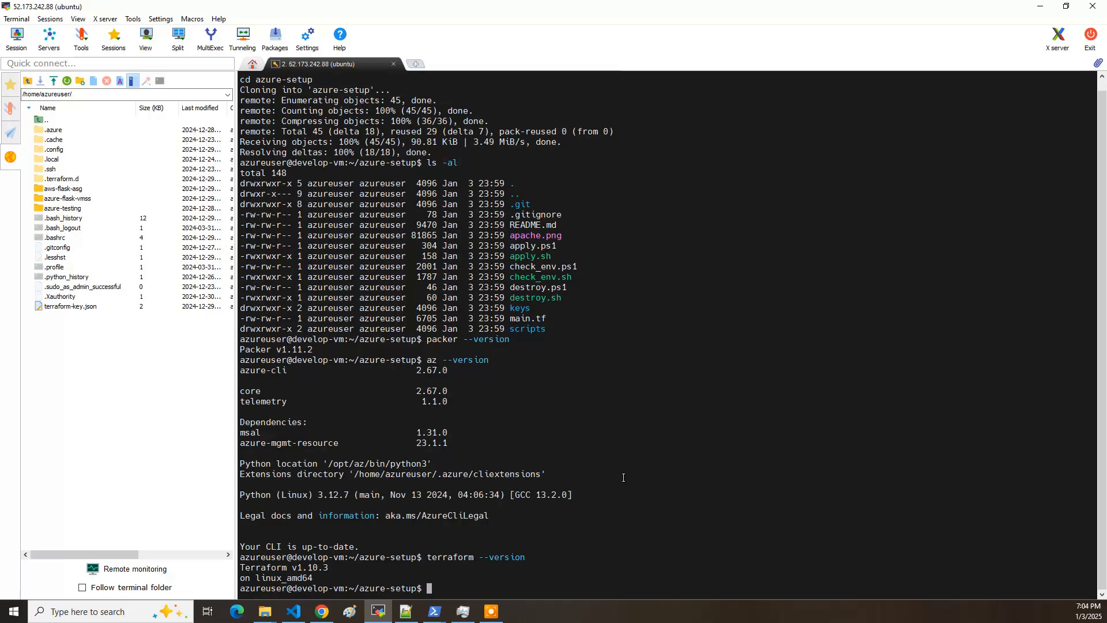
- Run ./check_env.sh to verify tools and ARM variables, then launch ./apply.sh after consulting the README
type("./check_env.sh")
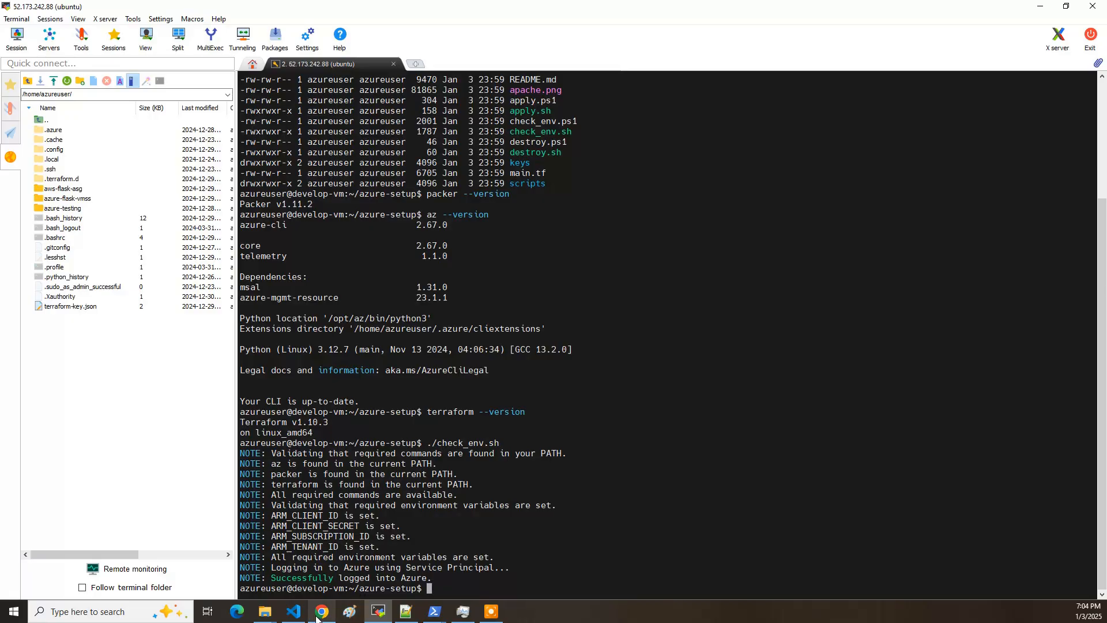
left_click(321, 611)
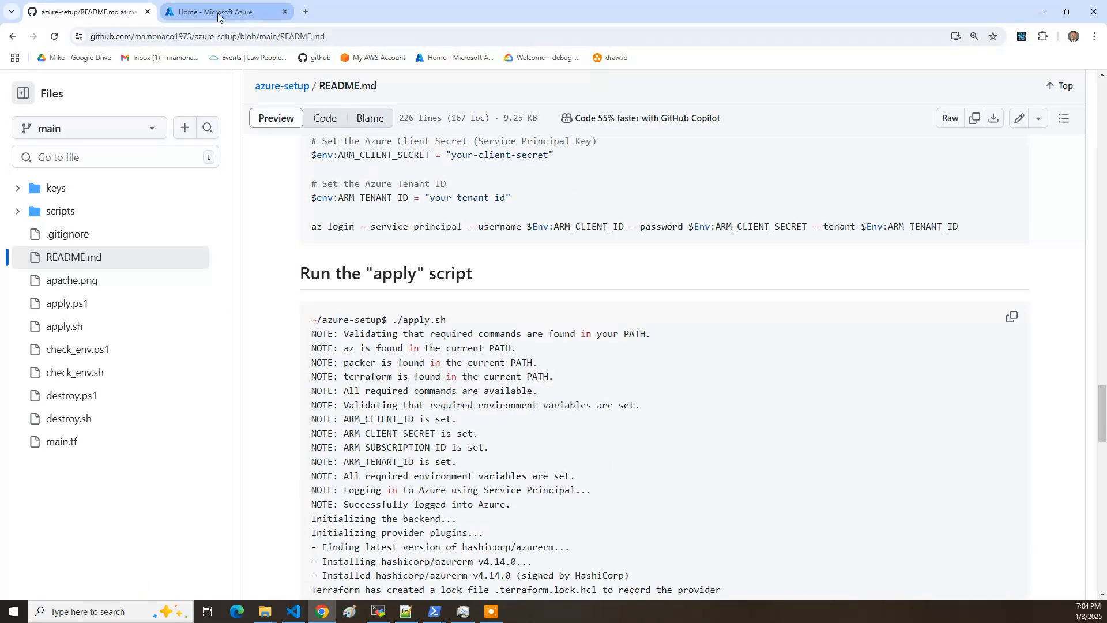
left_click(377, 611)
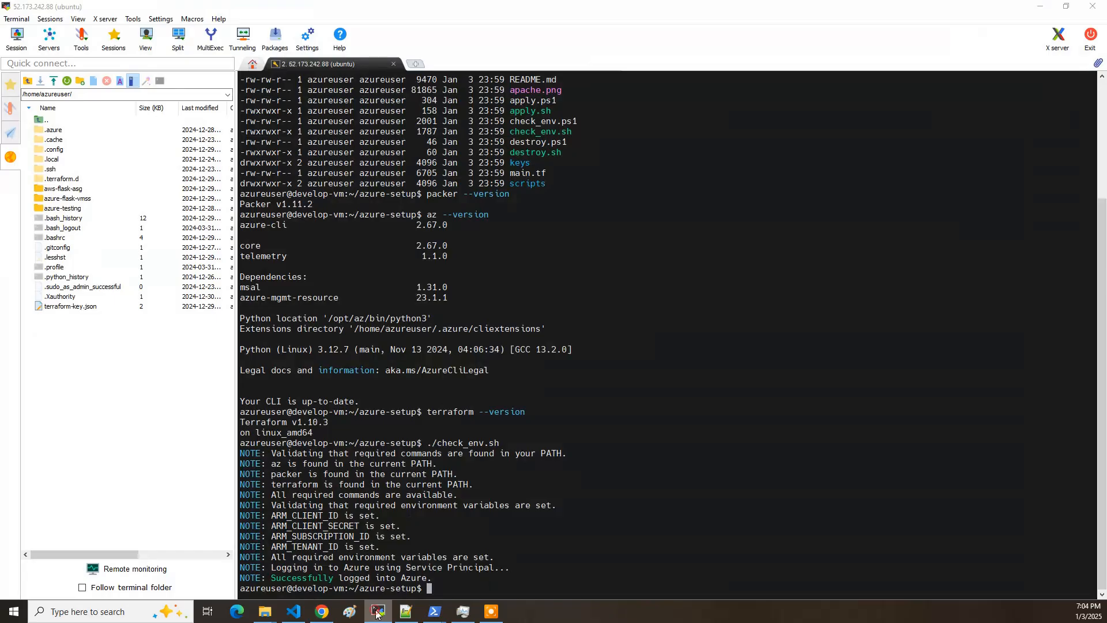
type("./ap")
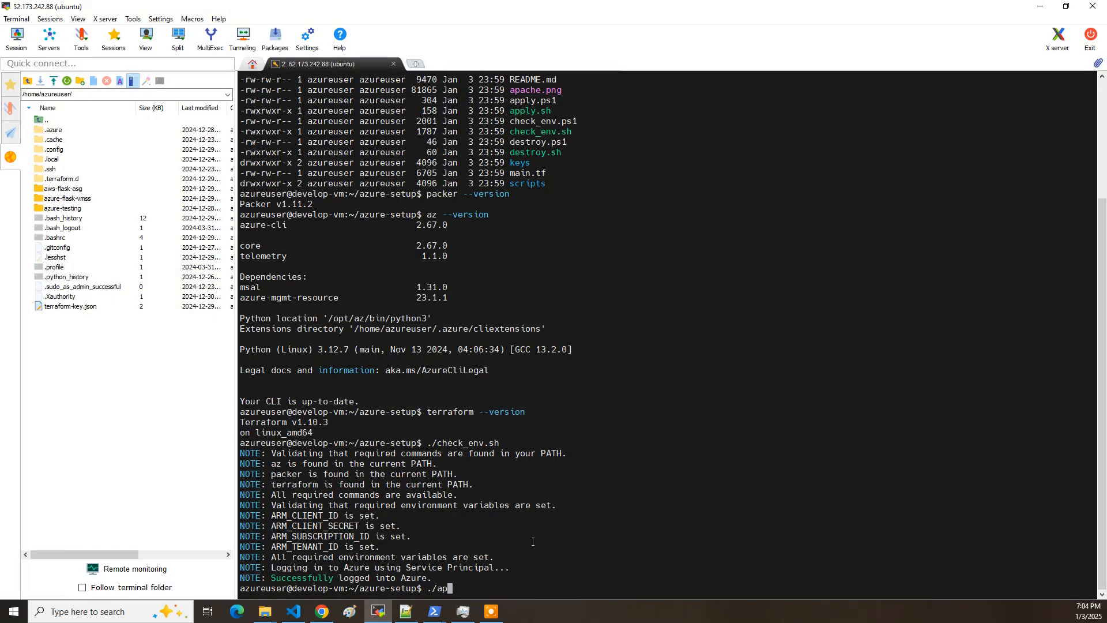
type("ply.sh")
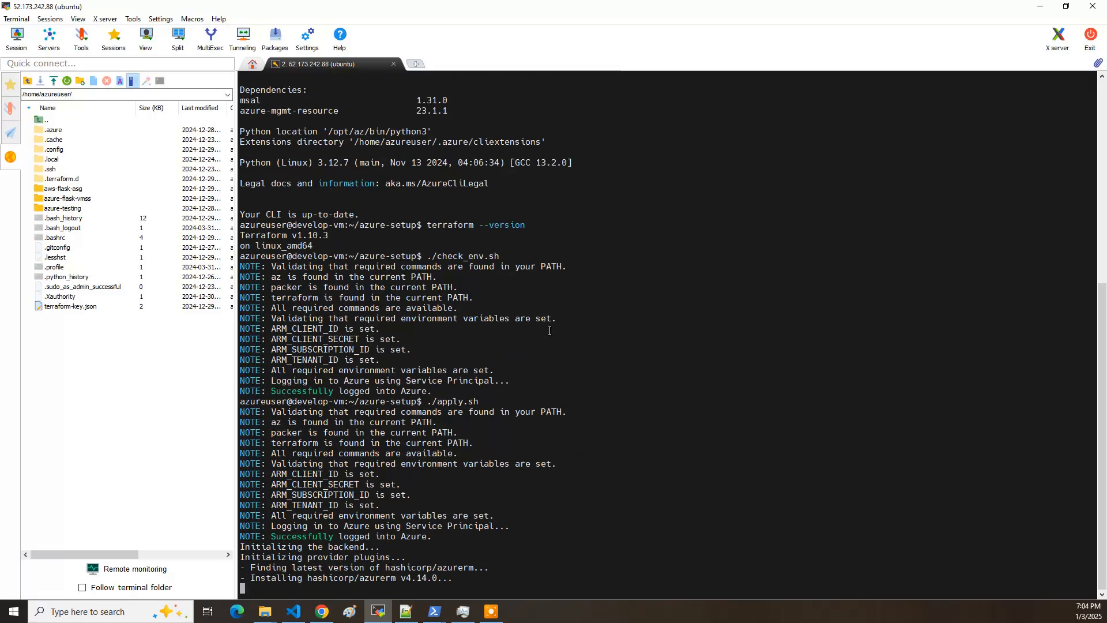
left_click(321, 611)
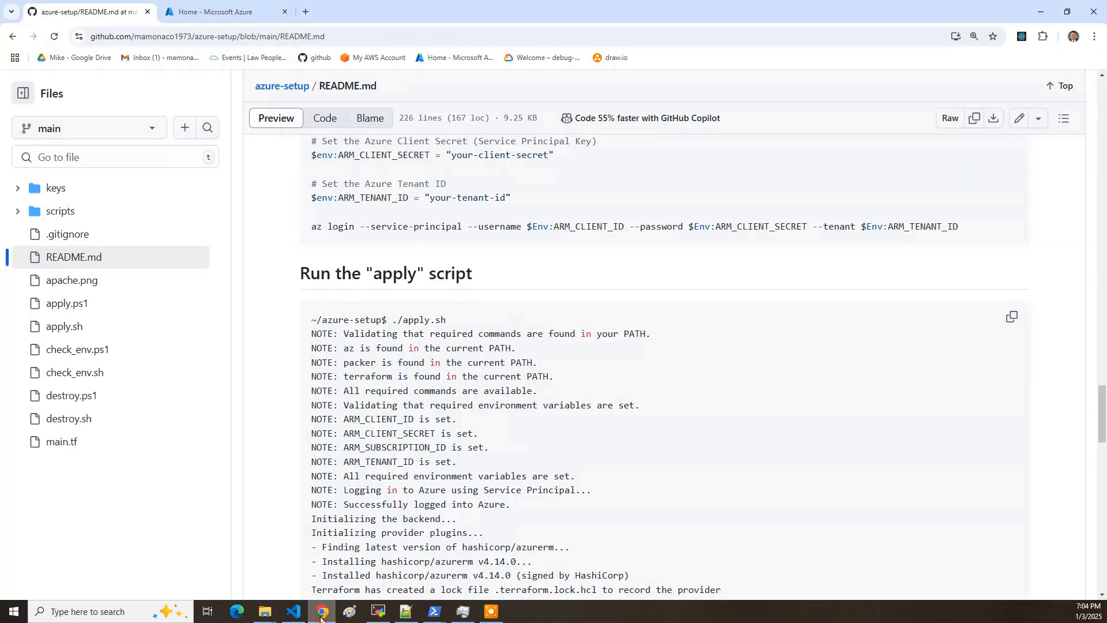
mouse_move(62, 441)
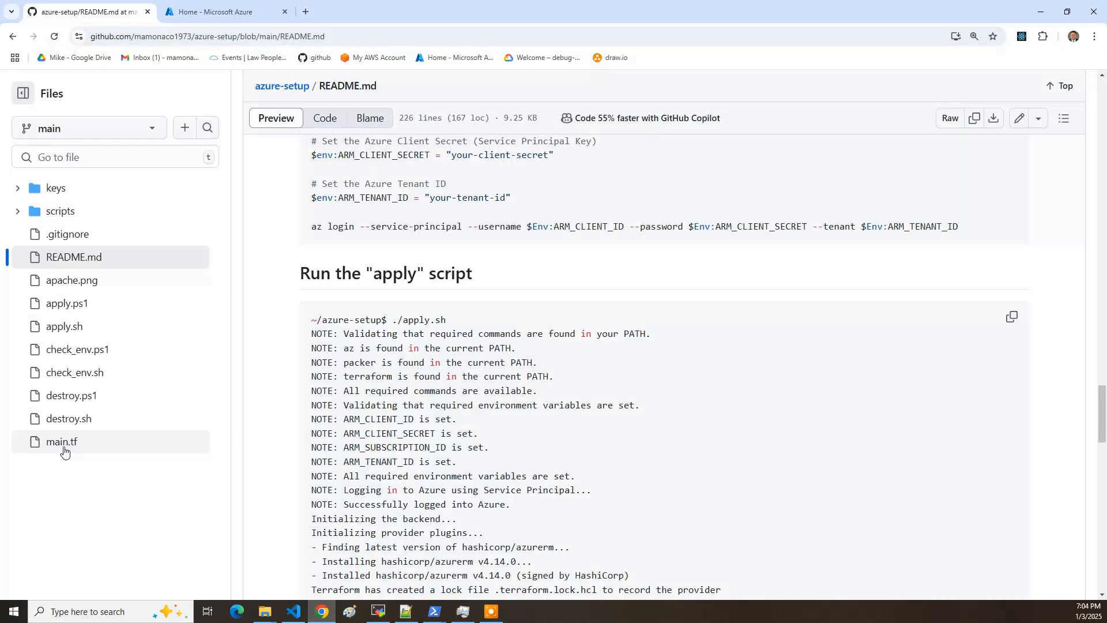
- Open main.tf and read its opening resource definitions, starting with the resource group
left_click(62, 441)
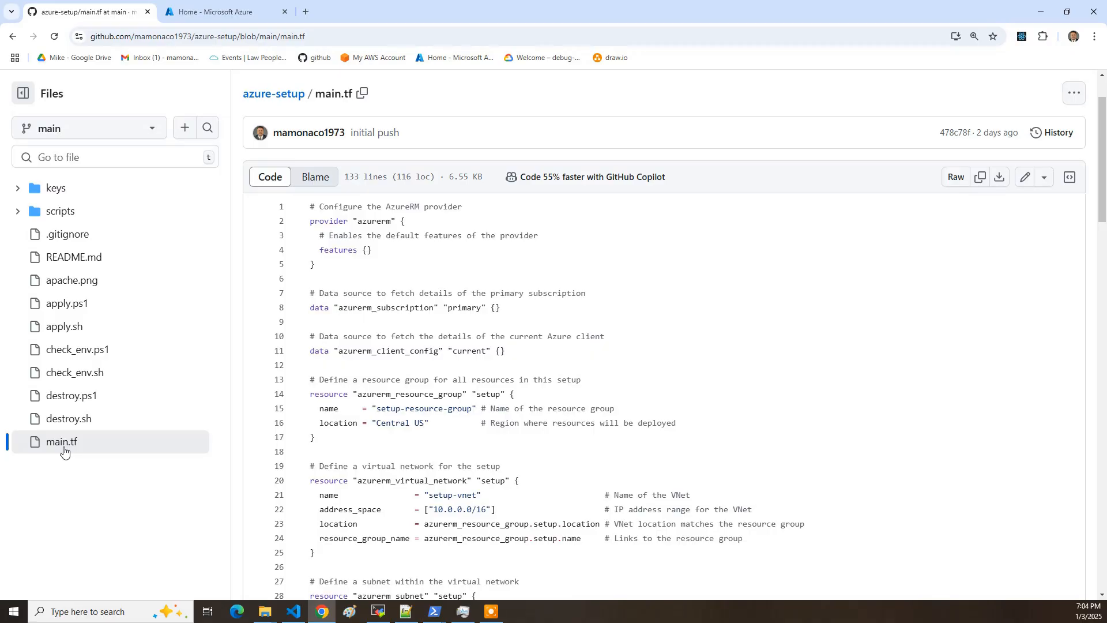
scroll("down", 3)
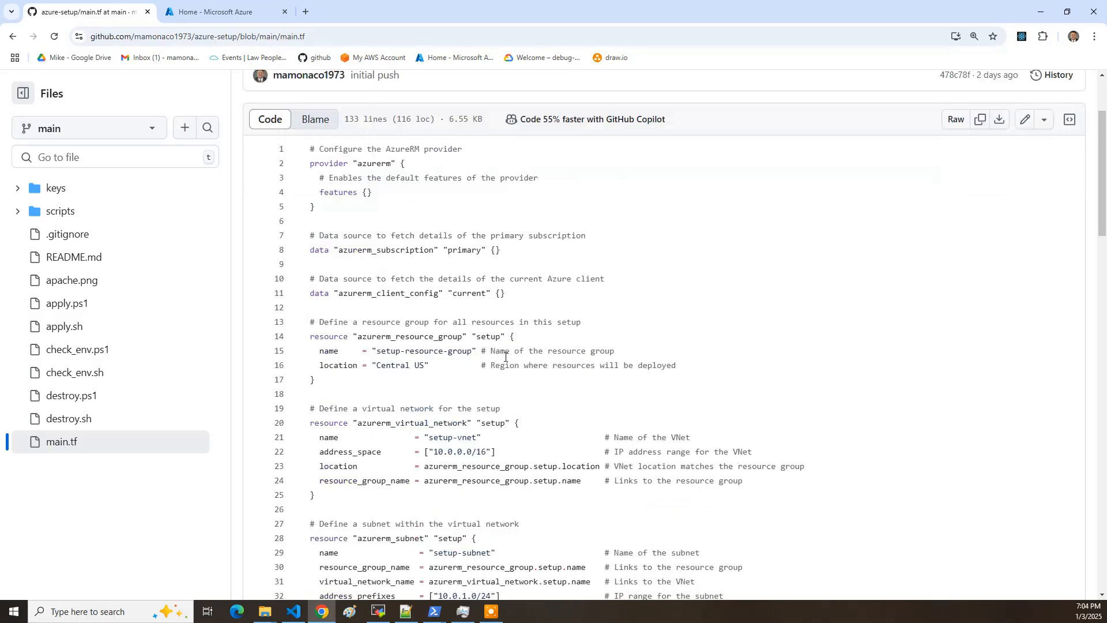
scroll("down", 3)
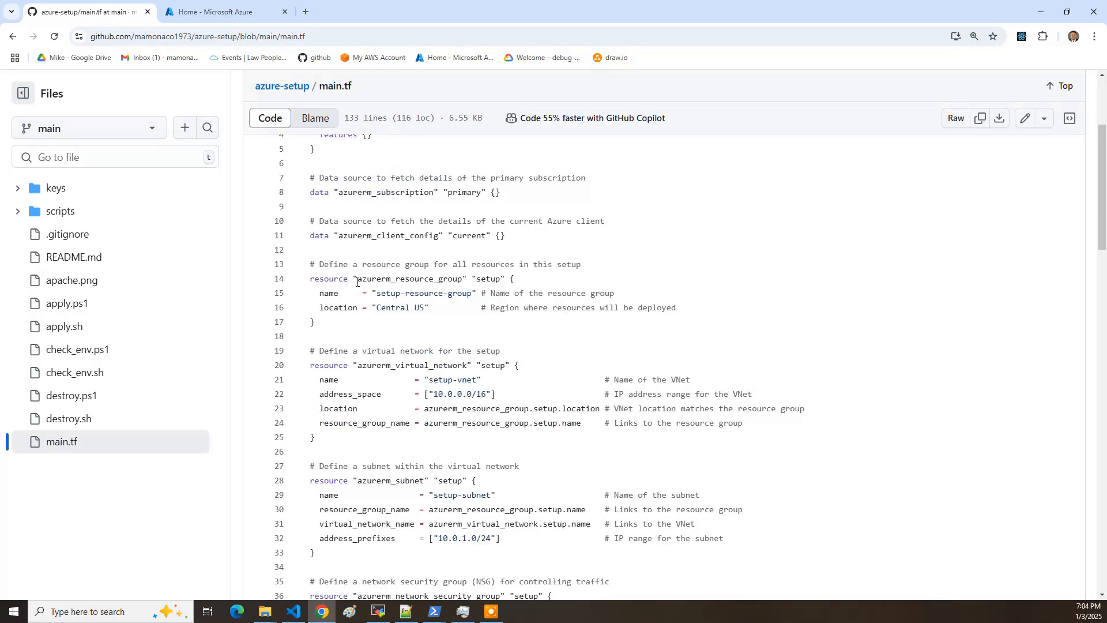
double_click(409, 278)
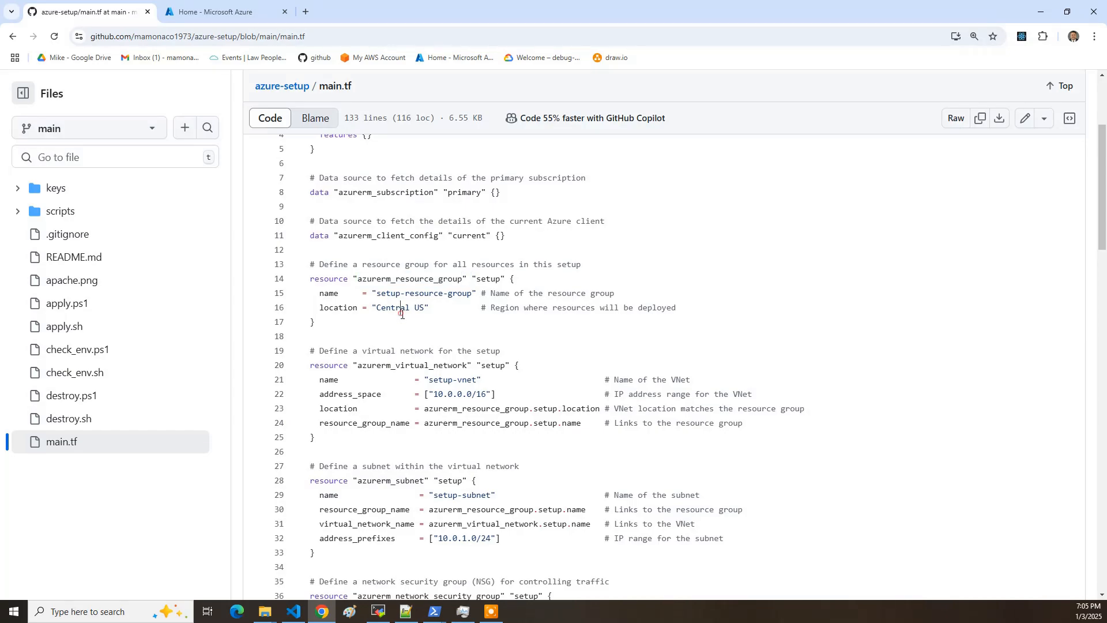
scroll("down", 3)
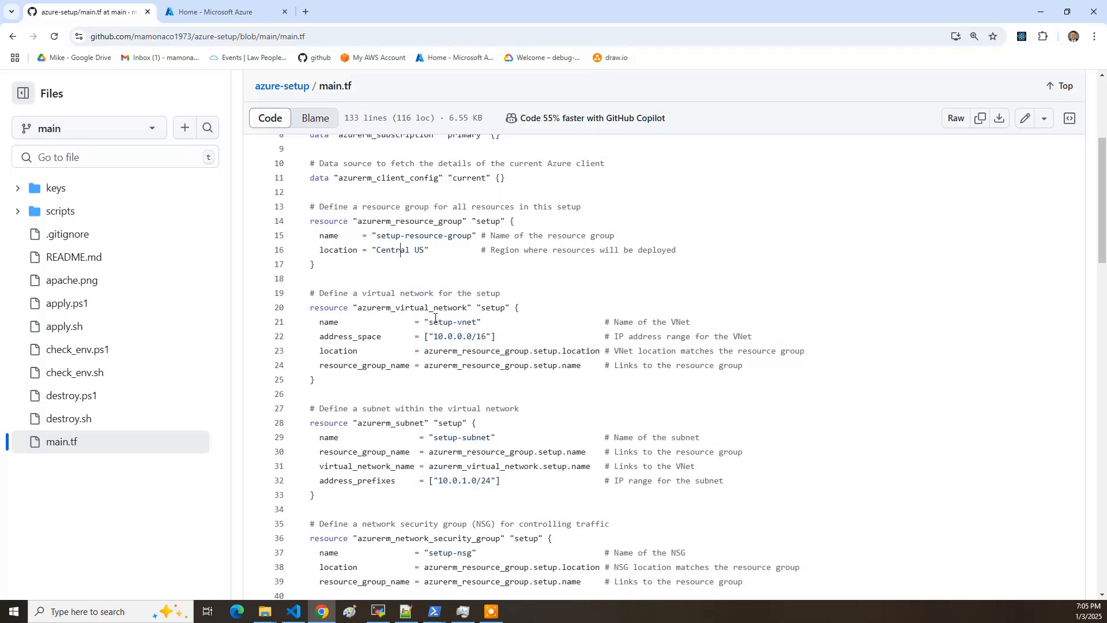
scroll("down", 3)
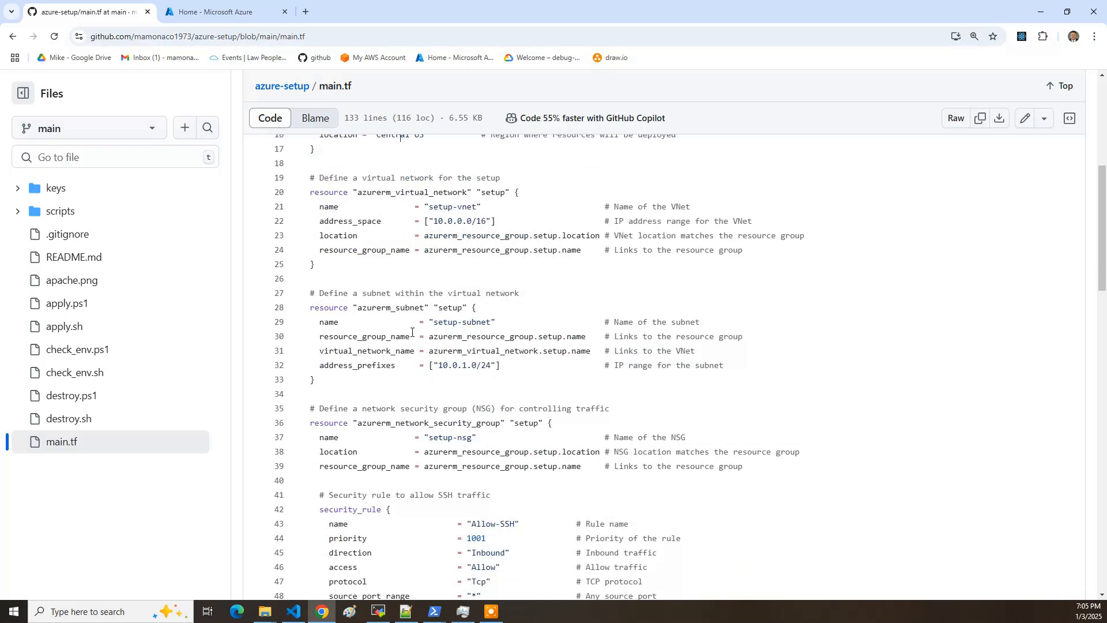
mouse_move(486, 354)
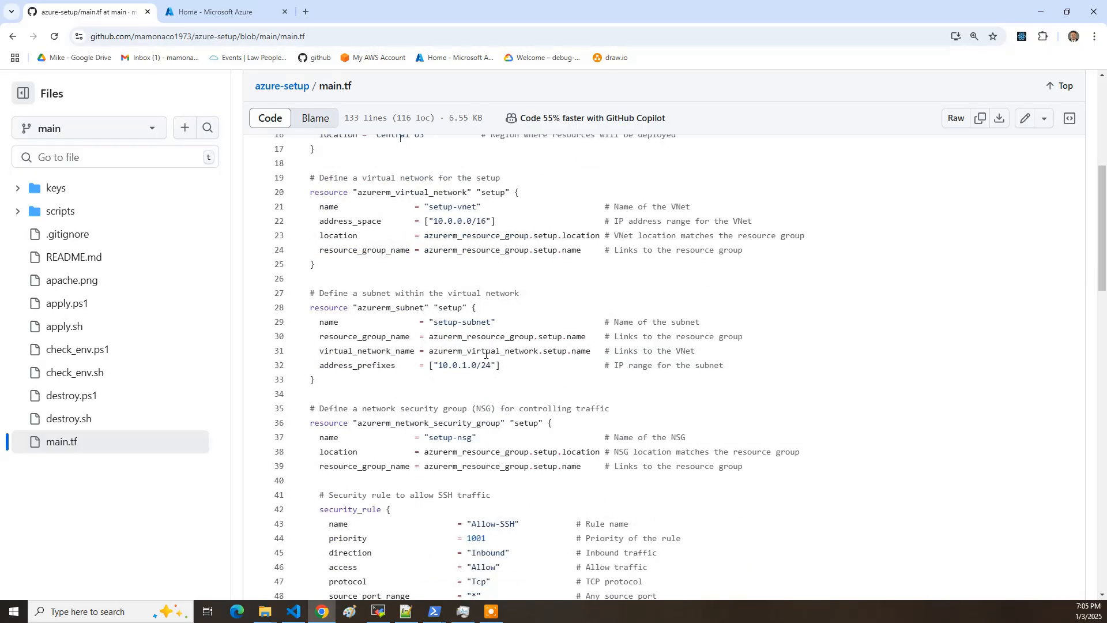
- Read through the NSG, network interface, public IP and Linux VM resources, then expand scripts
scroll("down", 3)
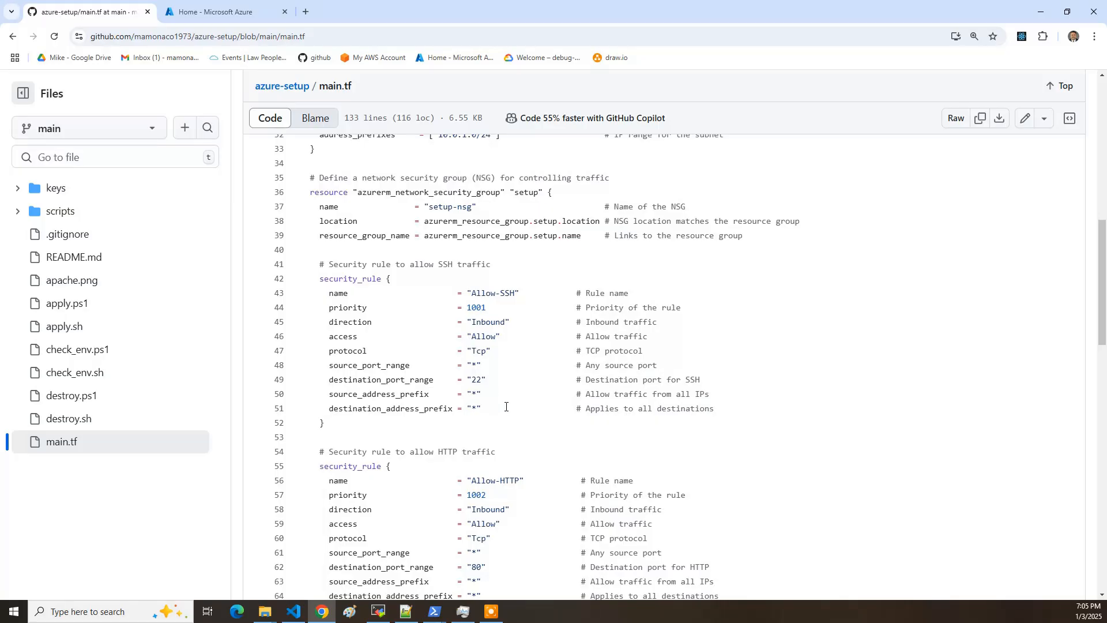
mouse_move(507, 575)
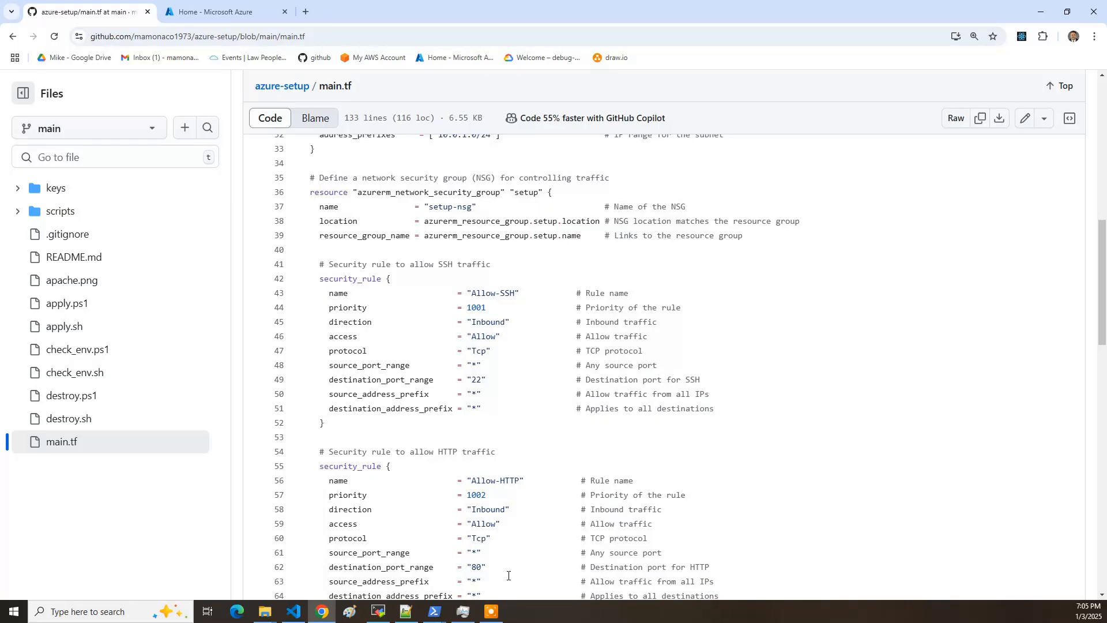
scroll("down", 3)
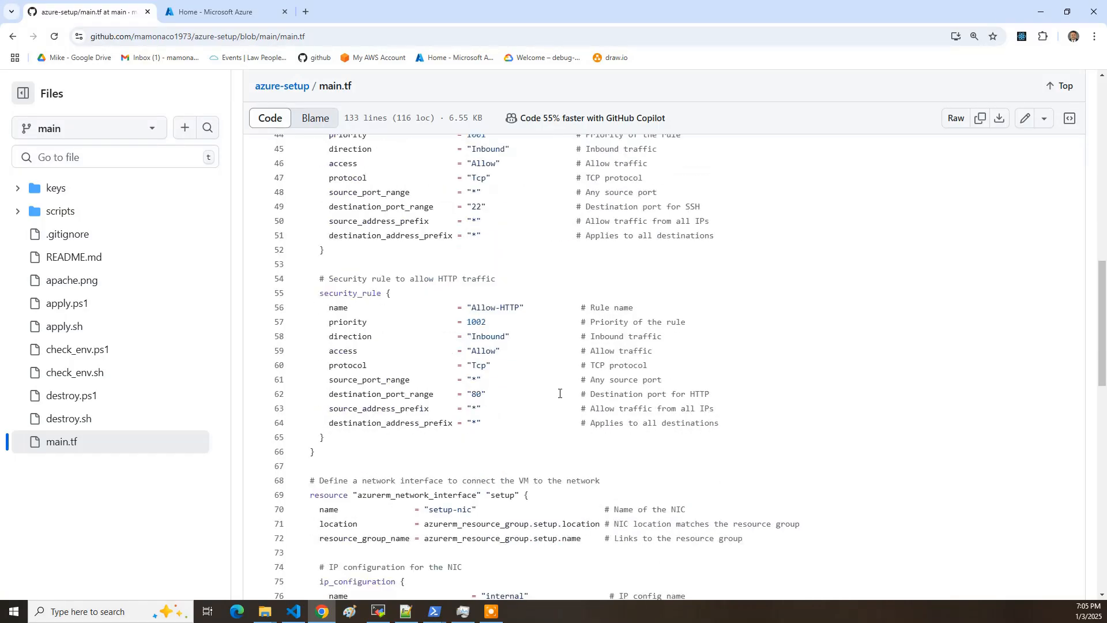
scroll("down", 3)
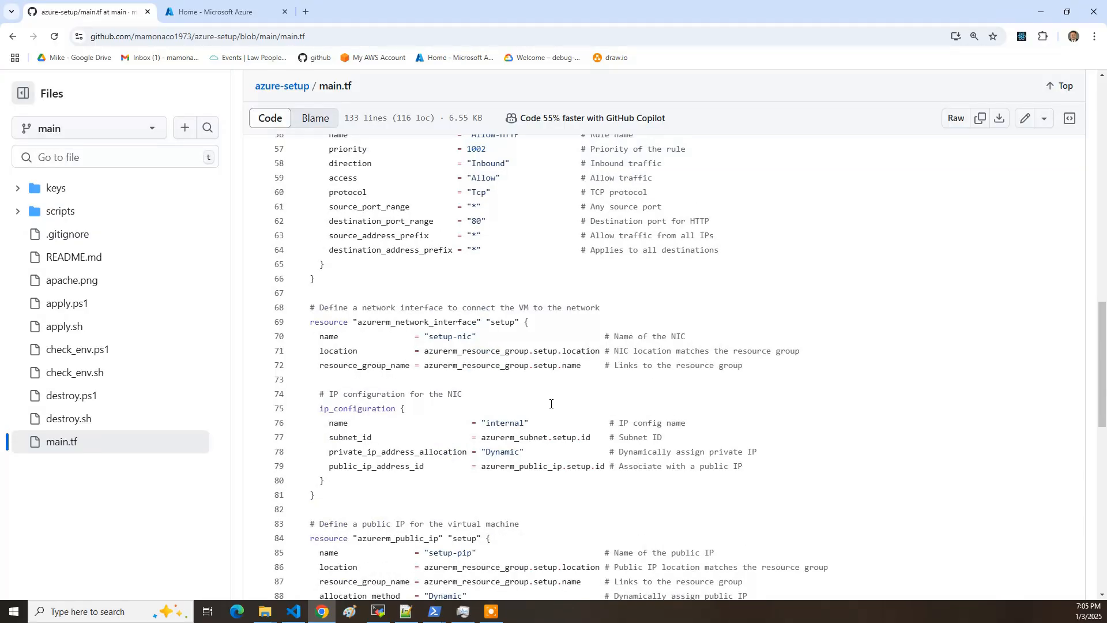
mouse_move(522, 423)
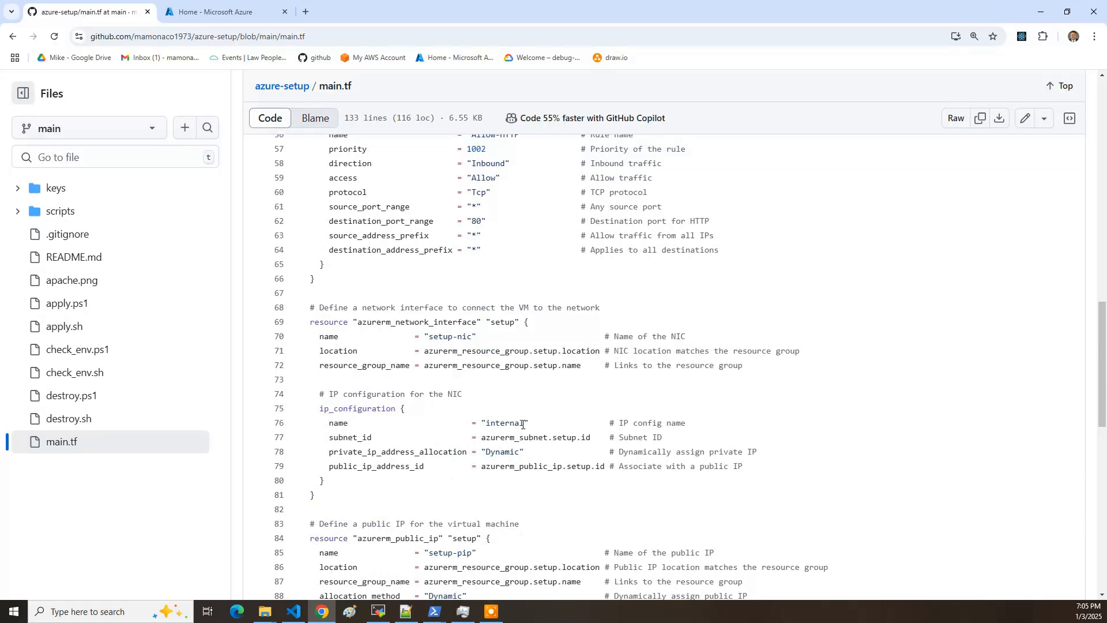
scroll("down", 3)
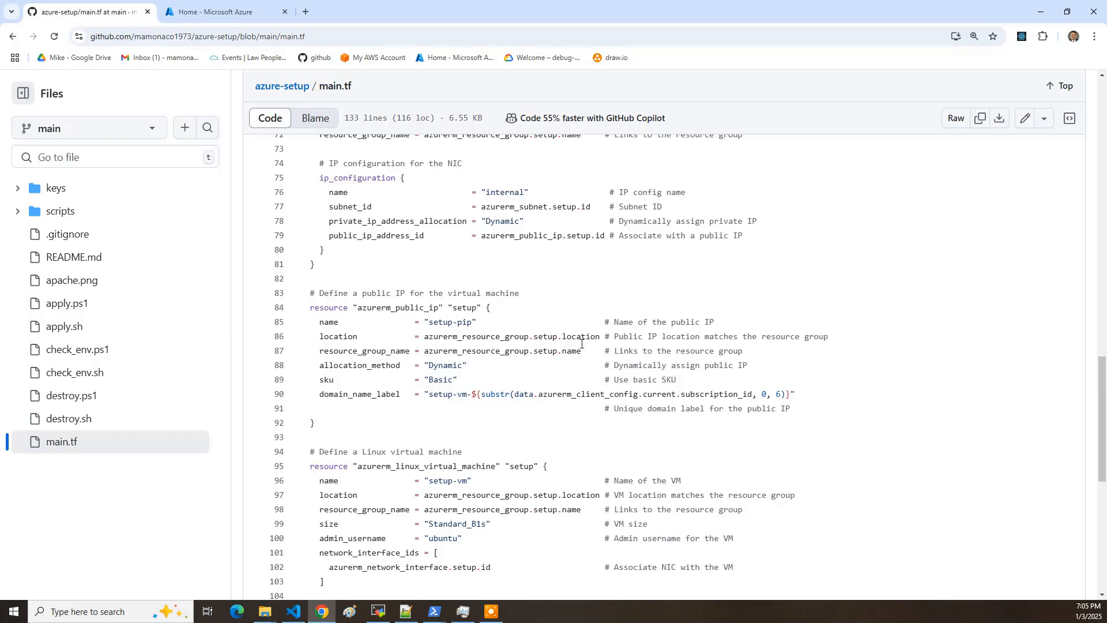
scroll("down", 3)
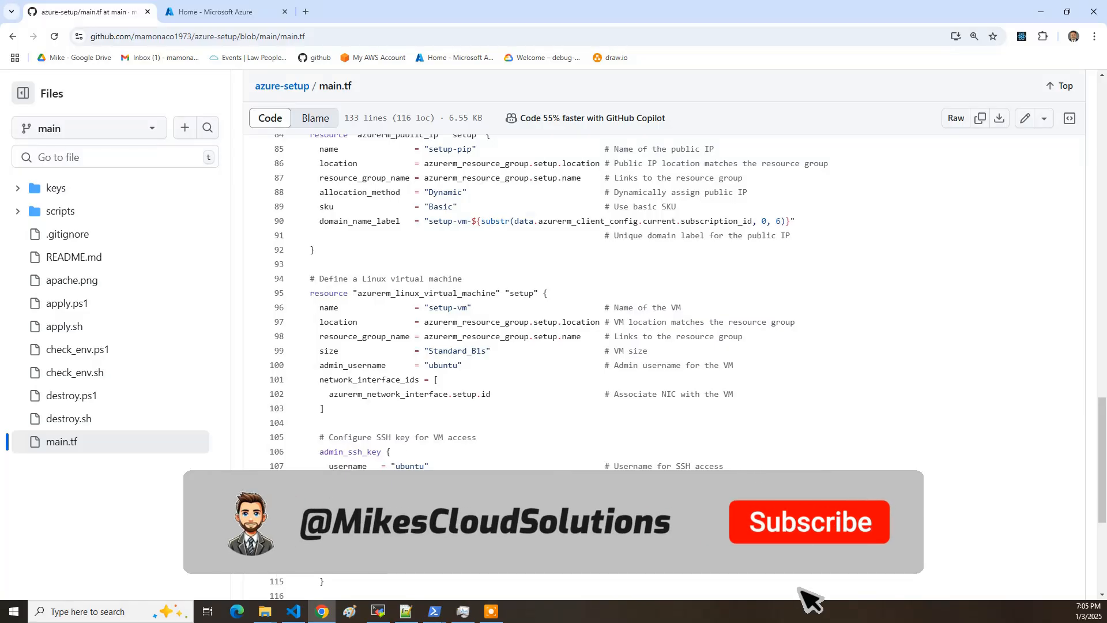
scroll("down", 3)
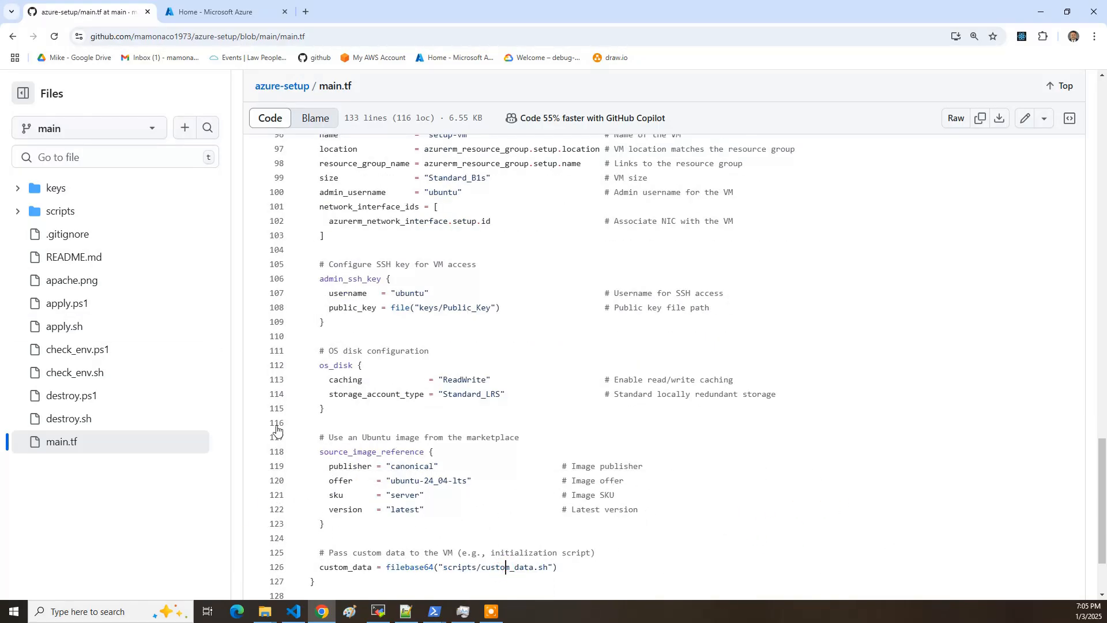
left_click(60, 210)
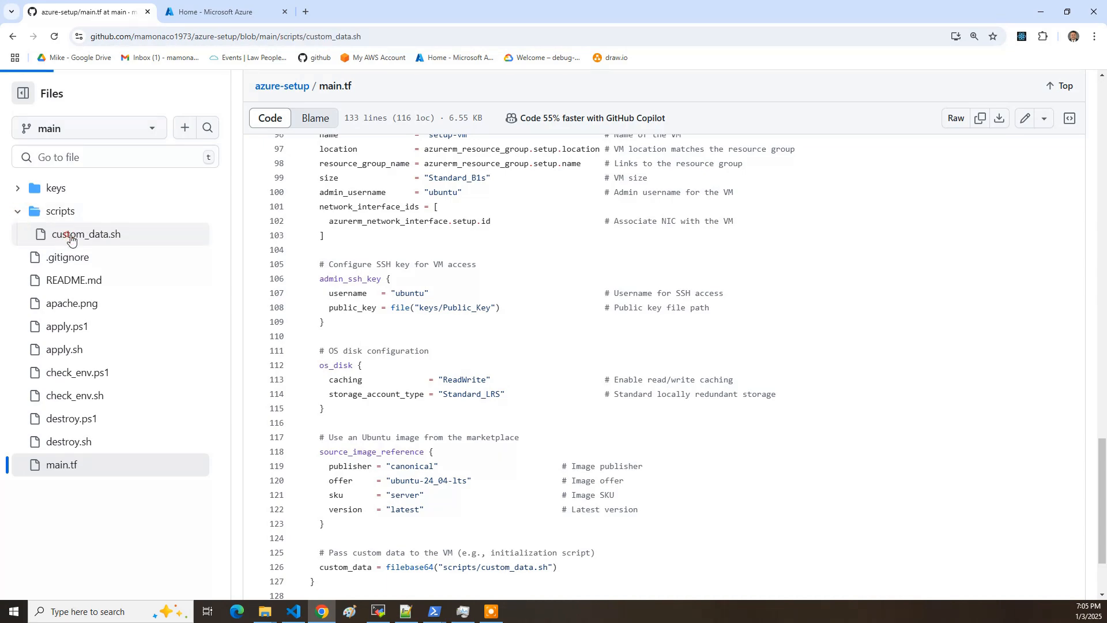
- View scripts/custom_data.sh, which installs, enables and starts apache2
left_click(87, 234)
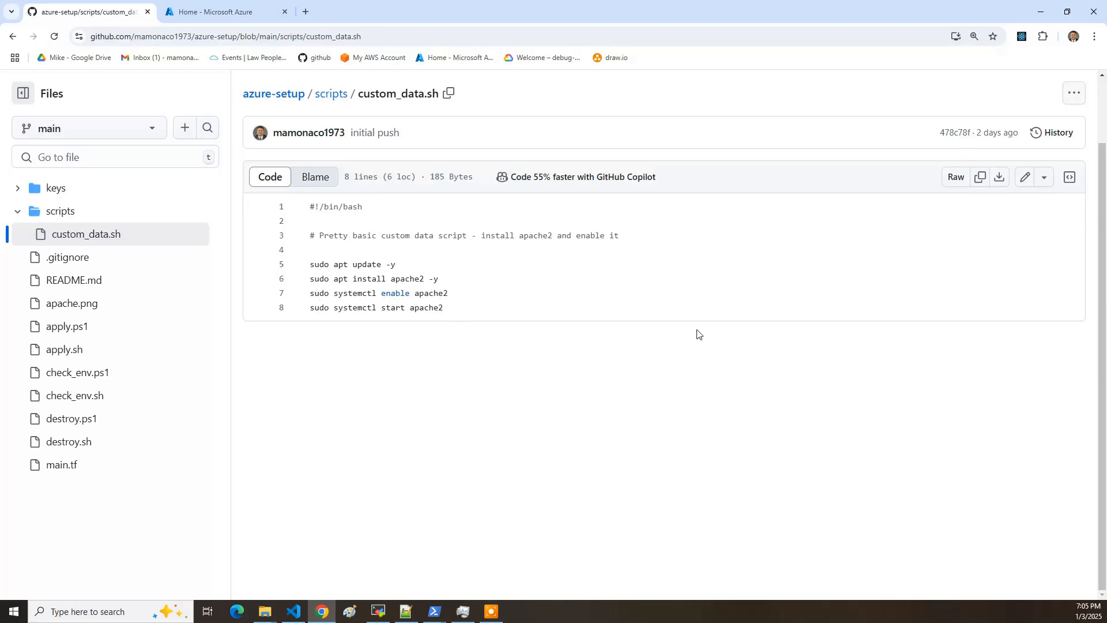
mouse_move(478, 301)
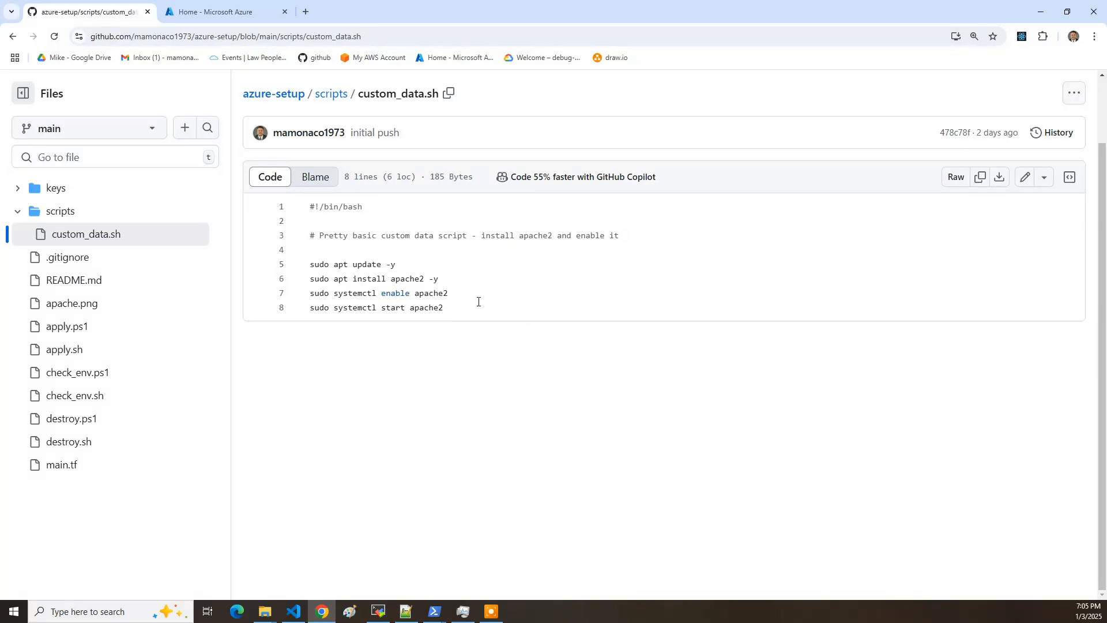
mouse_move(573, 386)
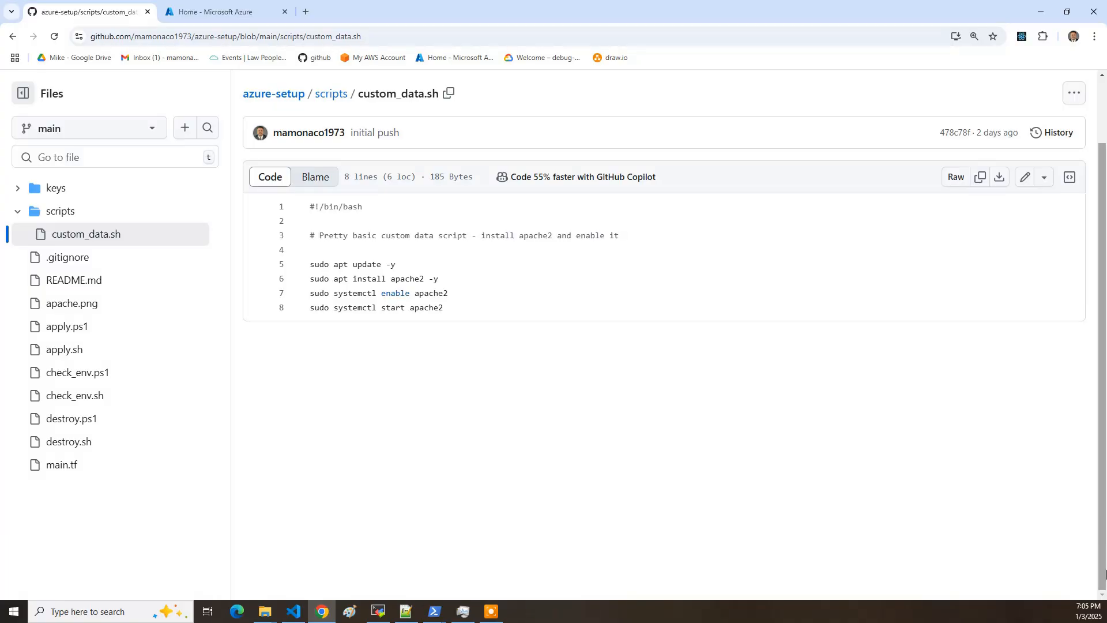
mouse_move(760, 477)
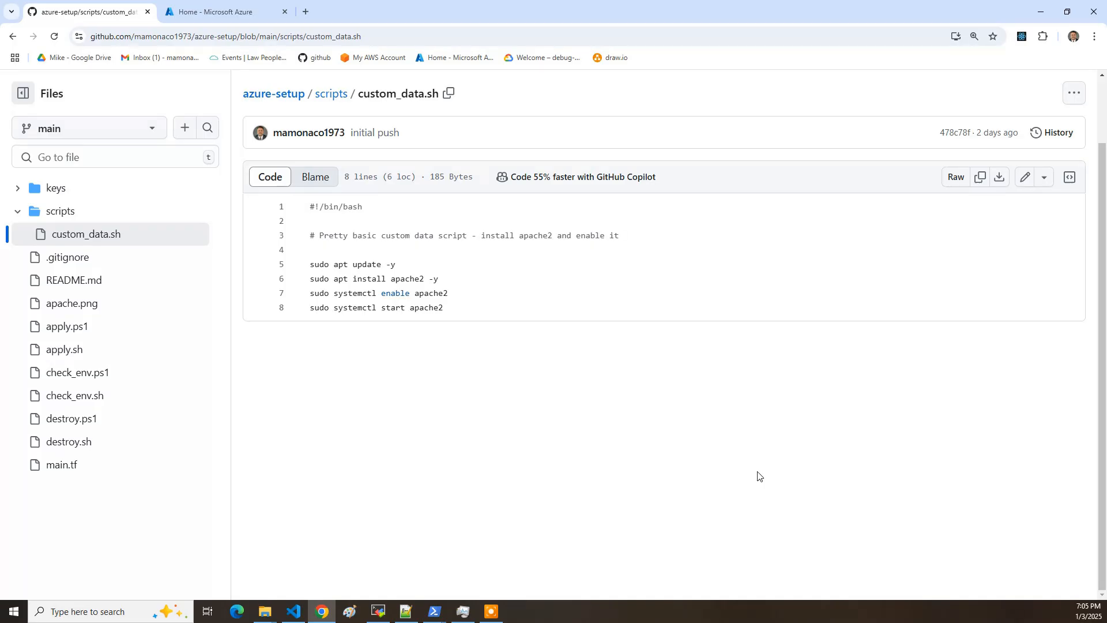
mouse_move(644, 583)
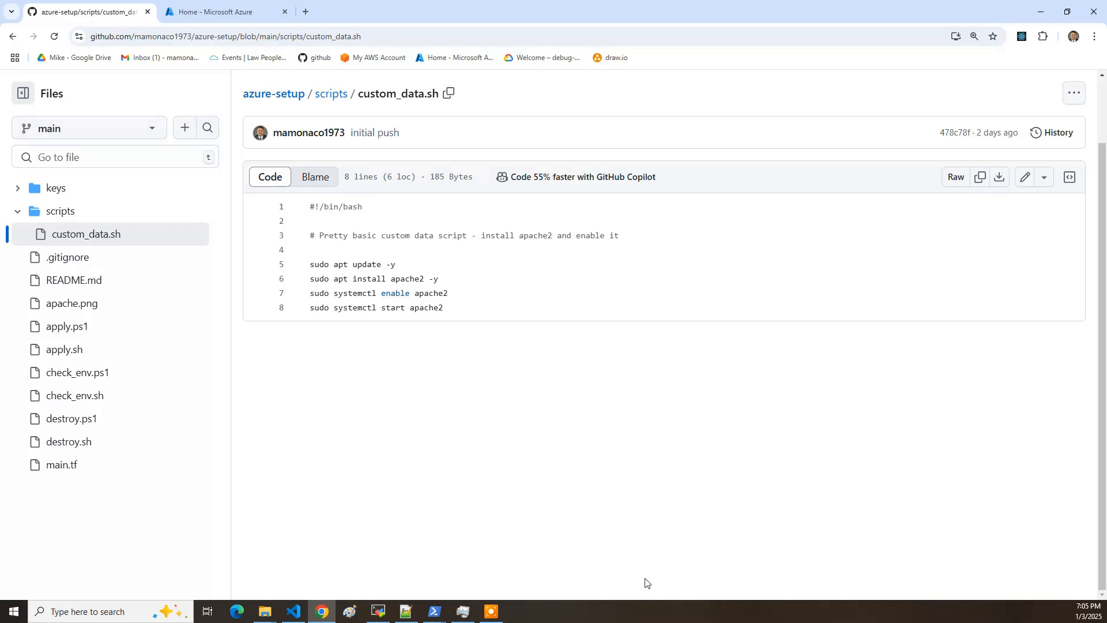
left_click(378, 612)
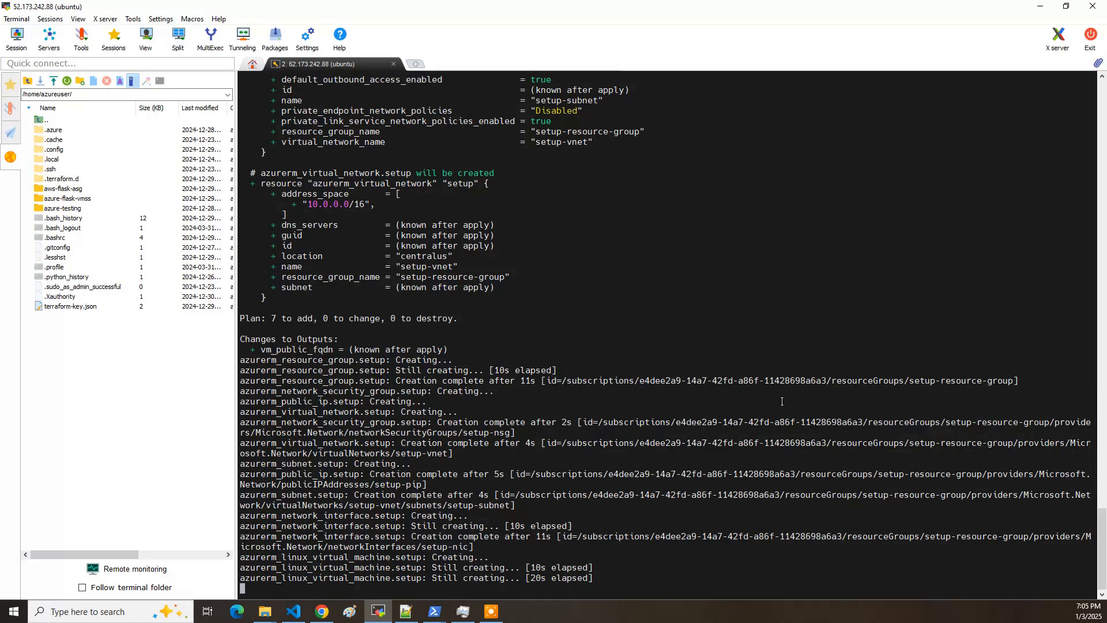
- Let terraform apply add all 7 resources and output the VM's public FQDN
scroll("down", 3)
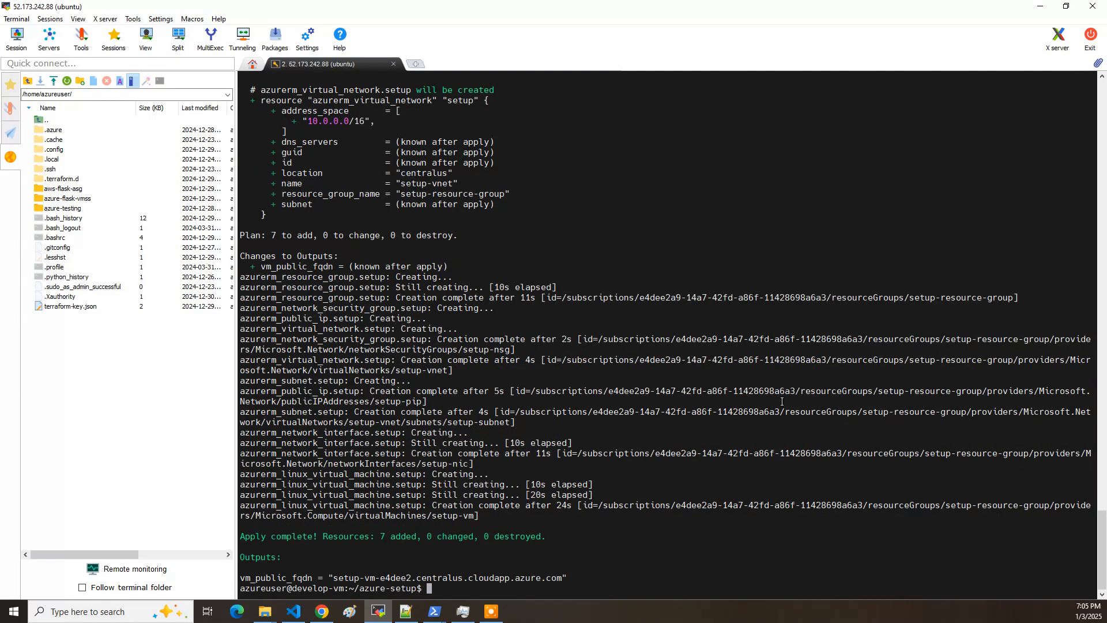
mouse_move(708, 495)
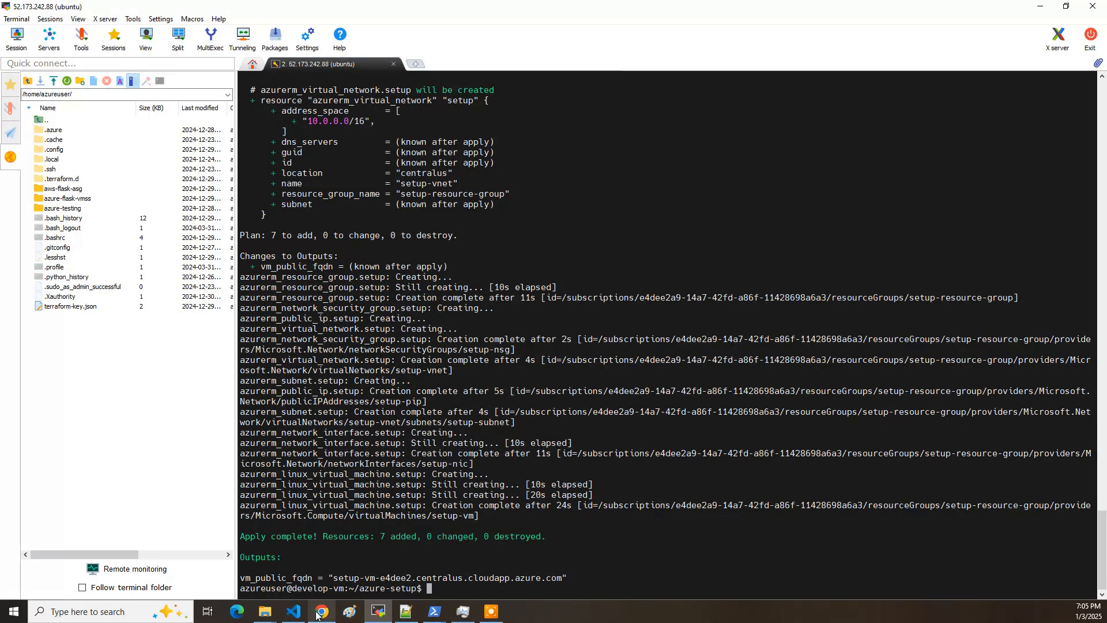
left_click(321, 611)
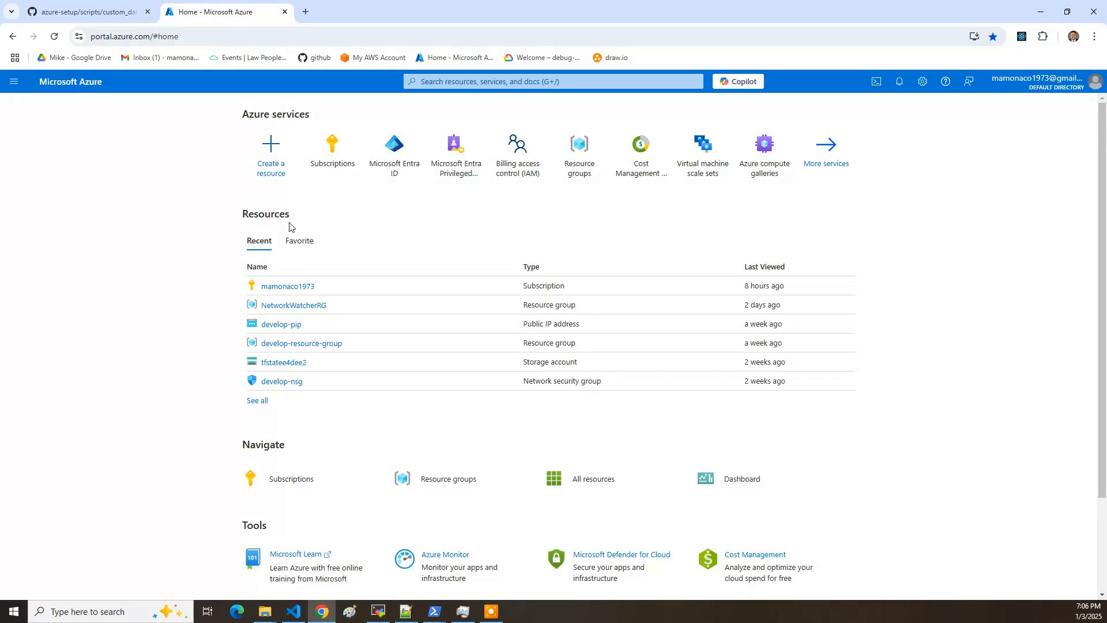
mouse_move(558, 100)
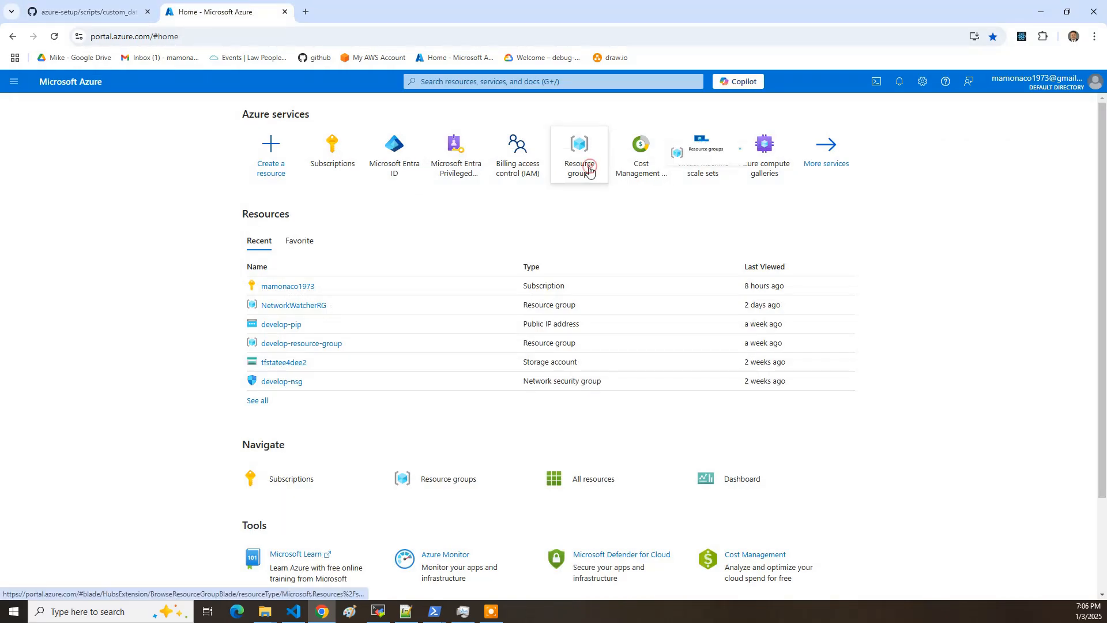
- Open setup-resource-group, check setup-vnet's subnets, and return to the group's six resources
left_click(578, 154)
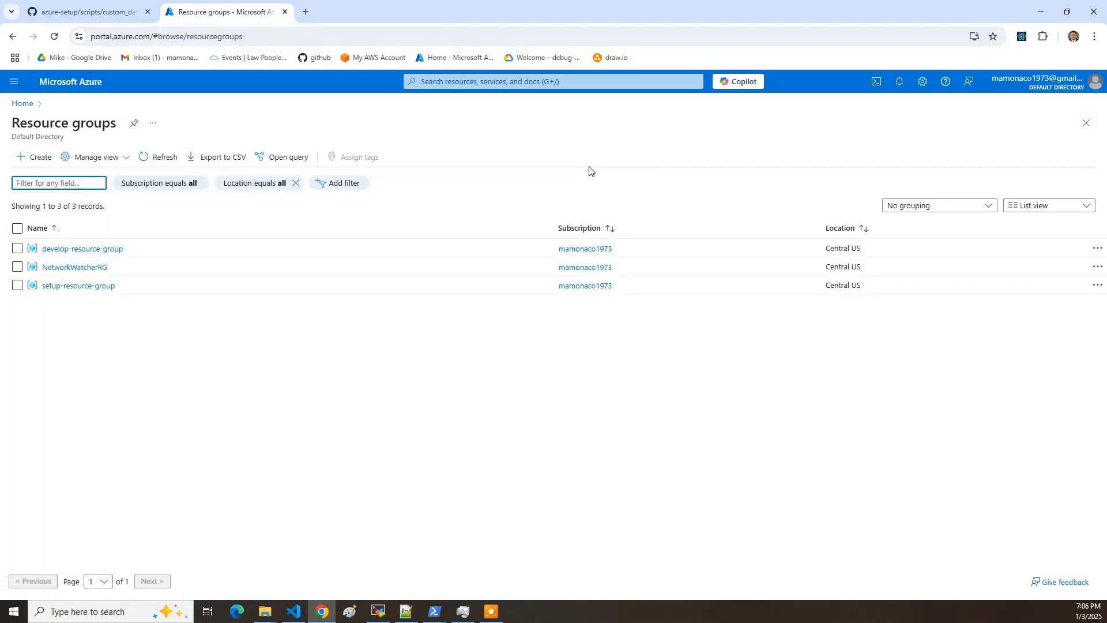
left_click(79, 285)
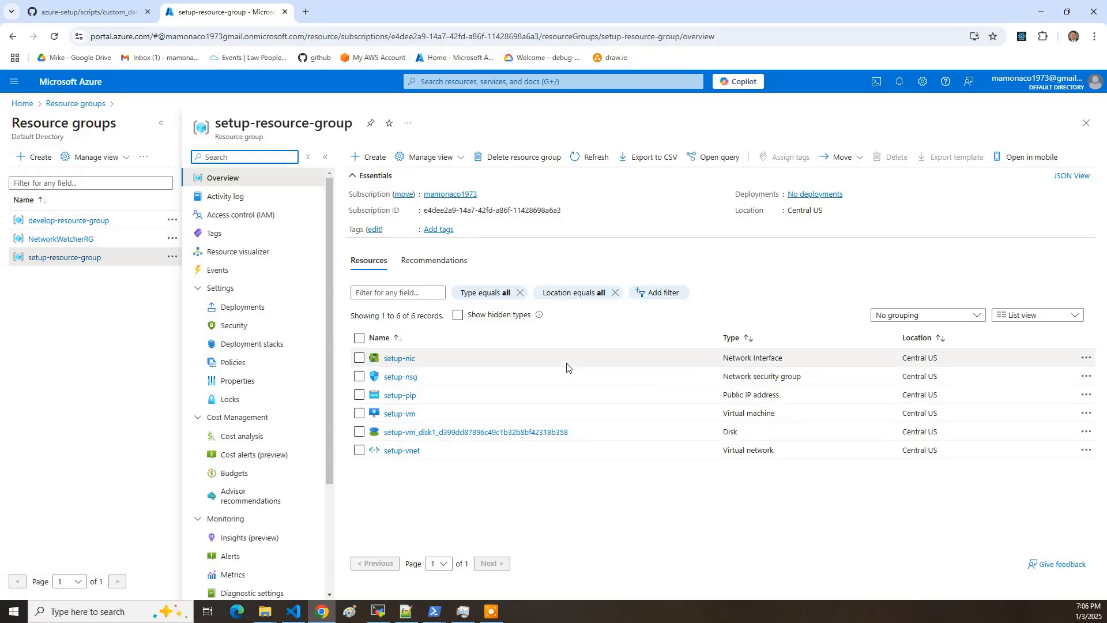
left_click(400, 450)
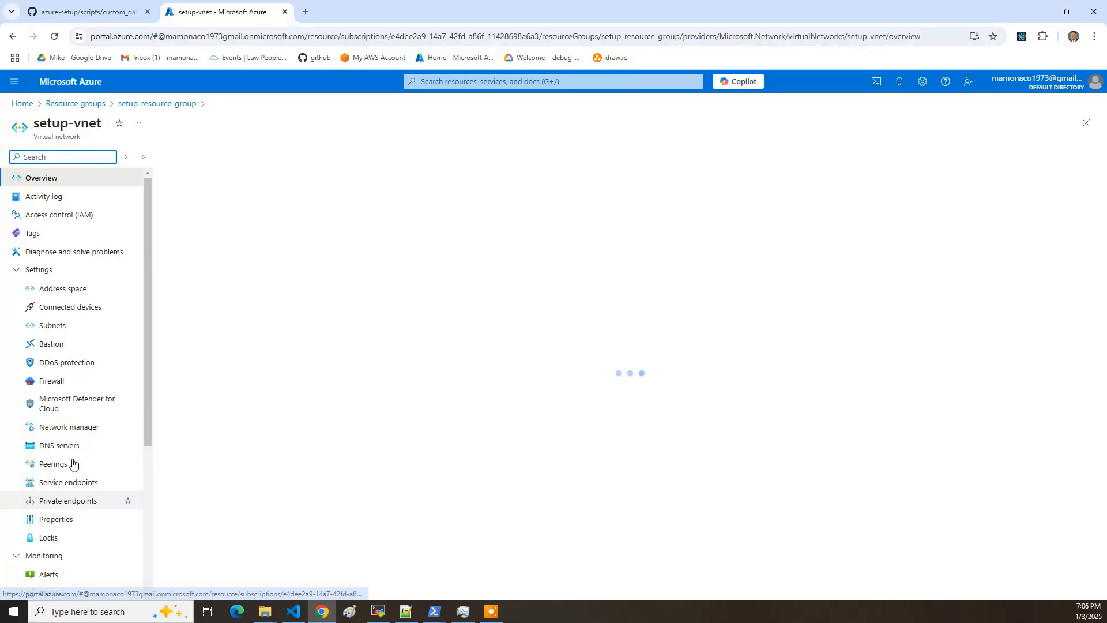
left_click(52, 324)
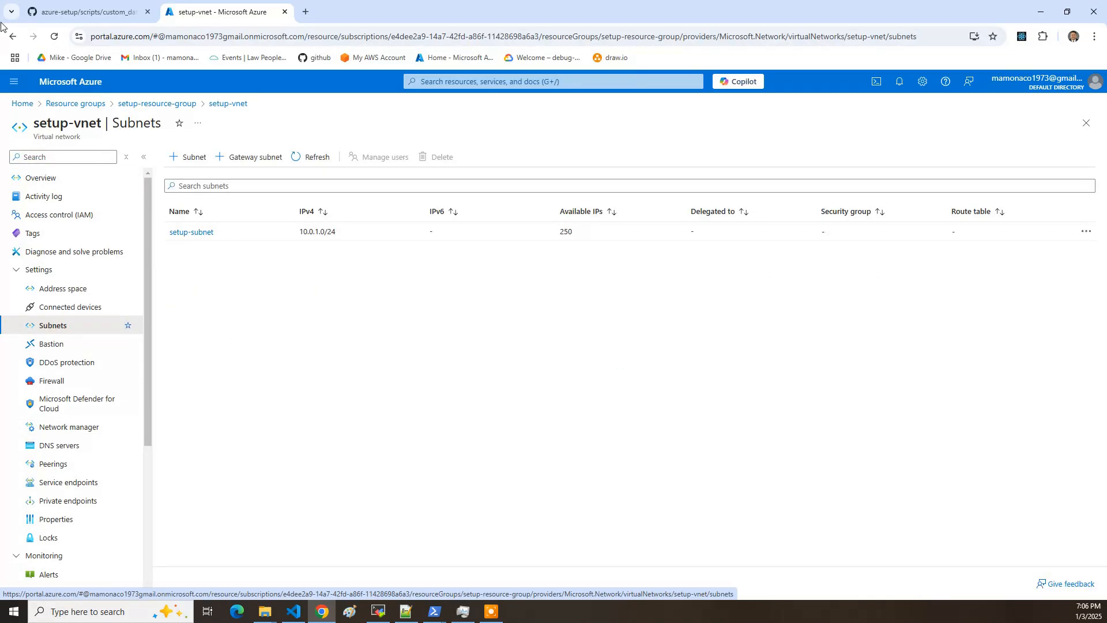
left_click(41, 177)
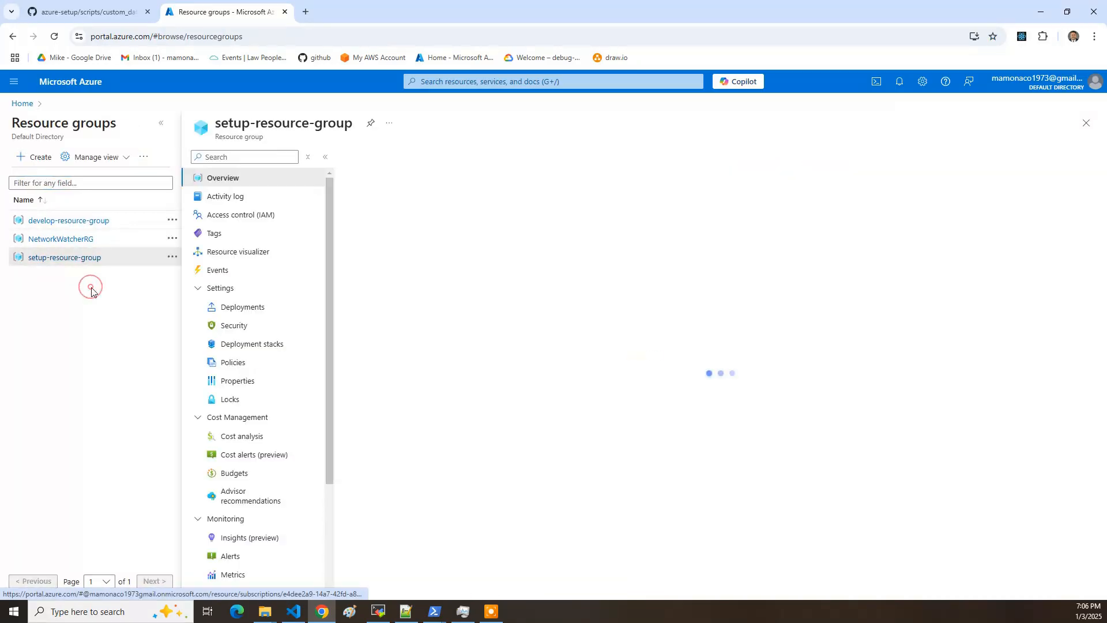
left_click(63, 256)
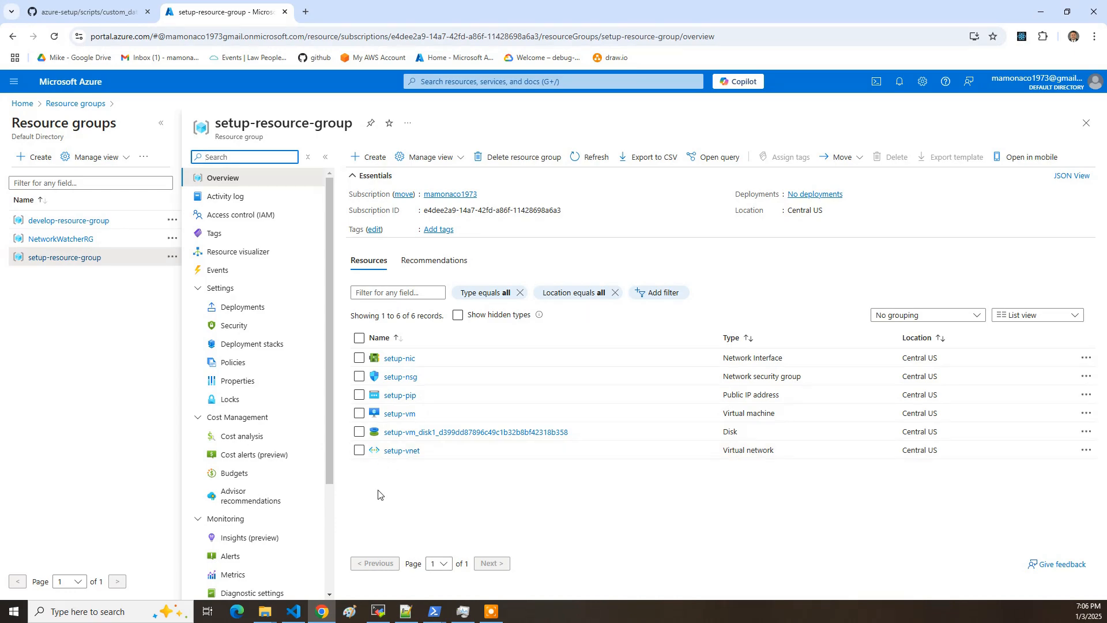
mouse_move(400, 413)
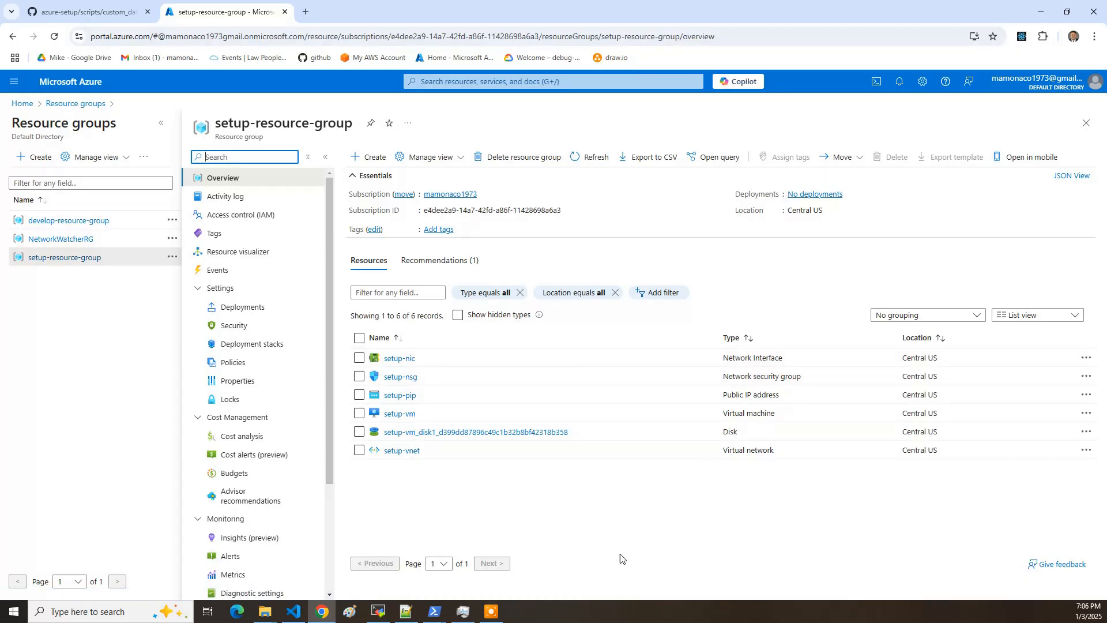
mouse_move(625, 511)
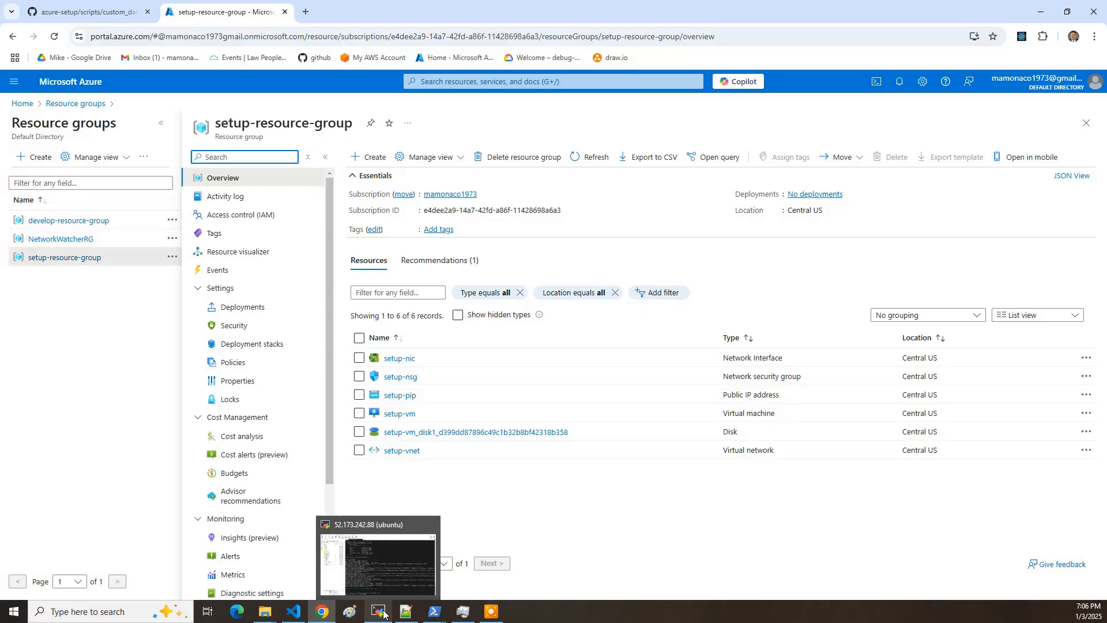
- Edit the saved 52.173.26.65 session to target setup-vm-e4dee2.centralus.cloudapp.azure.com as ubuntu with a private key
left_click(377, 612)
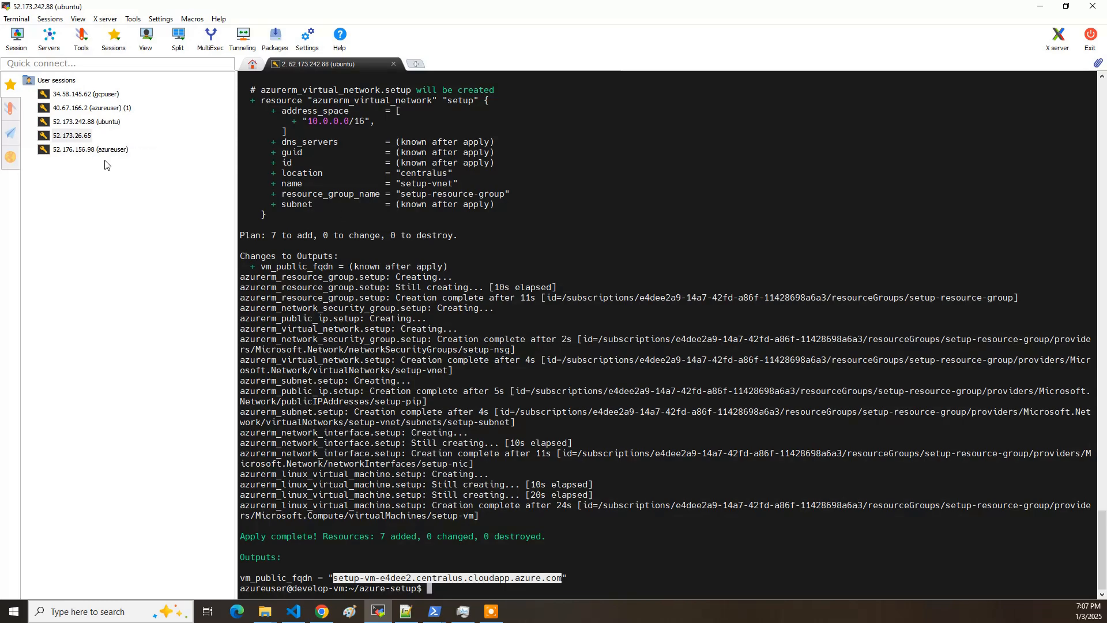
right_click(71, 135)
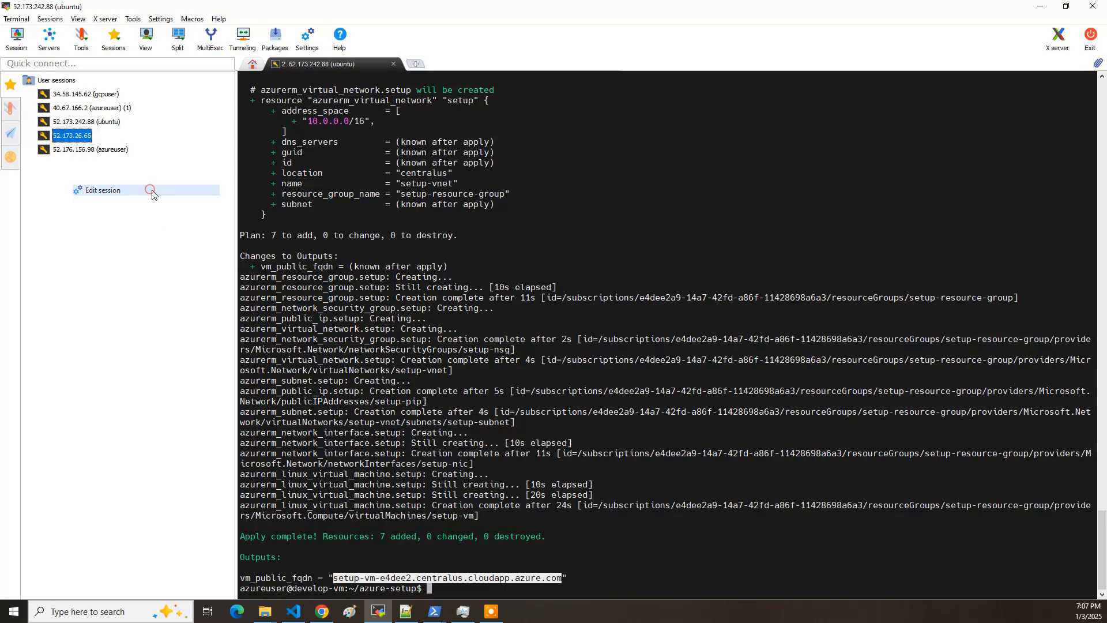
left_click(103, 189)
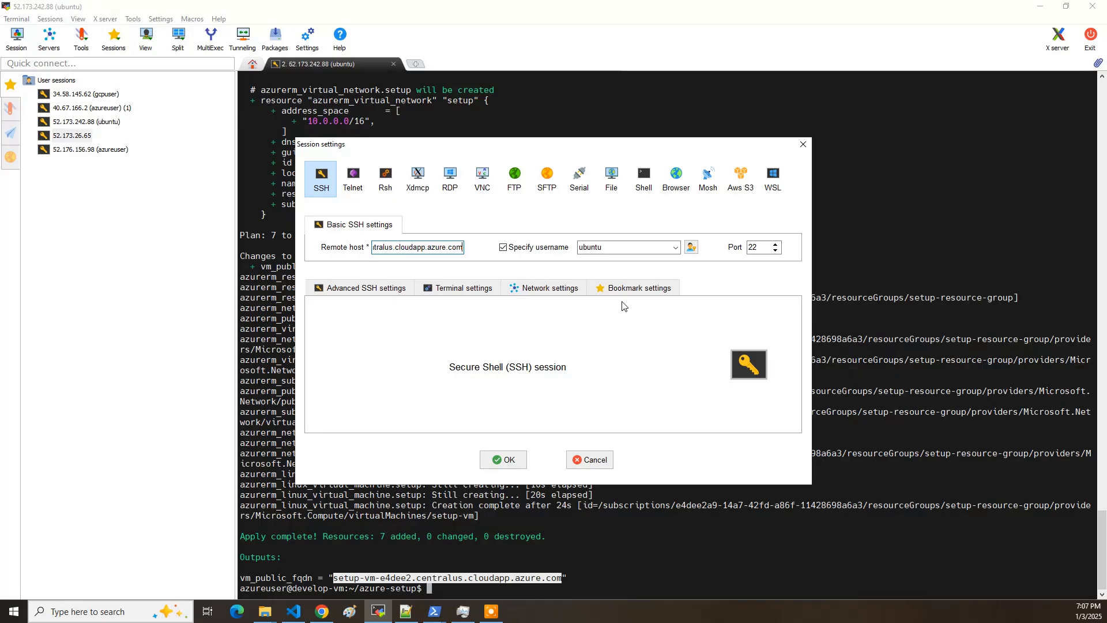
left_click(633, 287)
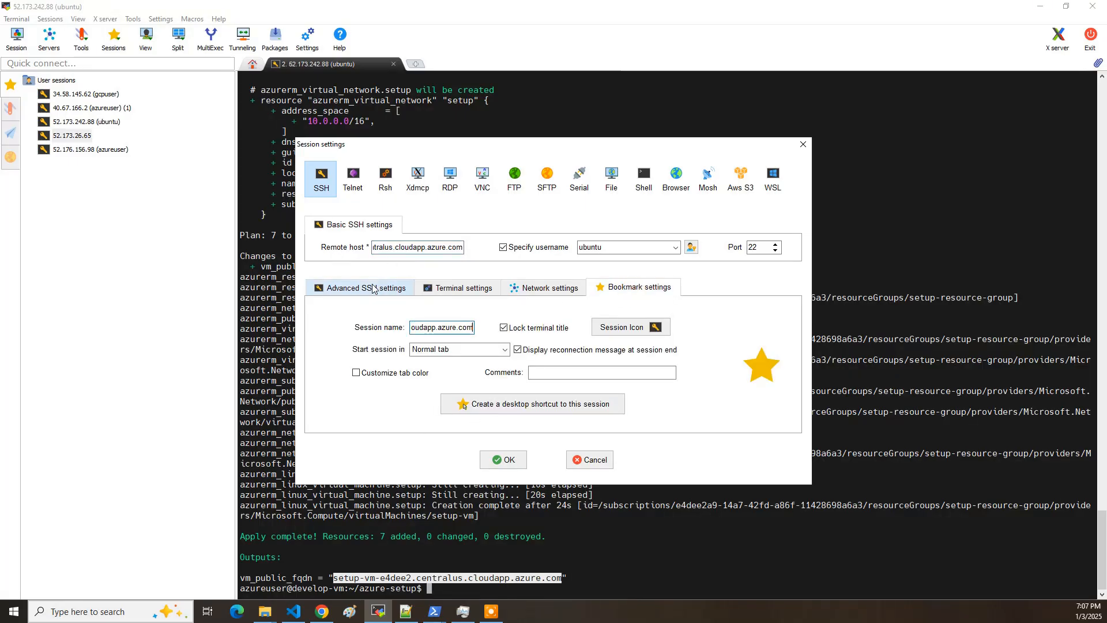
left_click(365, 287)
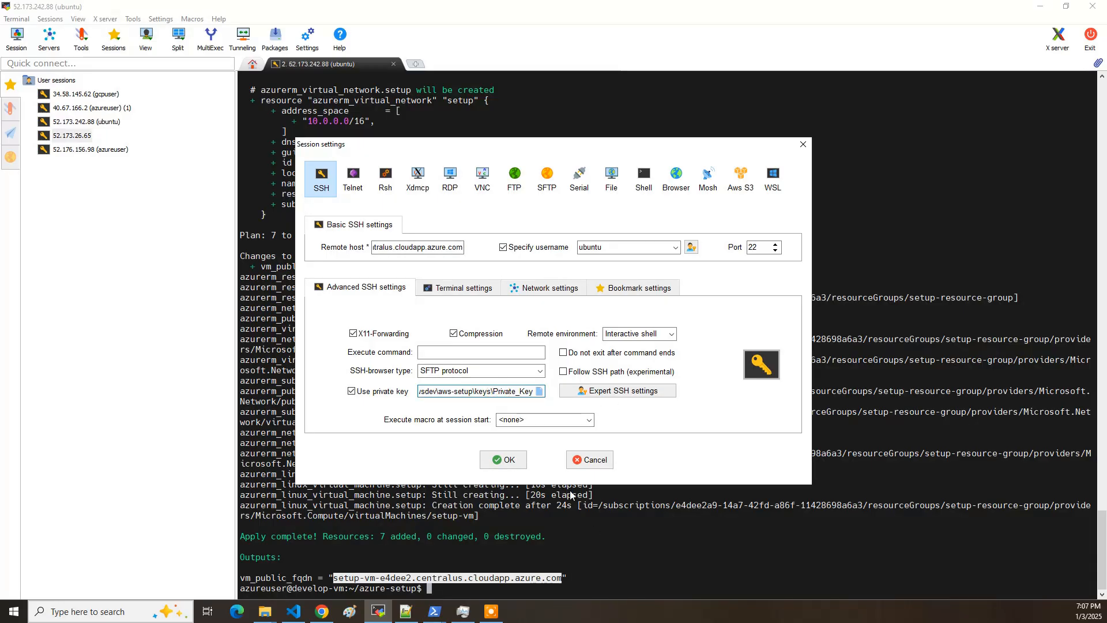
left_click(502, 459)
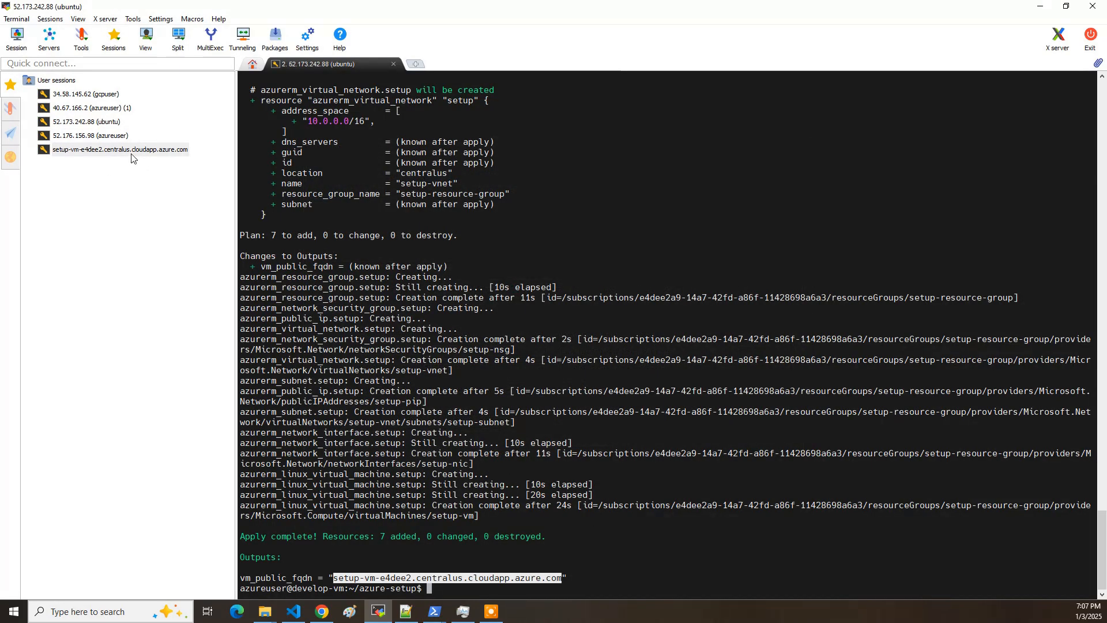
- Launch the setup-vm session and accept its new host key to log in as ubuntu
double_click(119, 149)
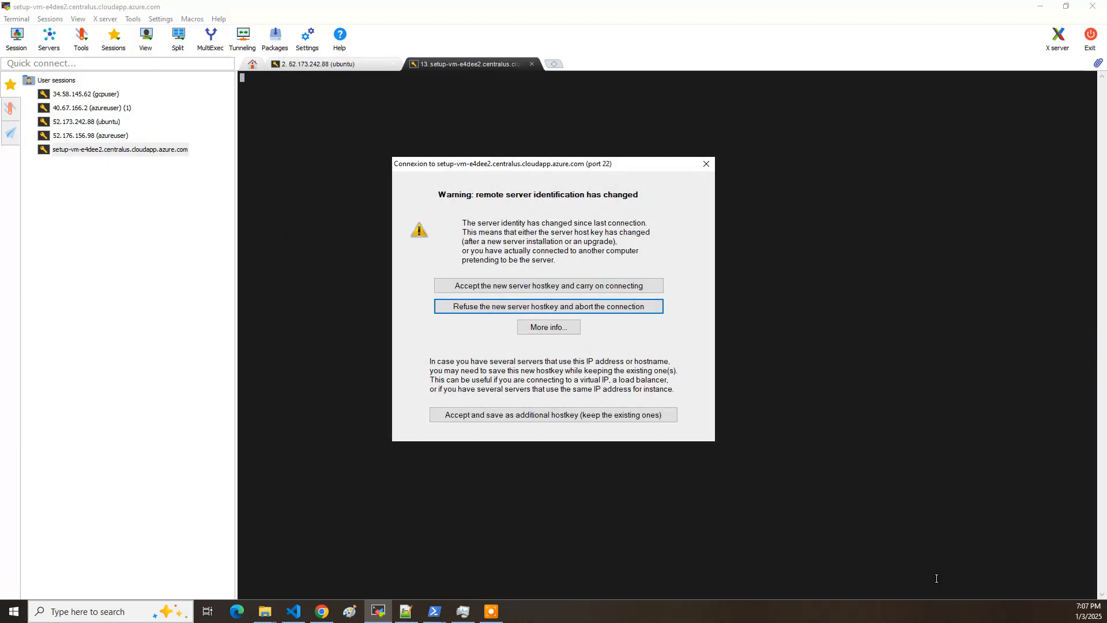
left_click(548, 286)
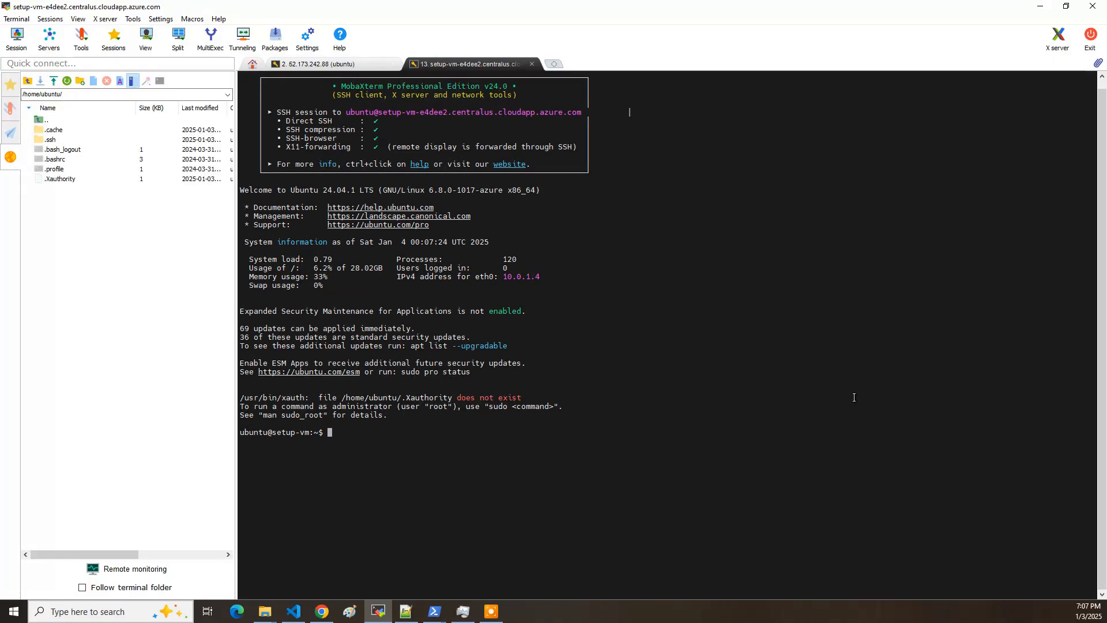
- Run top, quit it, then check apache2 with sudo systemctl status apache2
type("top")
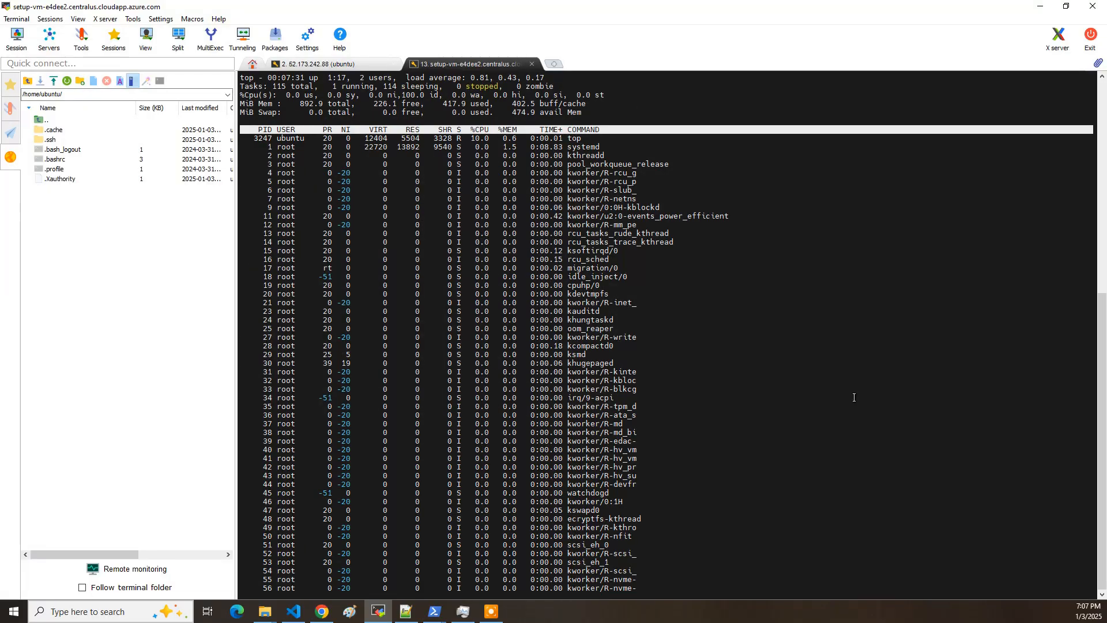
key("q")
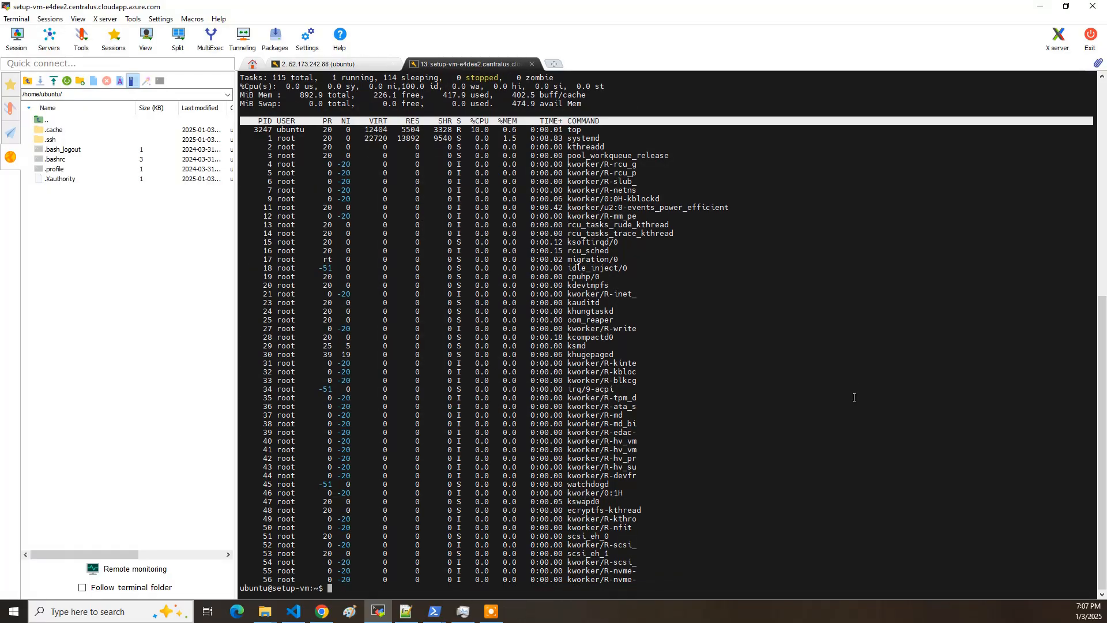
type("systemctl")
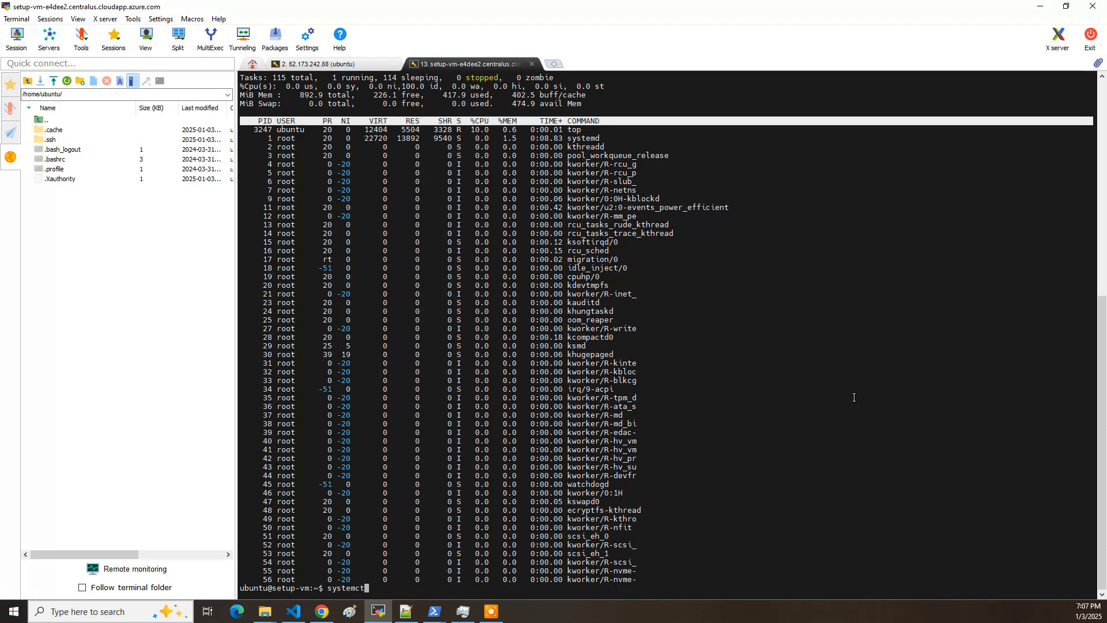
type("s")
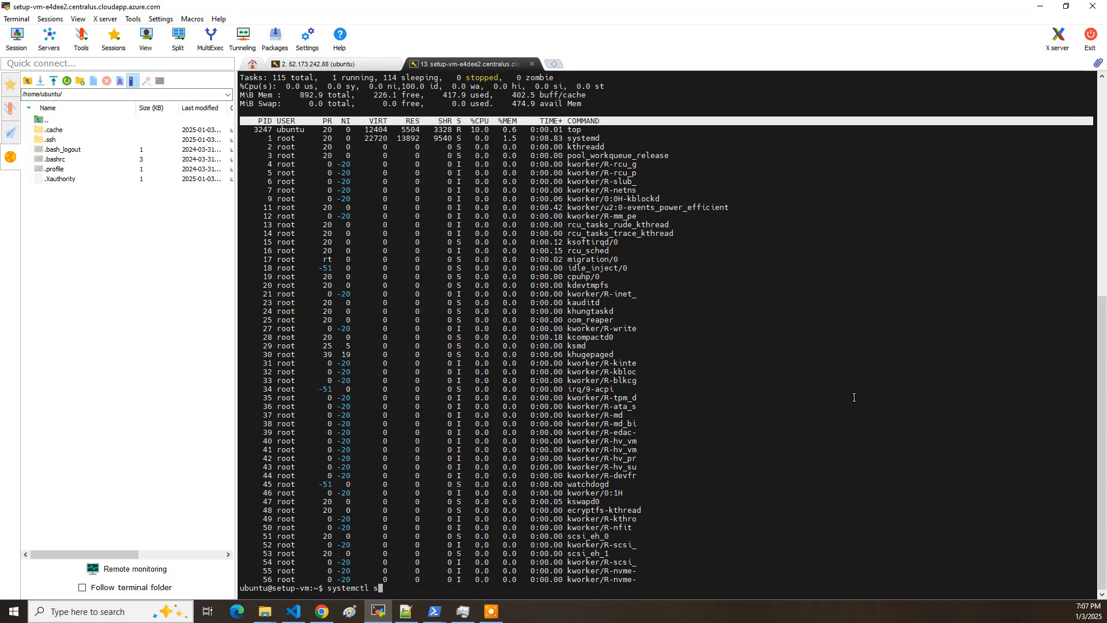
type("sudo")
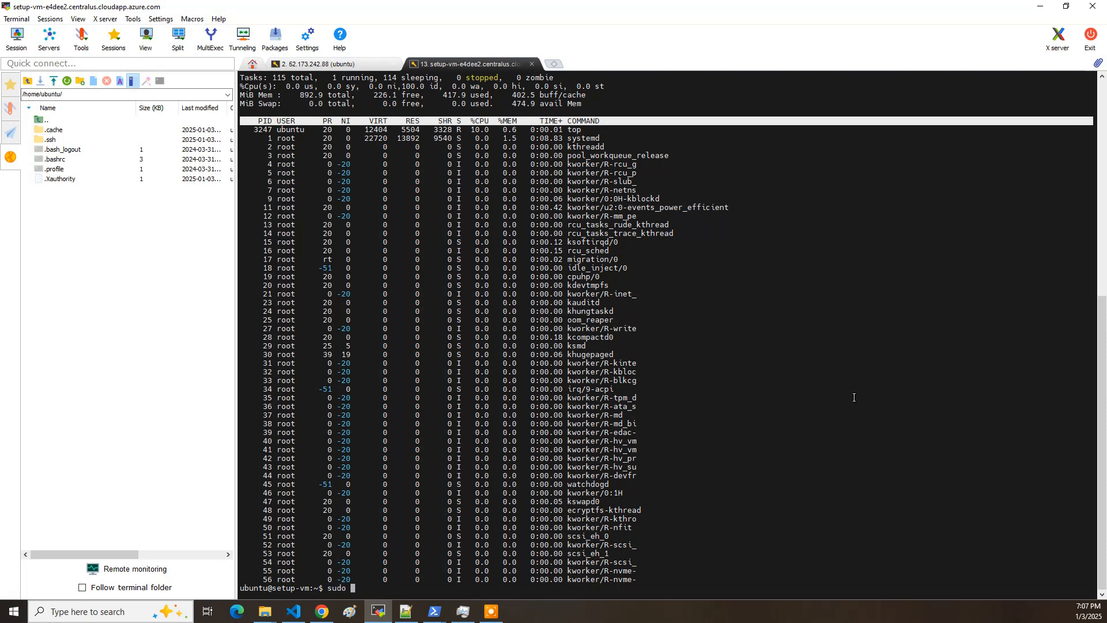
type("systemctl status")
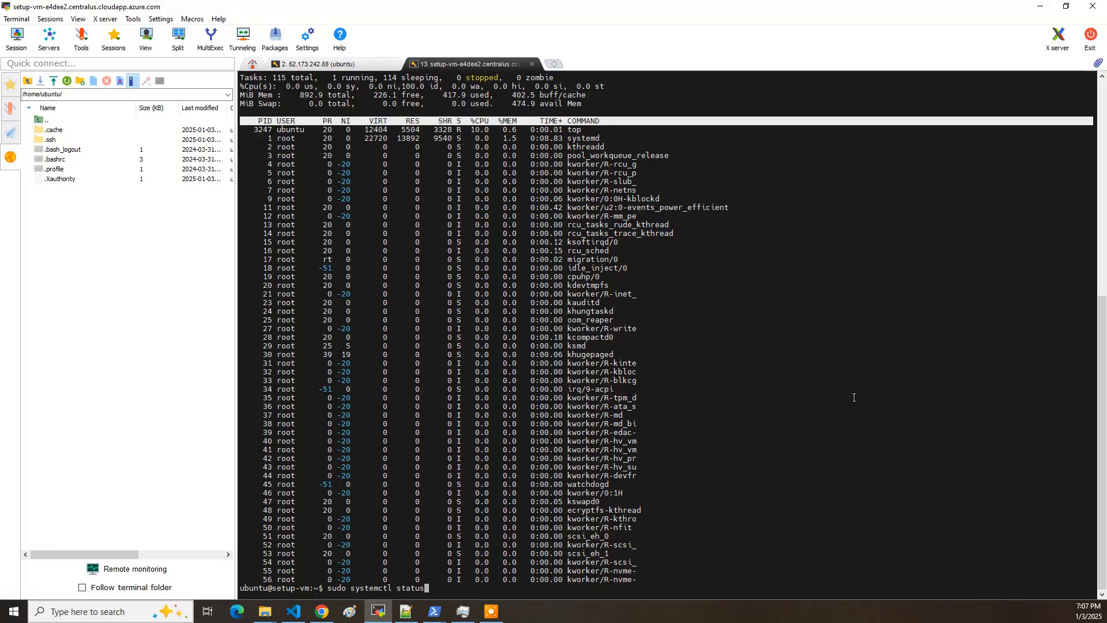
type("apahce2")
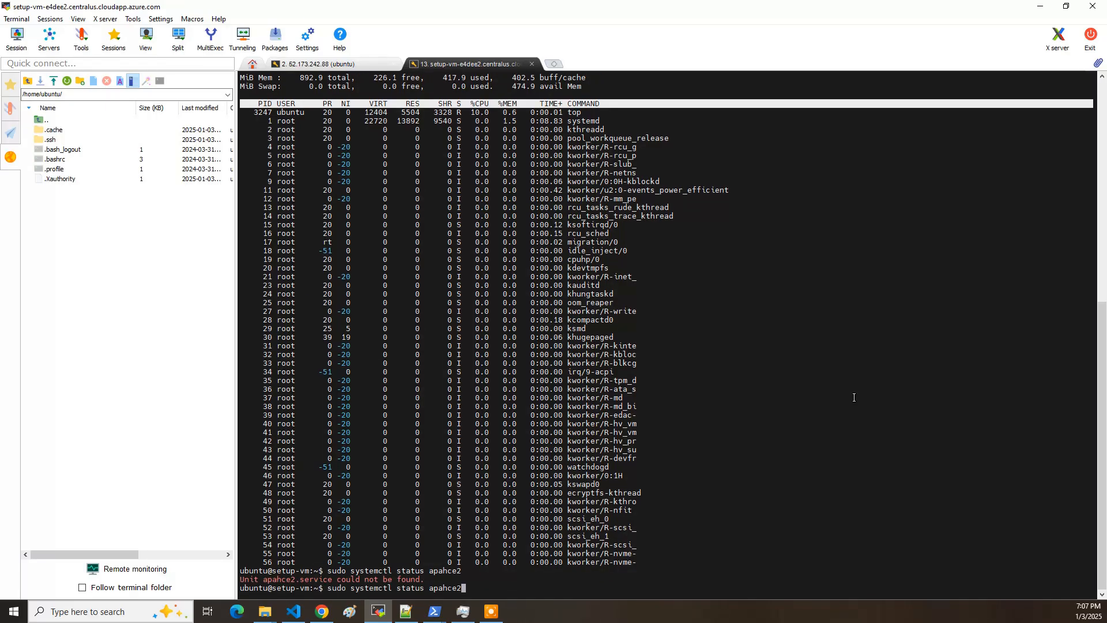
key("BackSpace")
type("c")
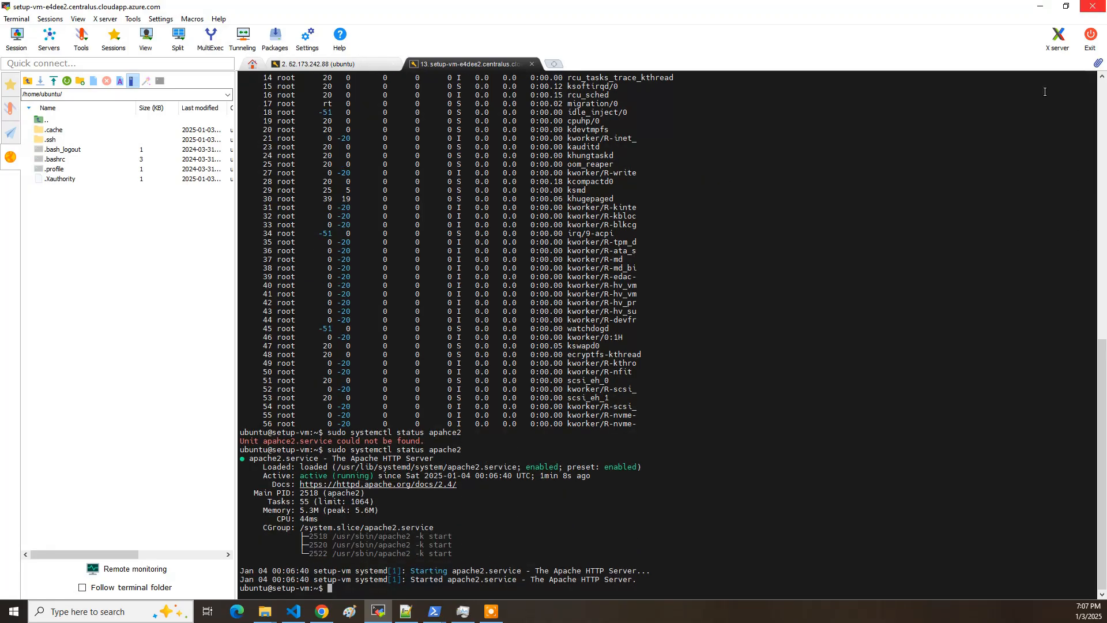
- Copy the vm_public_fqdn value from the develop-vm tab's Terraform output
left_click(321, 63)
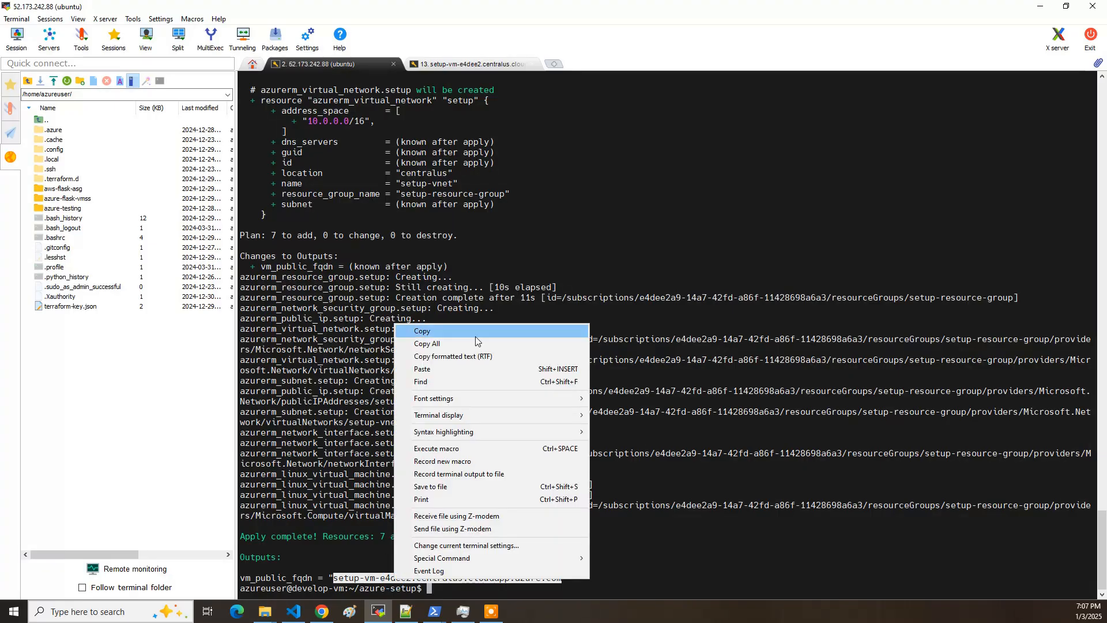
left_click(421, 331)
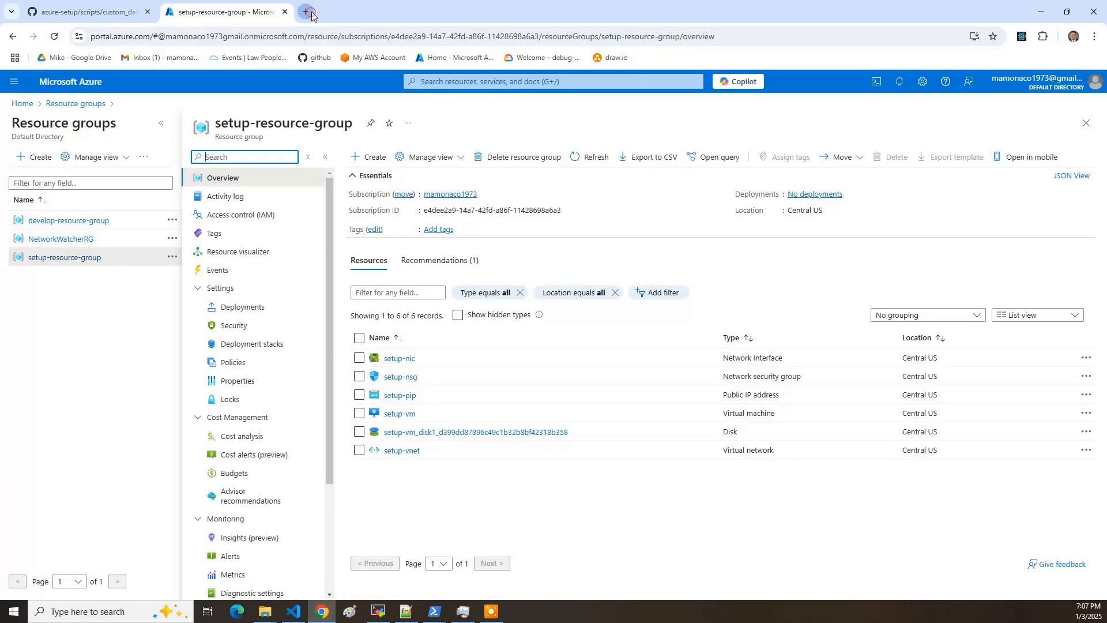
- Load setup-vm-e4dee2.centralus.cloudapp.azure.com in a new tab to show the Apache2 default page
left_click(311, 12)
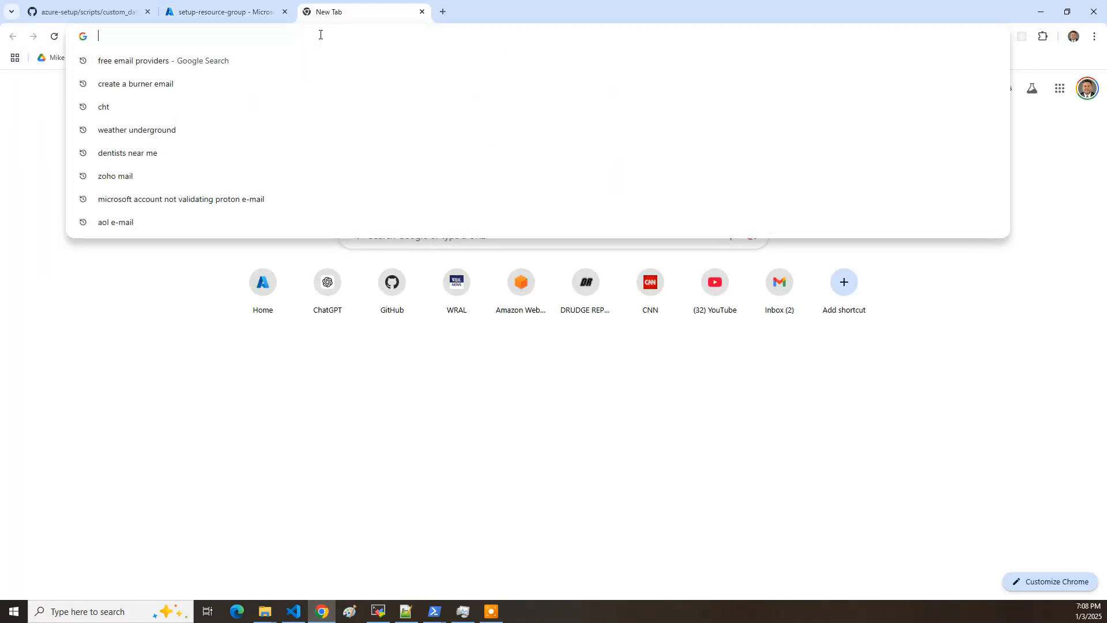
type("setup-vm-e4dee2.centralus.cloudapp.azure.com")
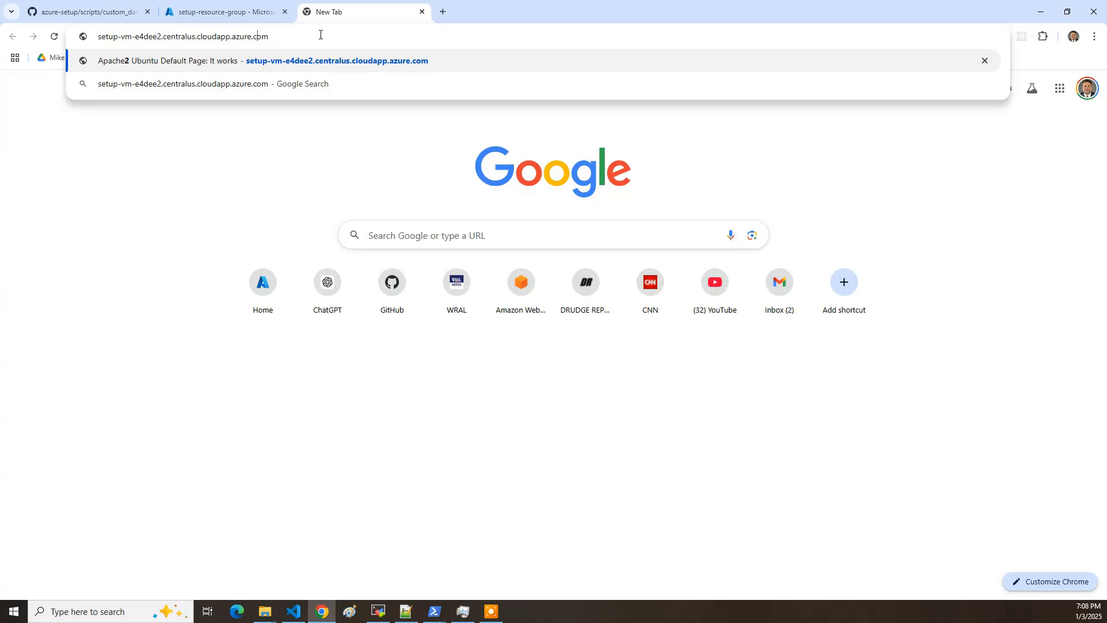
type("https")
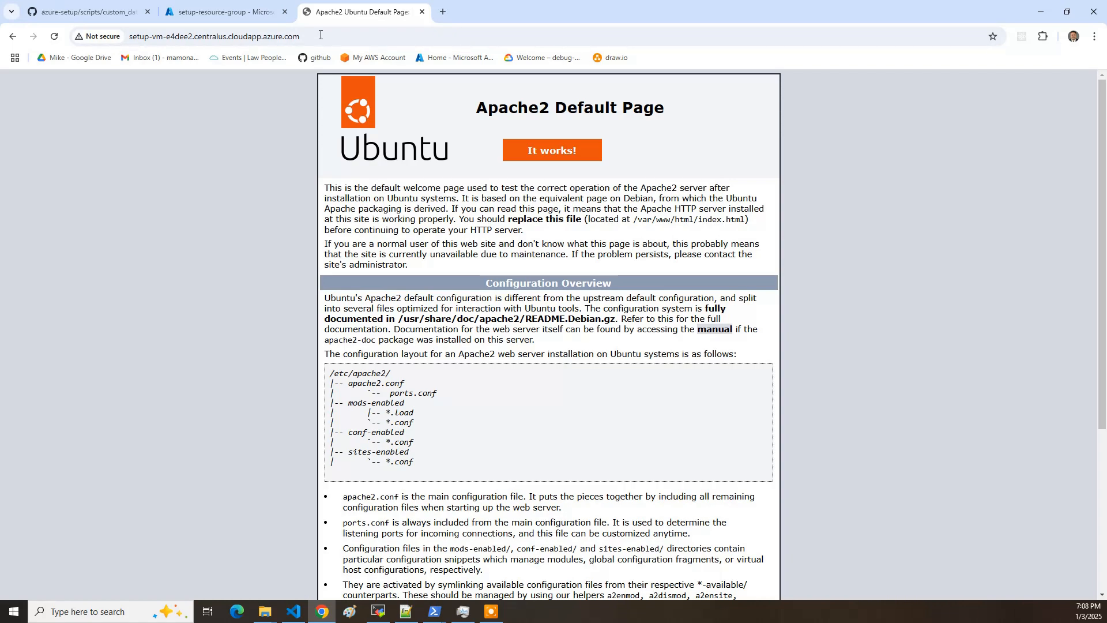
mouse_move(704, 516)
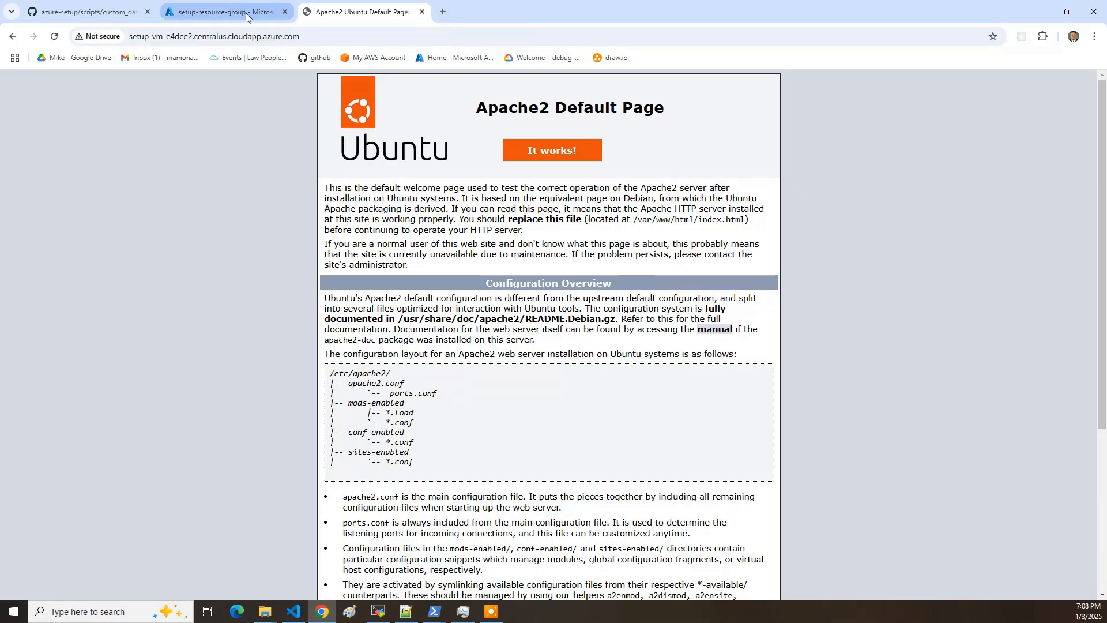
- Return to the setup-resource-group tab listing the six deployed resources
left_click(225, 12)
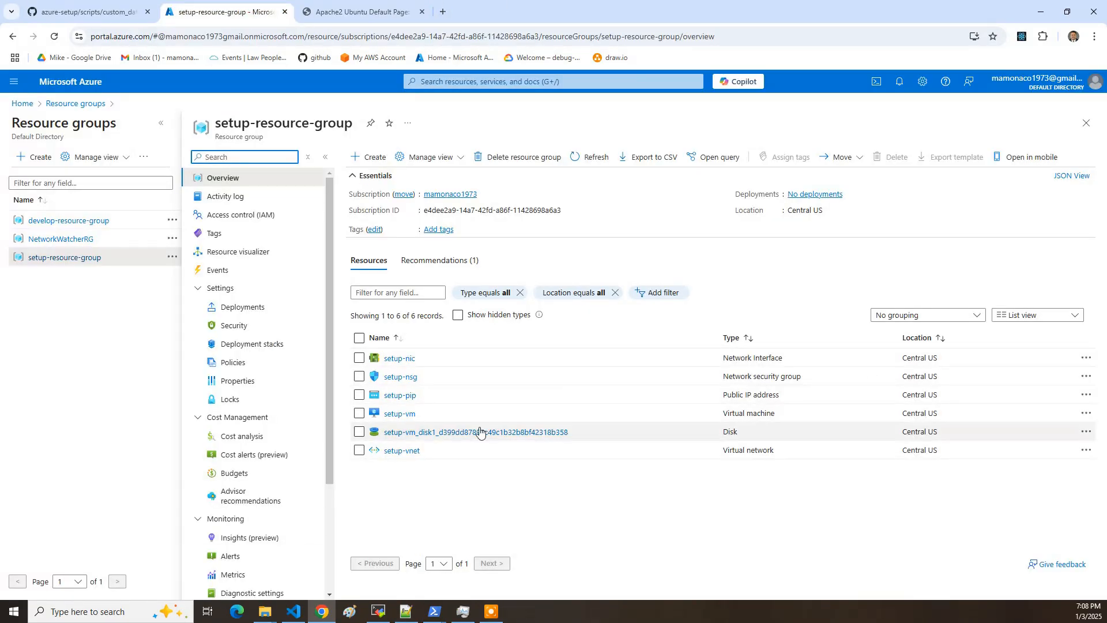
mouse_move(544, 529)
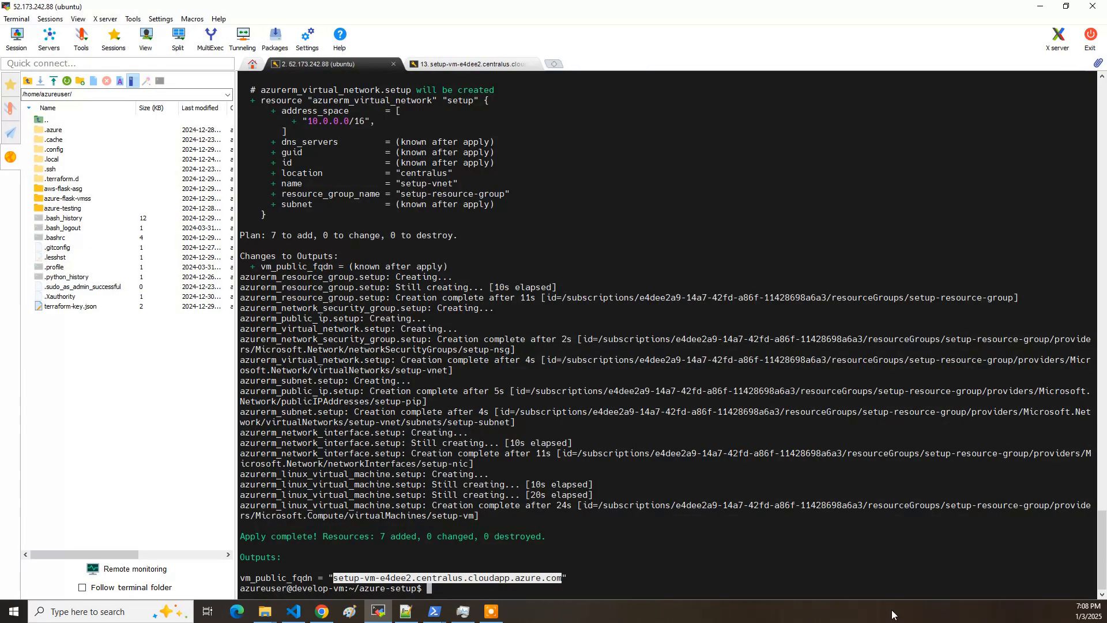
- Run ./destroy.sh on develop-vm to start Terraform tearing down the deployed VM resources
type(".")
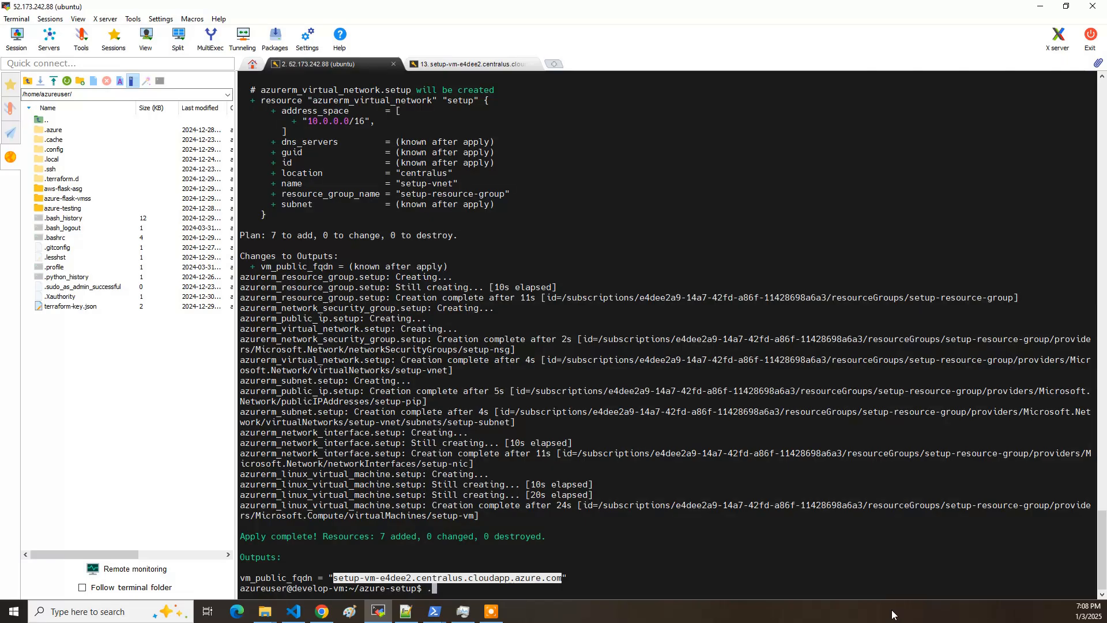
type("./destroy.sh")
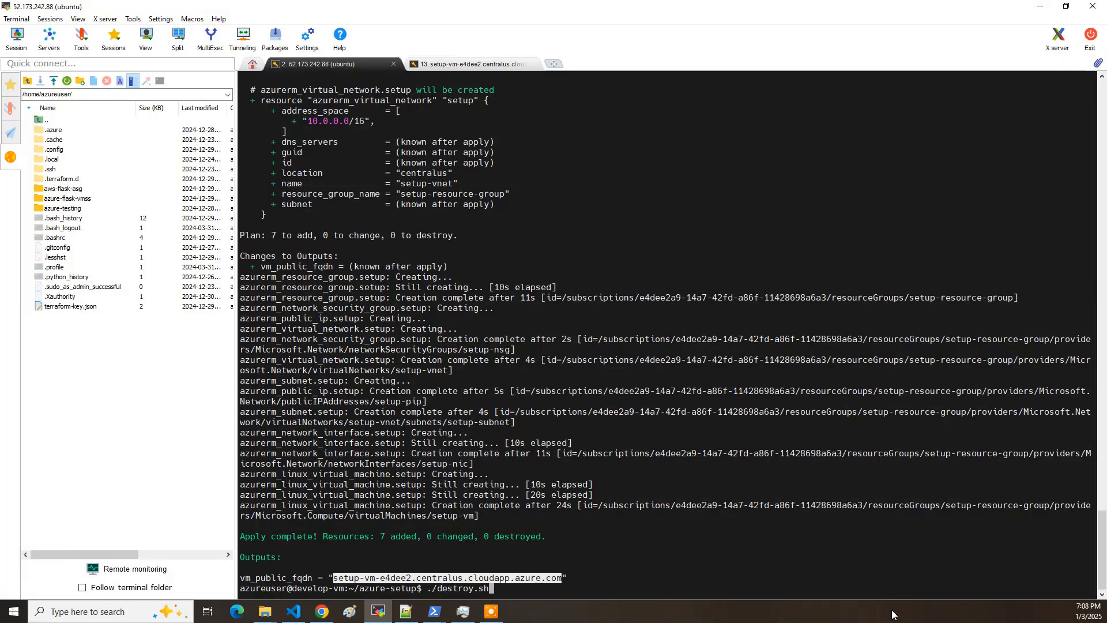
key("Return")
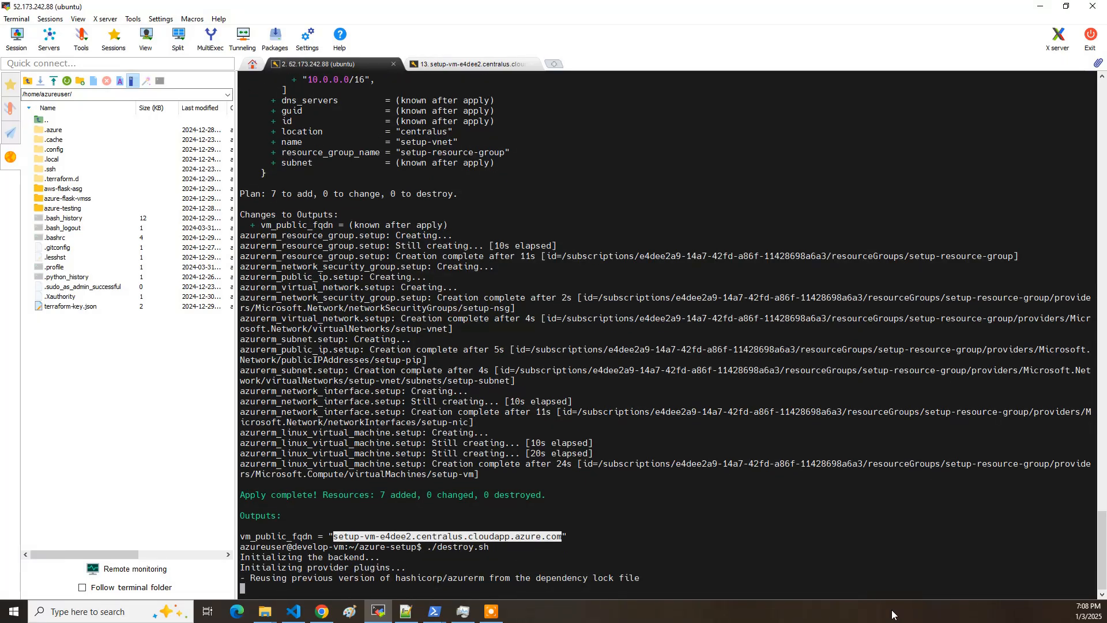